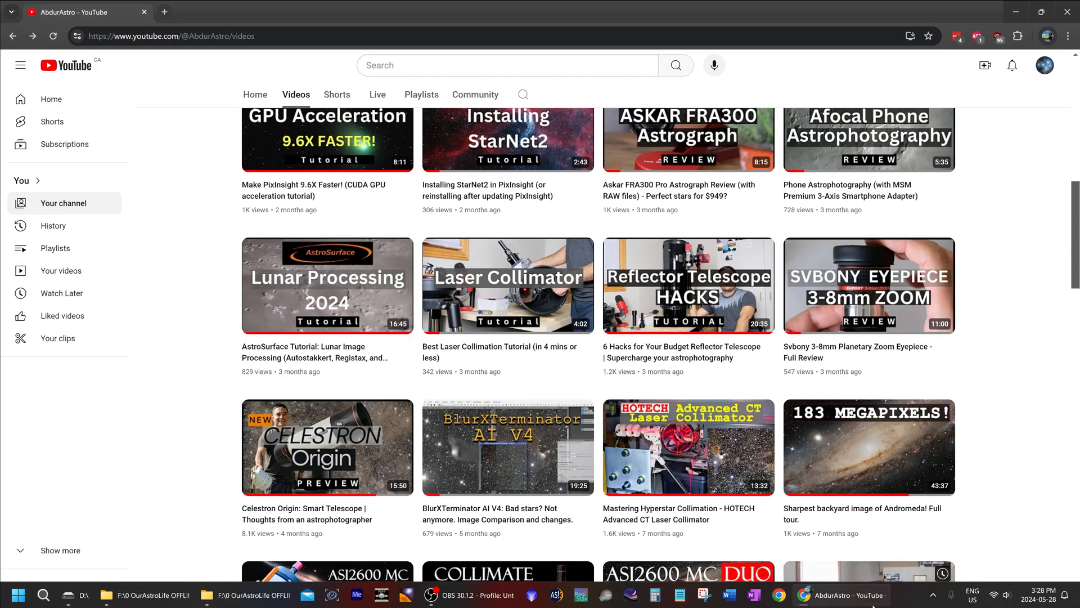
Preview the first raw solar frame full size in File Explorer, then close the preview.
scroll("down", 3)
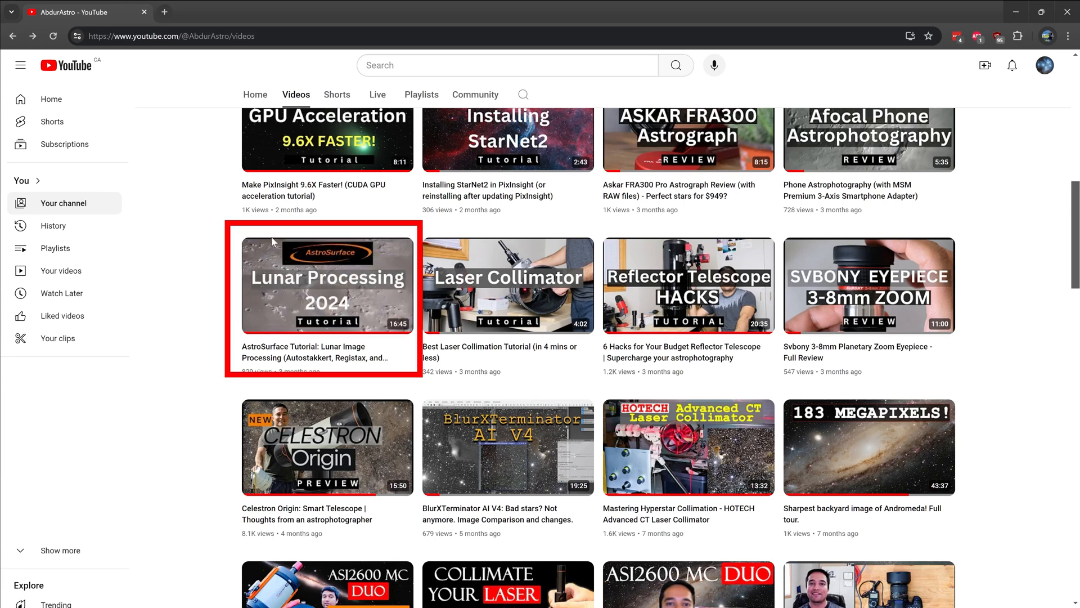
mouse_move(240, 354)
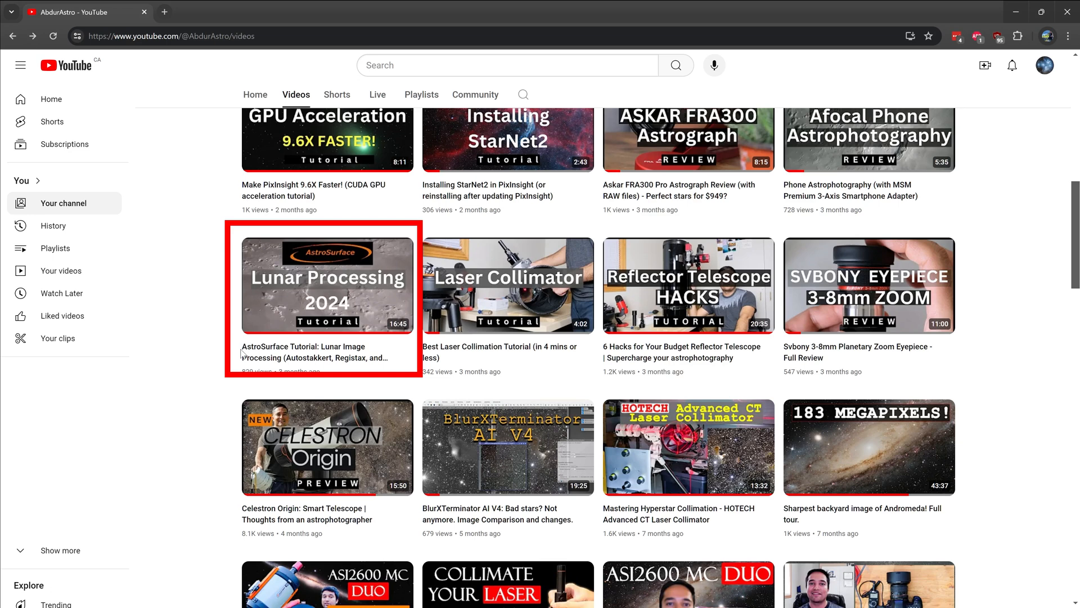
mouse_move(327, 284)
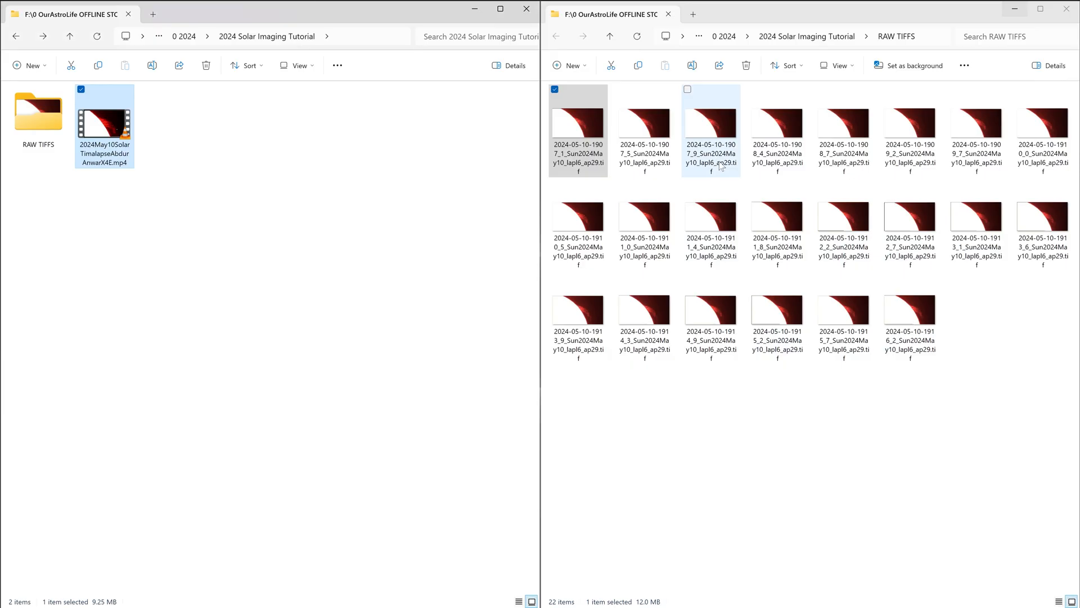
left_click(577, 127)
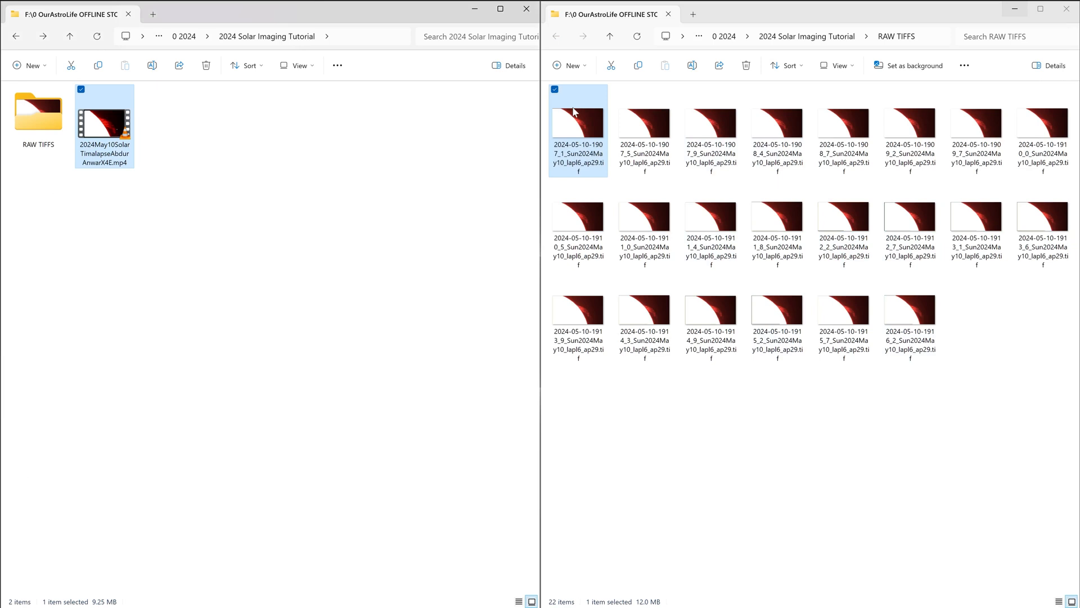
double_click(577, 123)
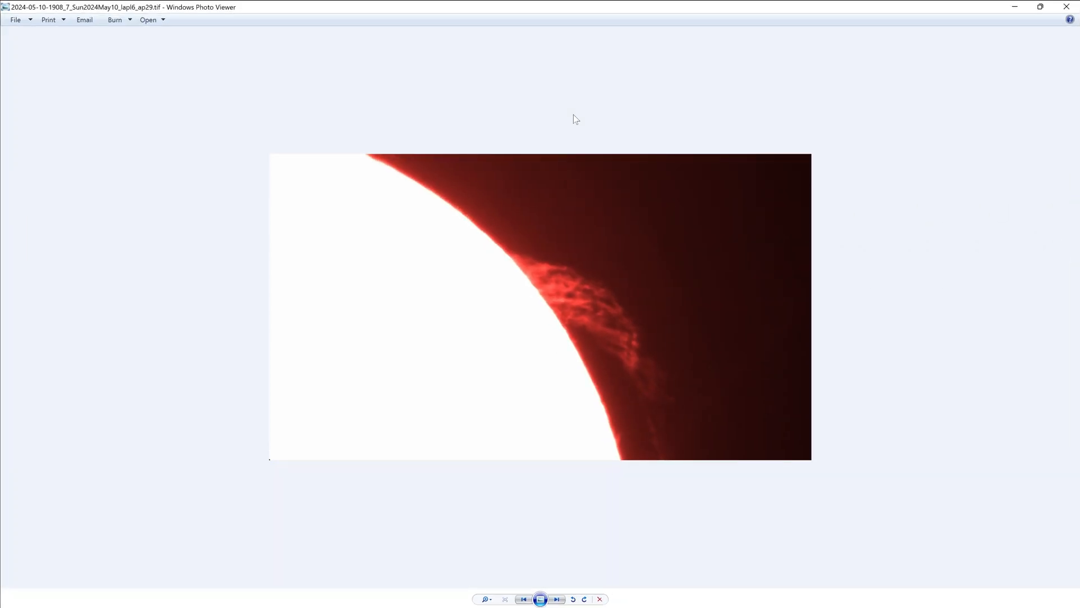
left_click(555, 598)
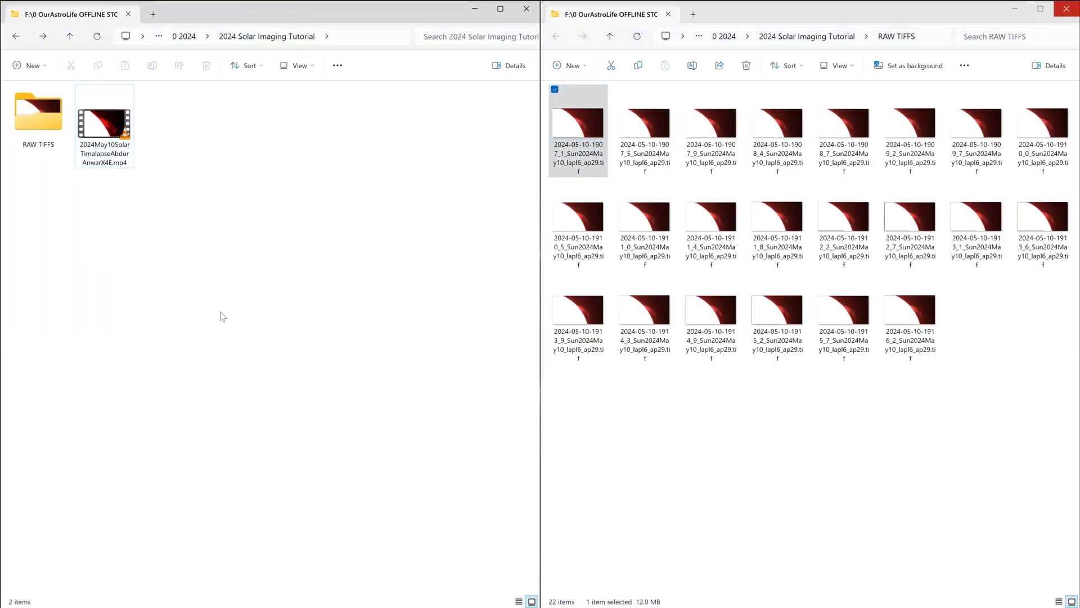
mouse_move(306, 349)
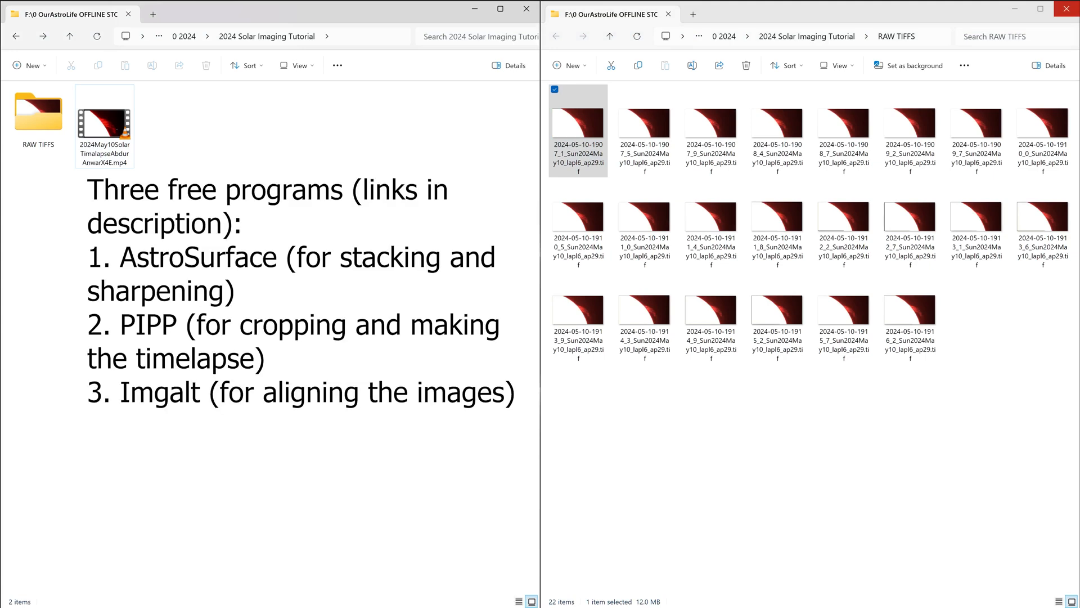
Bring up the Windows Start menu's app list to launch another program.
left_click(17, 592)
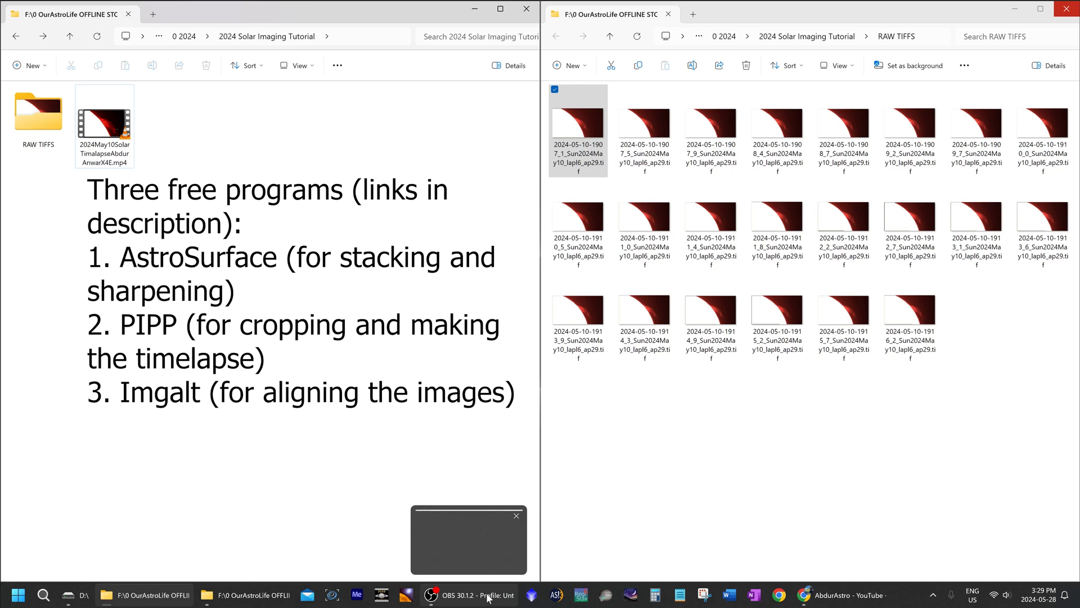
left_click(515, 515)
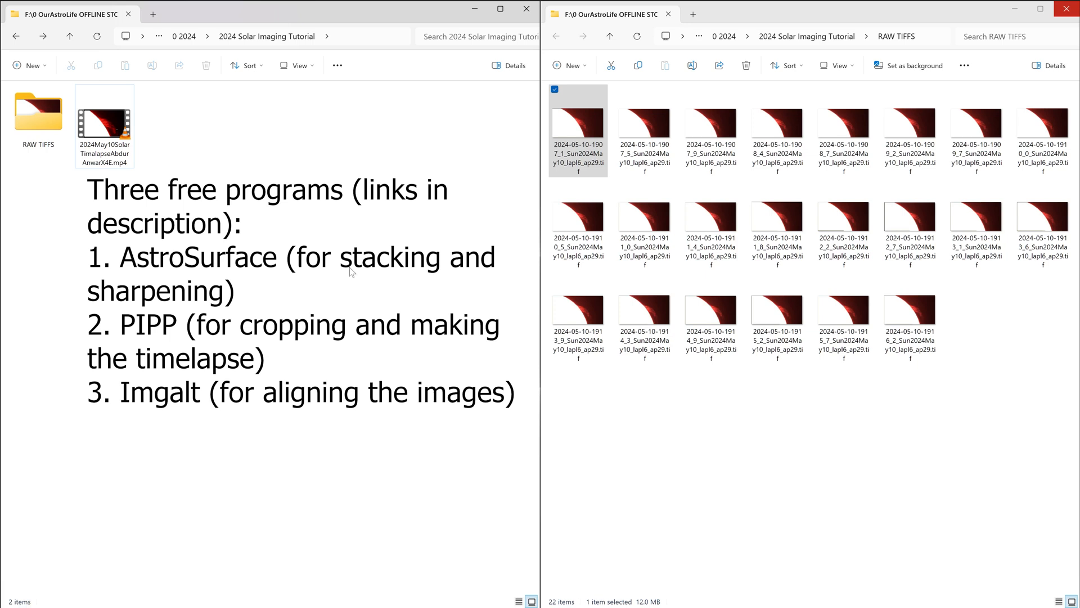
mouse_move(414, 453)
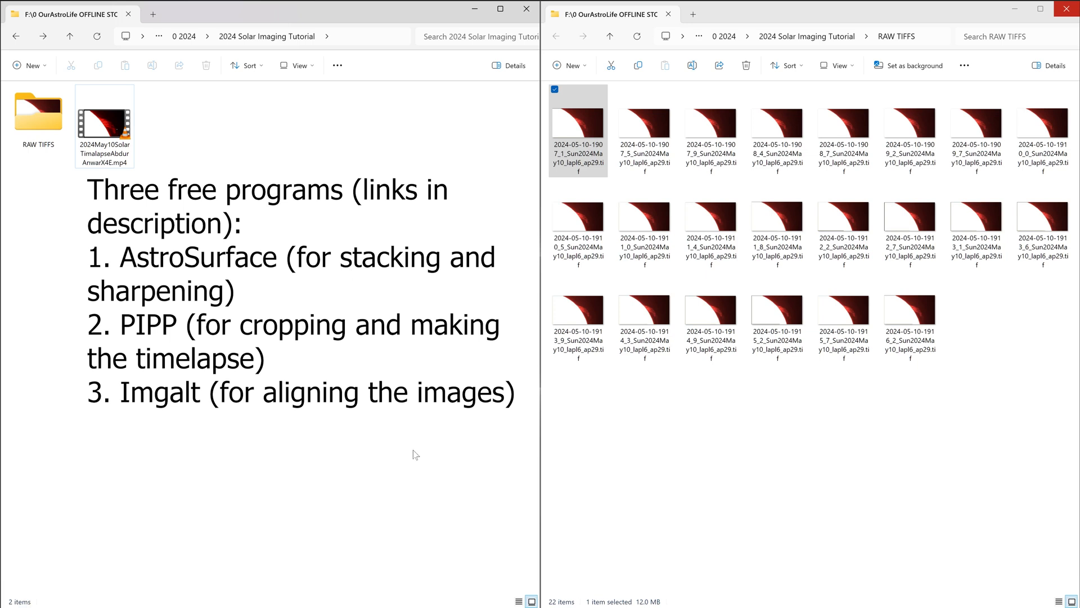
mouse_move(370, 356)
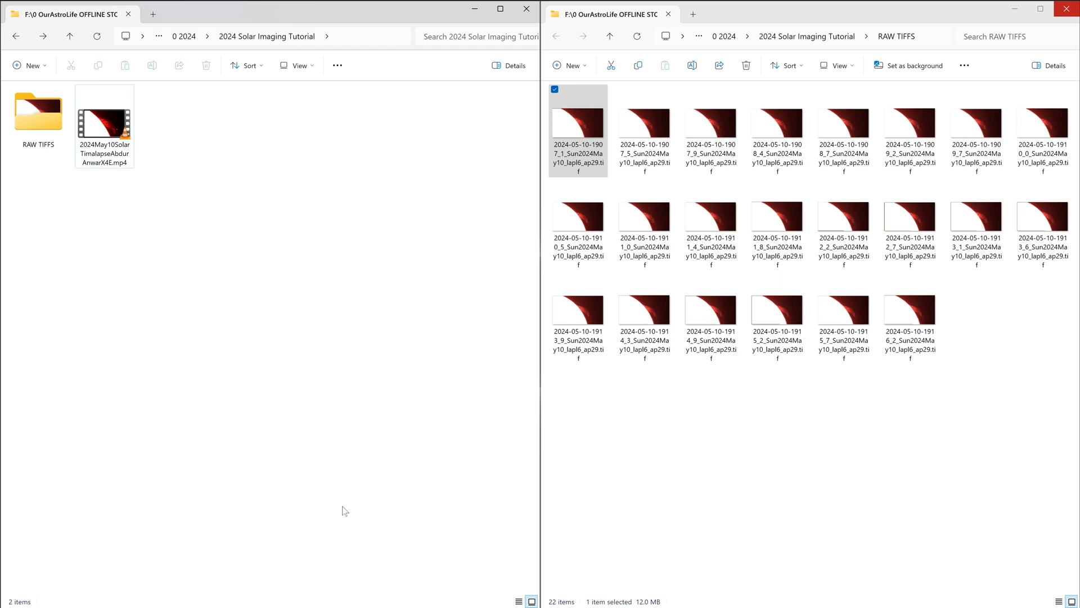
left_click(17, 594)
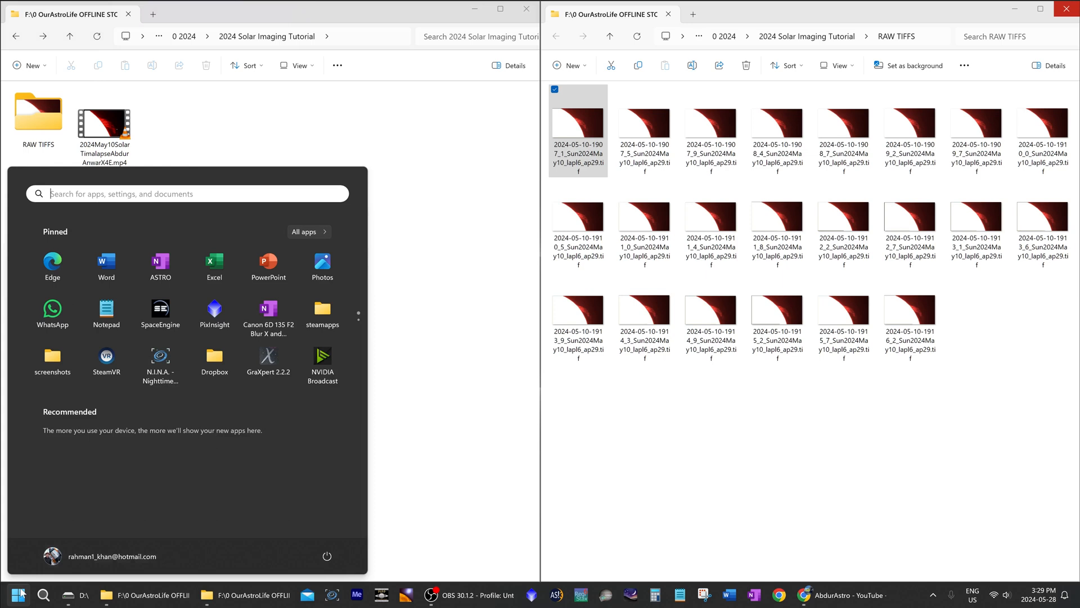
Launch AstroSurface and load the first TIFF frame from the RAW TIFFS folder.
type("A")
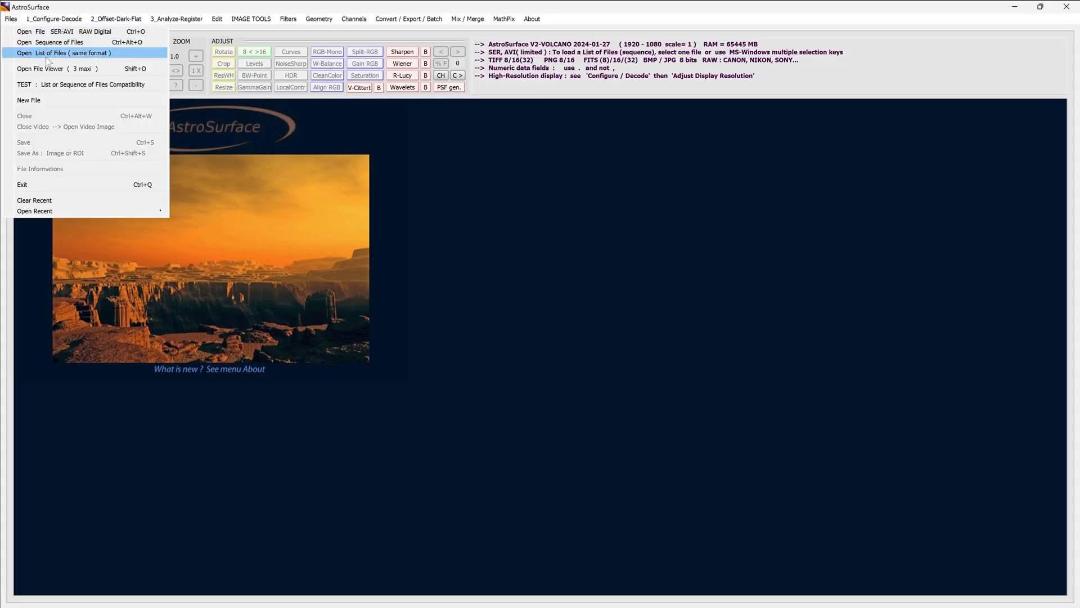
mouse_move(49, 32)
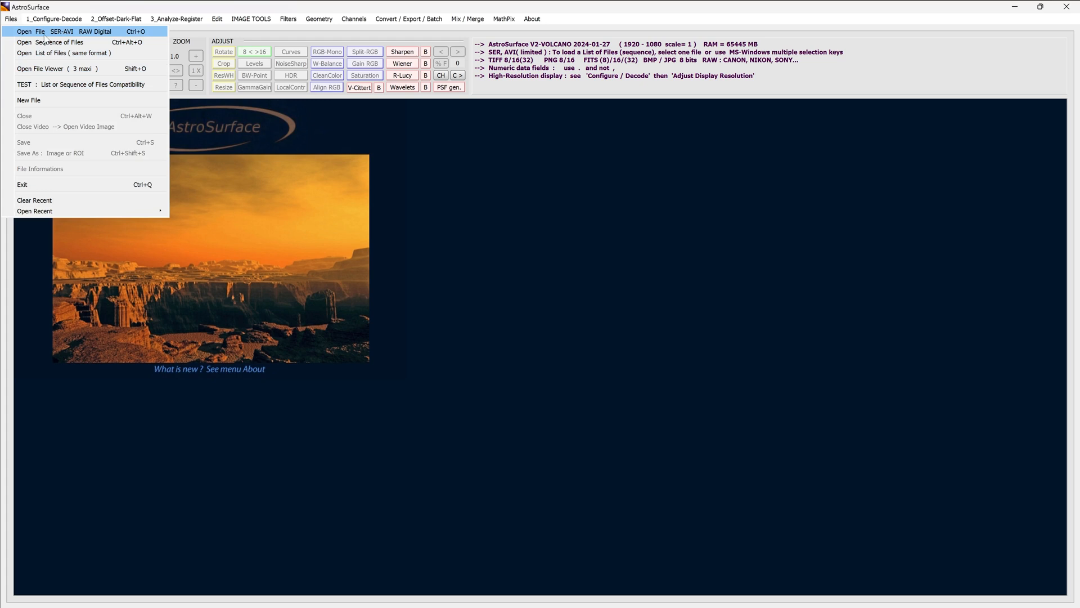
left_click(32, 31)
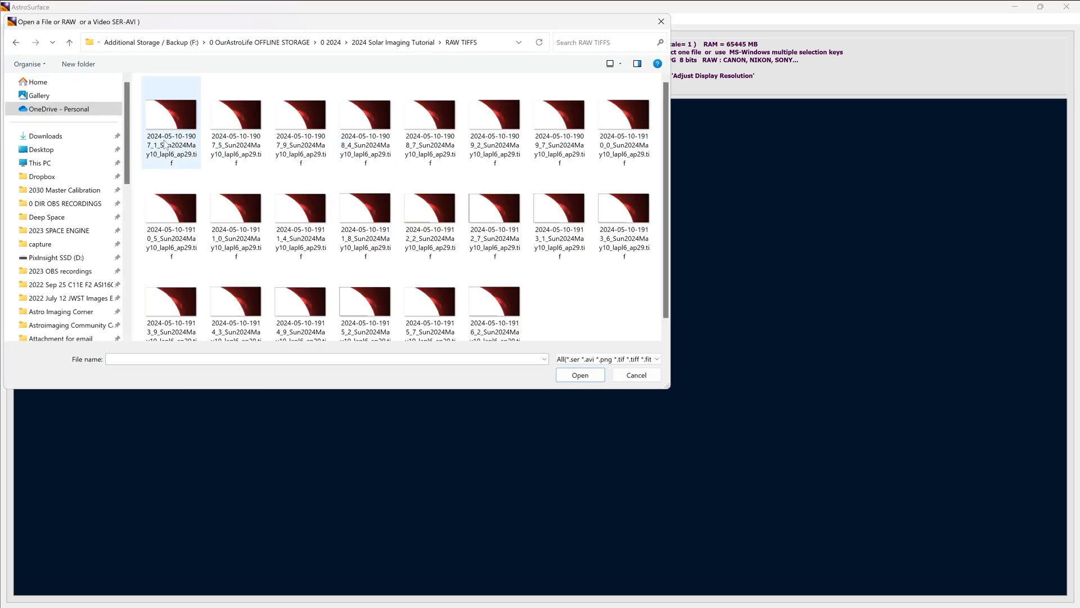
left_click(170, 114)
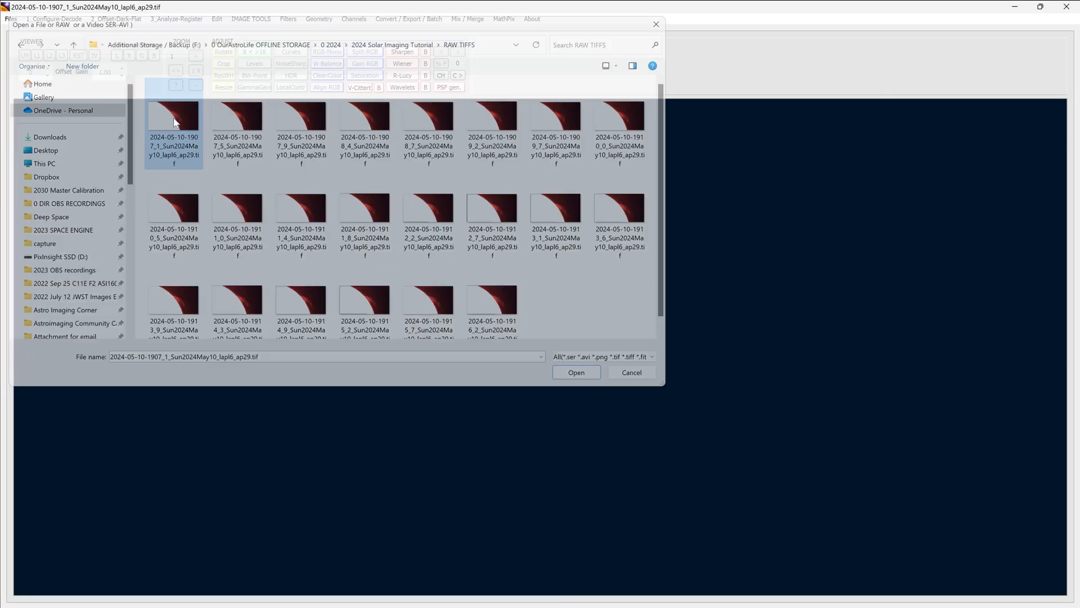
left_click(575, 373)
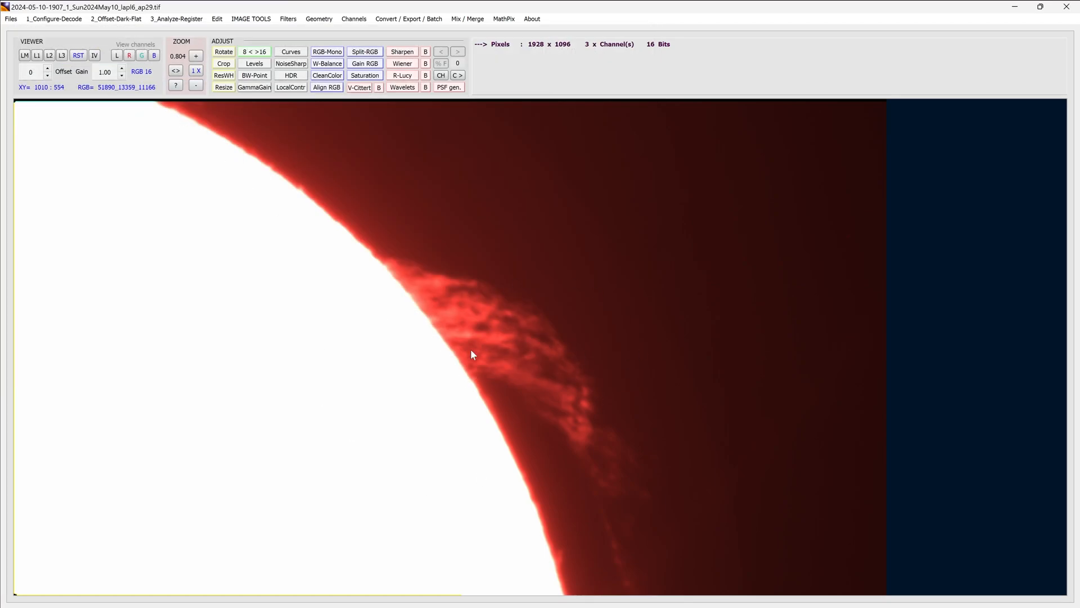
mouse_move(465, 335)
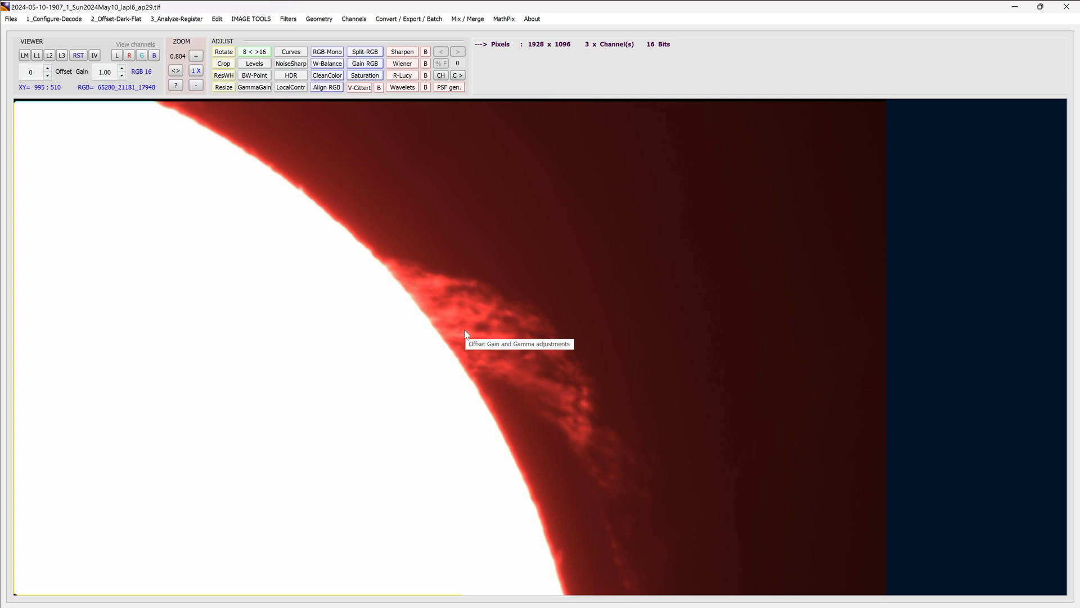
mouse_move(402, 93)
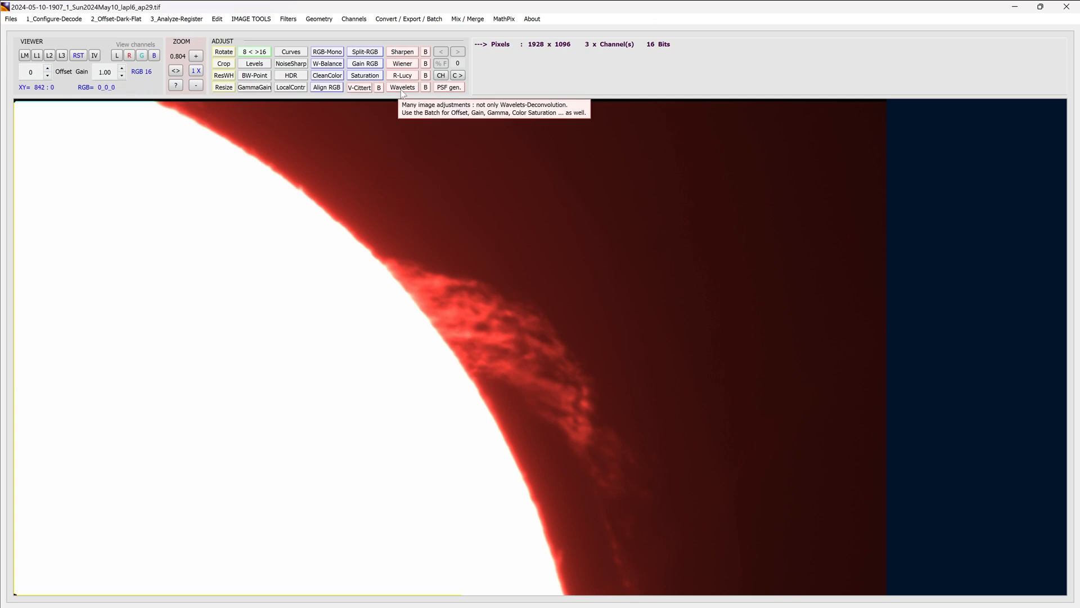
In Wavelets Wiener Deconvolution, preview on a prominence region and set Wavelets LF Strength to 21.
left_click(403, 87)
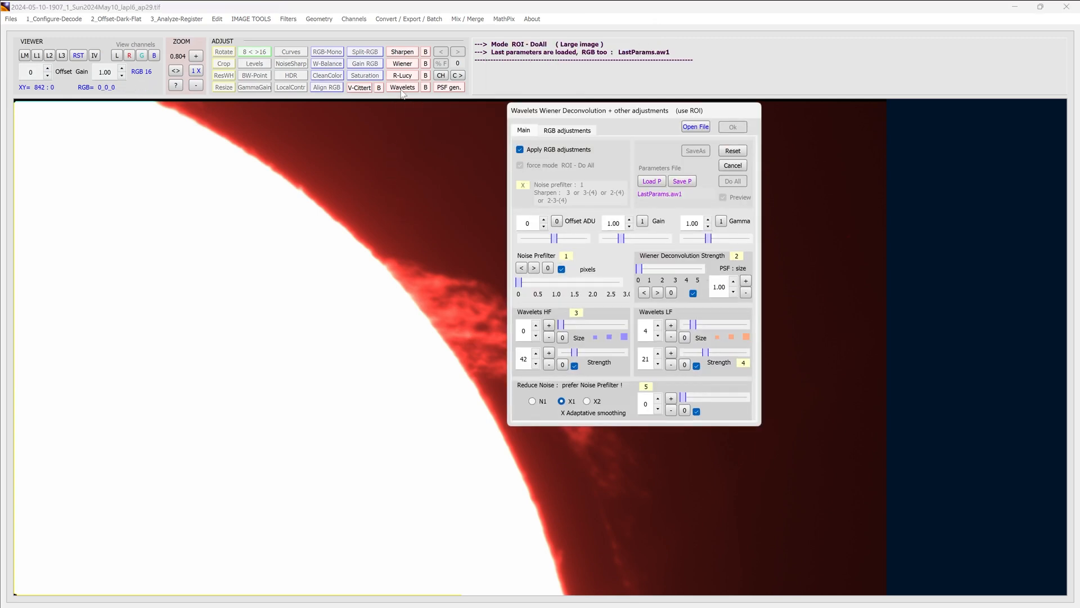
left_click_drag(588, 110, 714, 103)
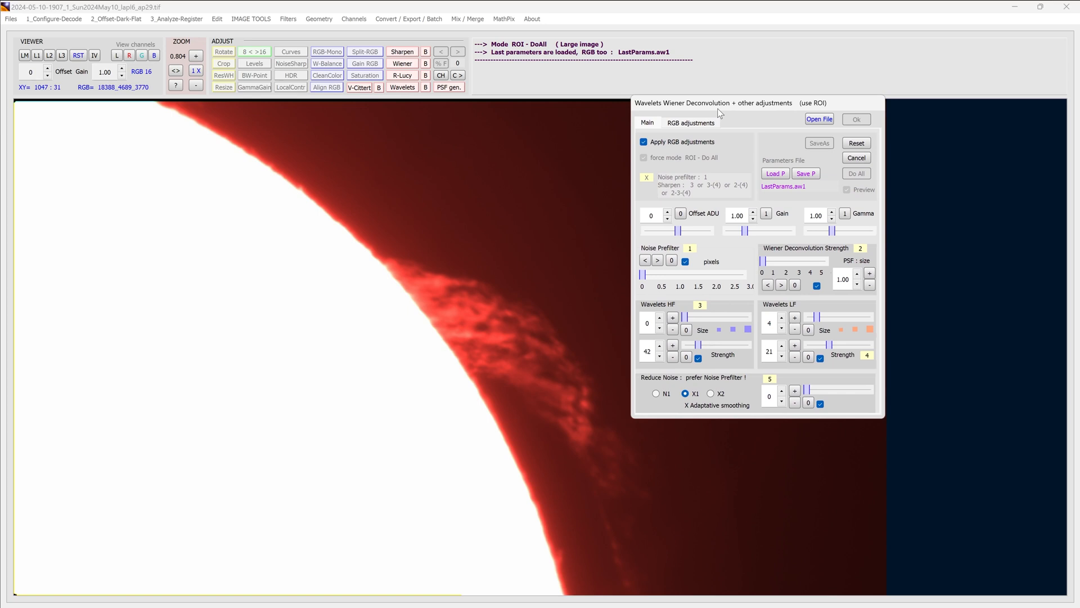
mouse_move(333, 318)
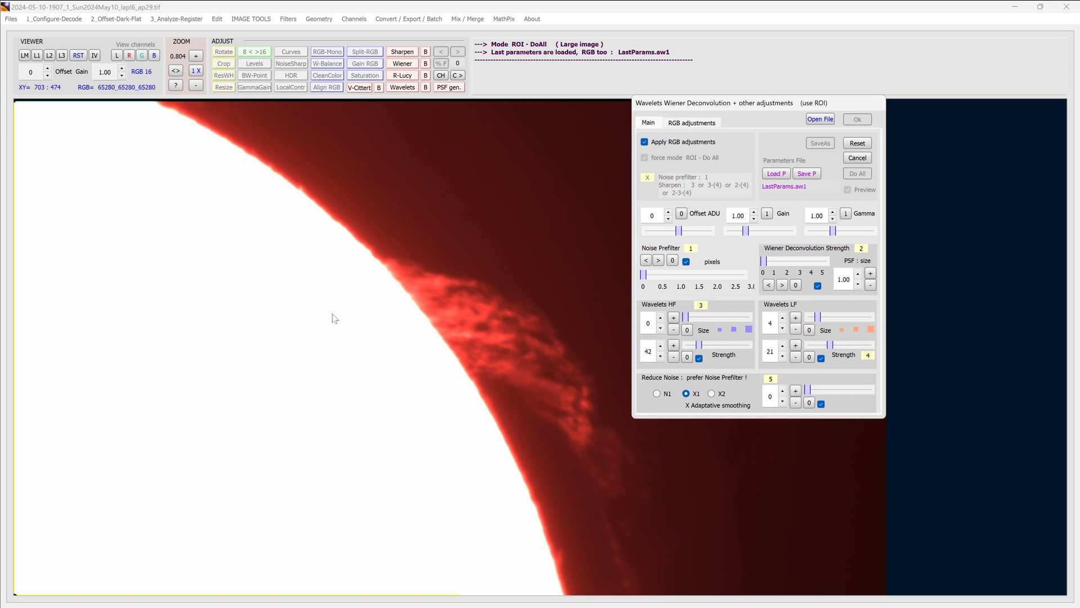
mouse_move(382, 392)
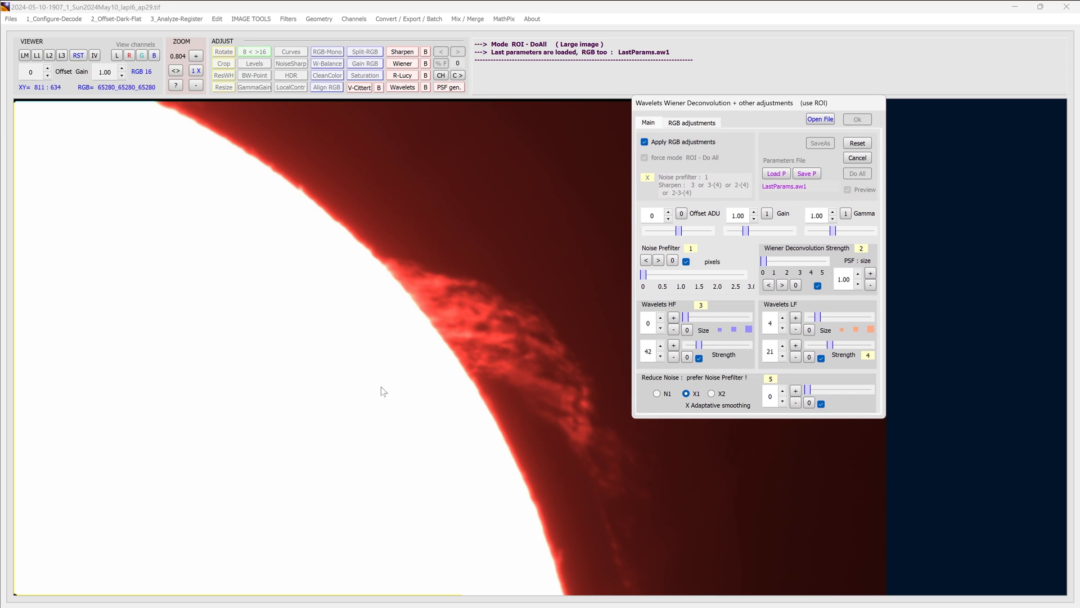
mouse_move(668, 315)
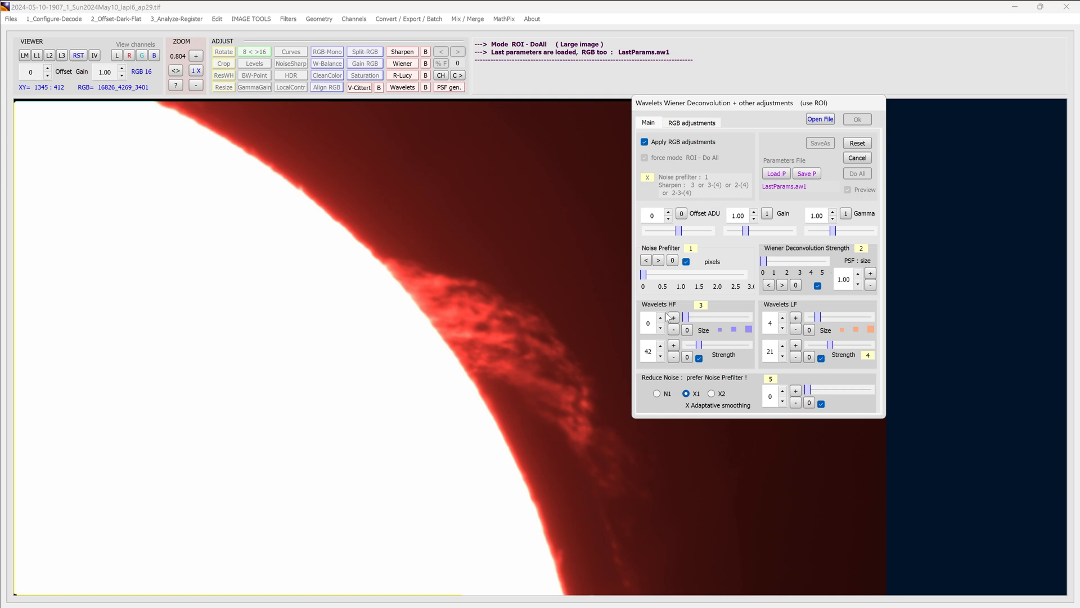
mouse_move(674, 318)
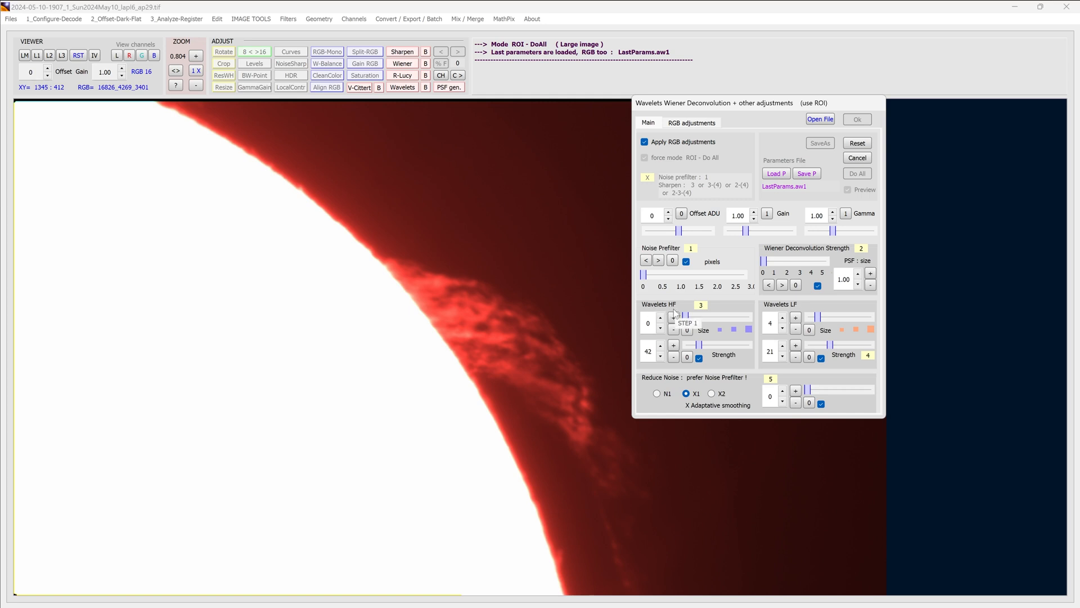
mouse_move(824, 314)
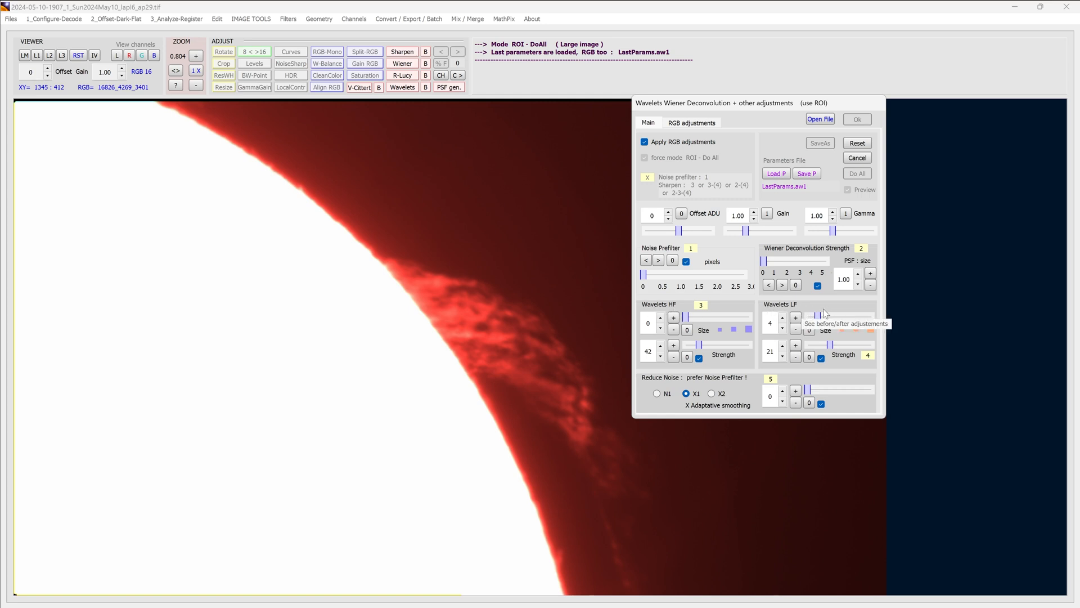
left_click(848, 189)
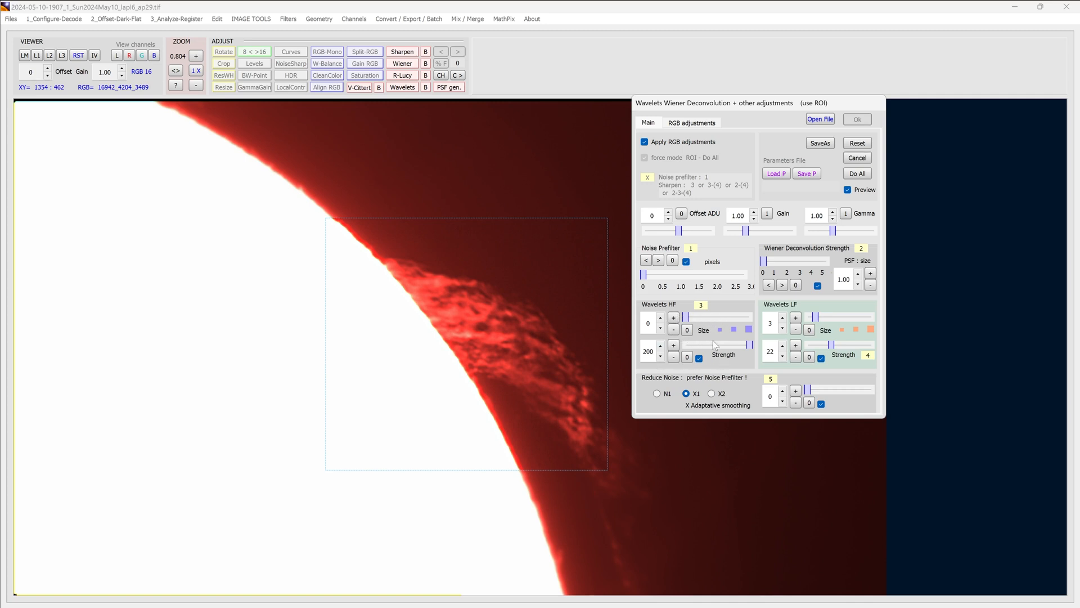
mouse_move(692, 361)
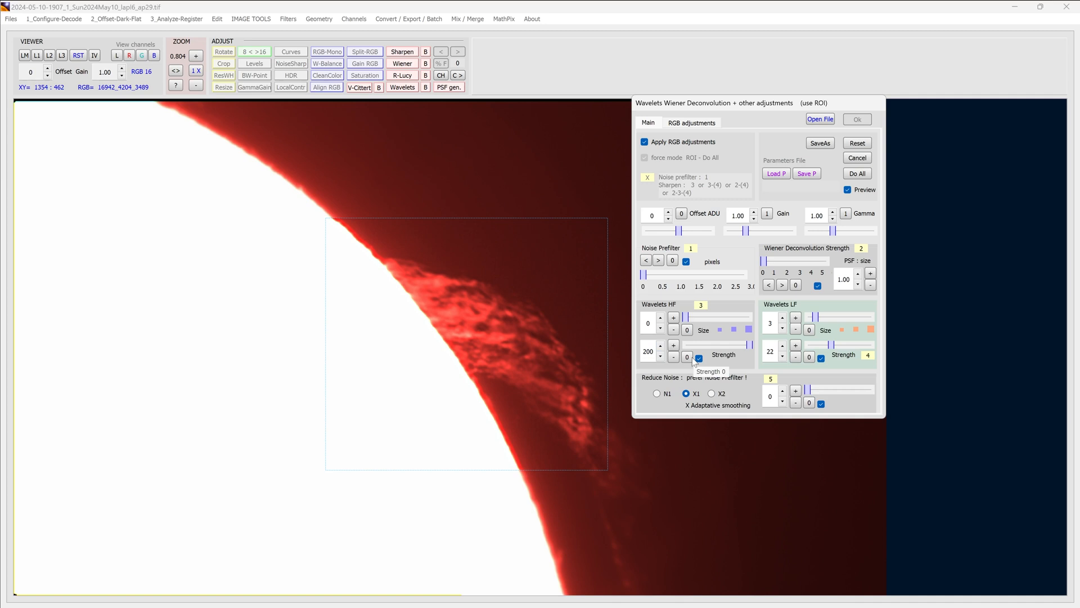
mouse_move(799, 308)
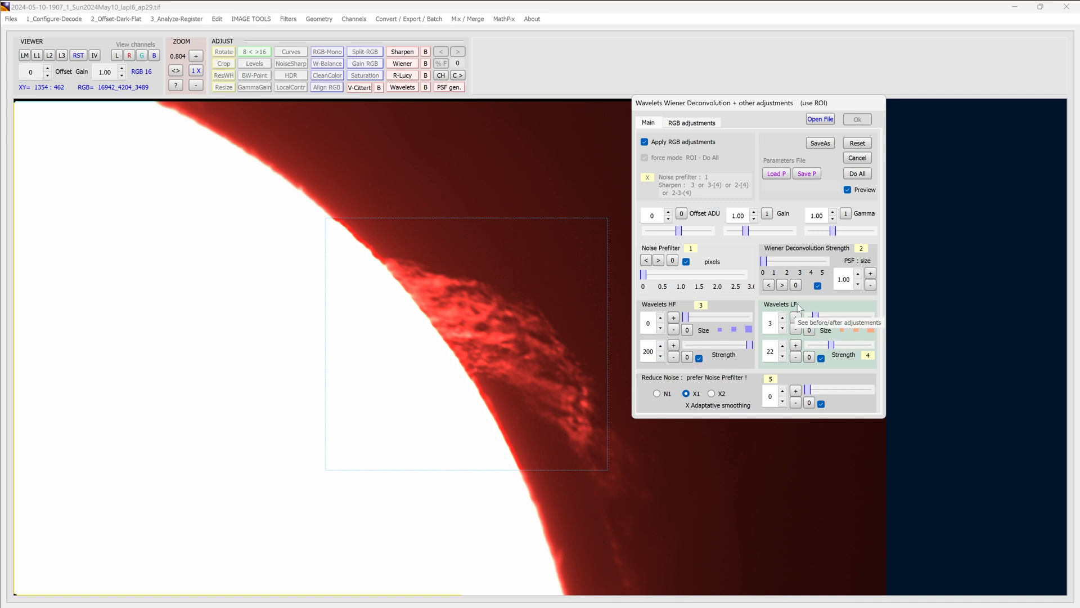
mouse_move(812, 314)
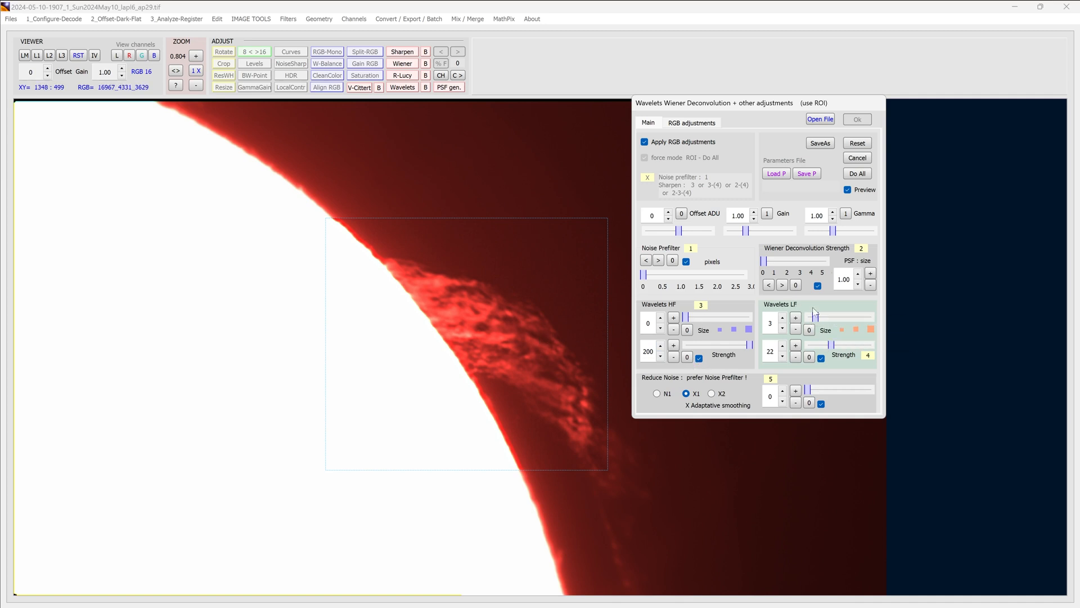
mouse_move(812, 312)
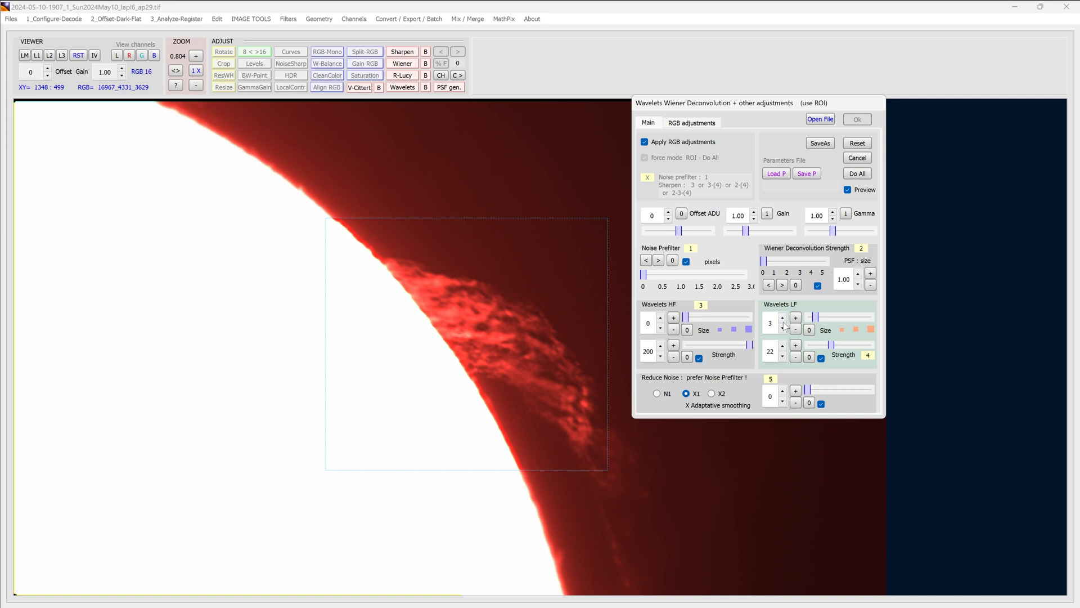
mouse_move(781, 330)
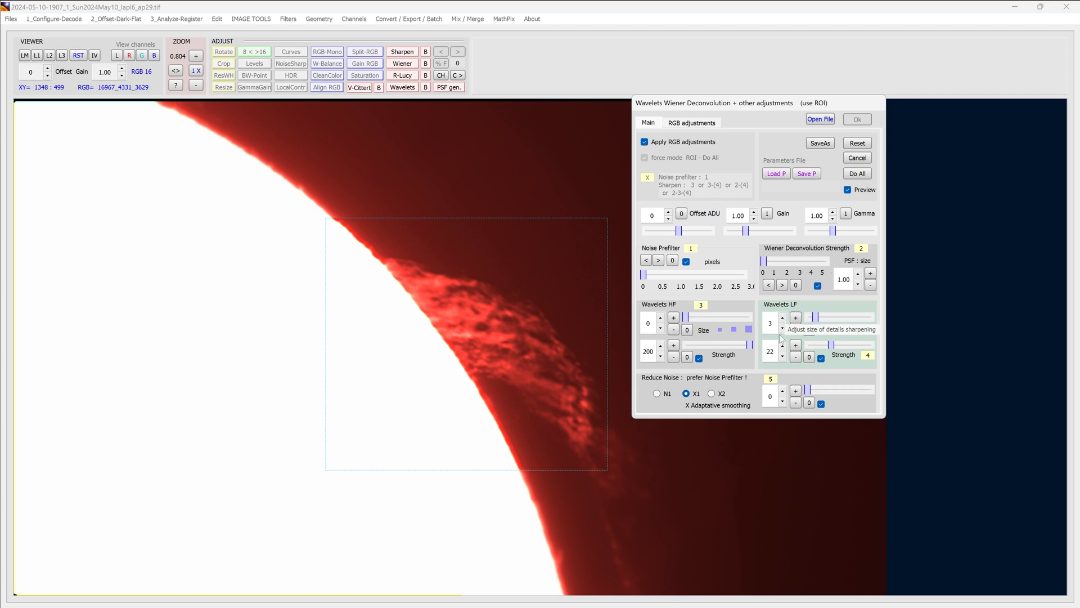
left_click(794, 356)
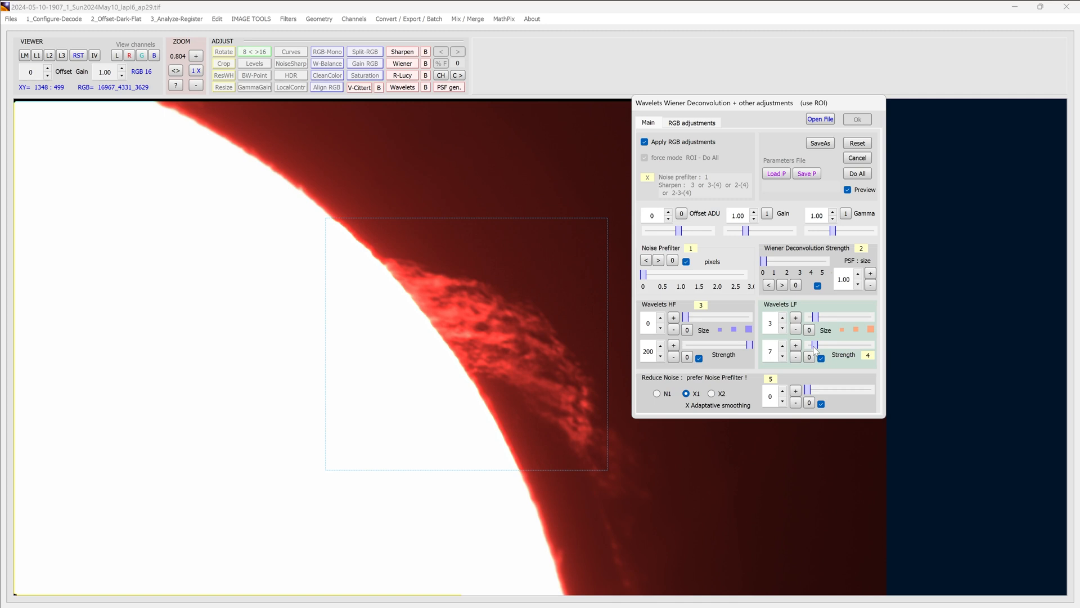
left_click(795, 345)
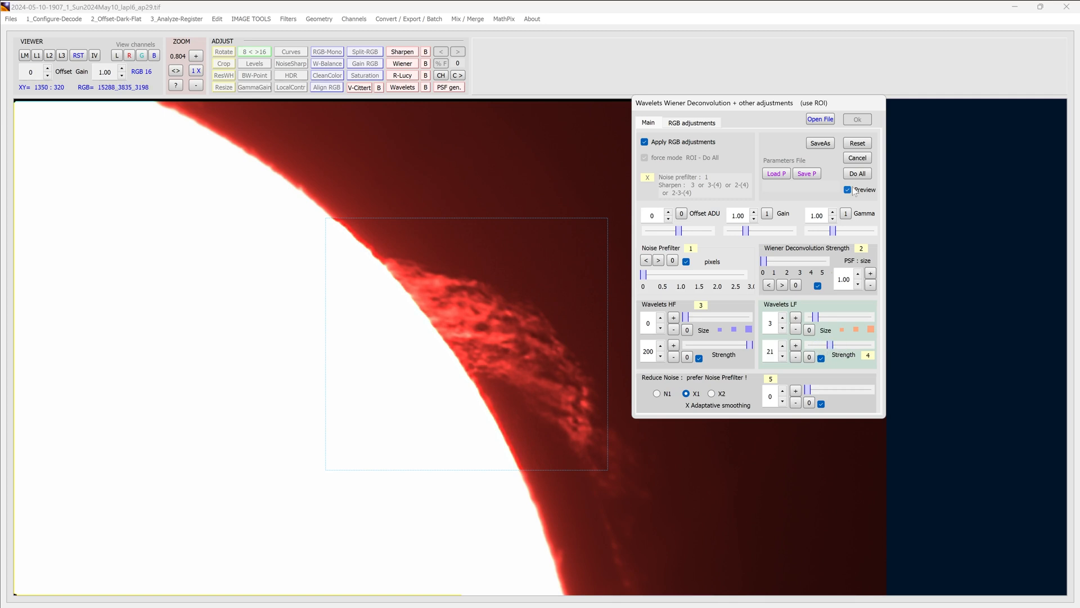
Apply the wavelet sharpening to the whole solar image with Do All.
left_click(847, 189)
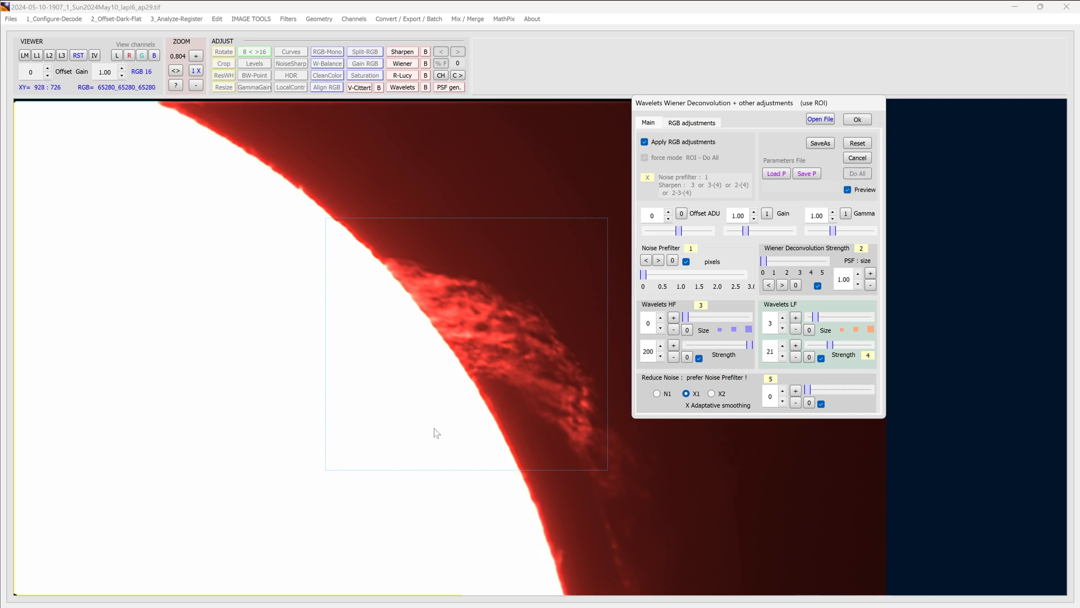
mouse_move(664, 532)
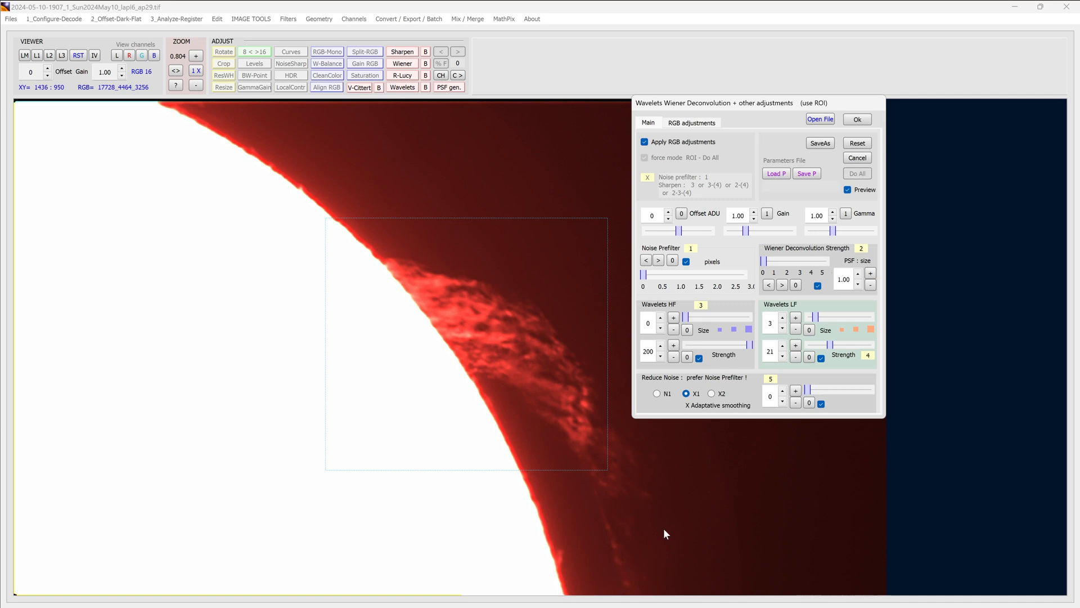
mouse_move(390, 399)
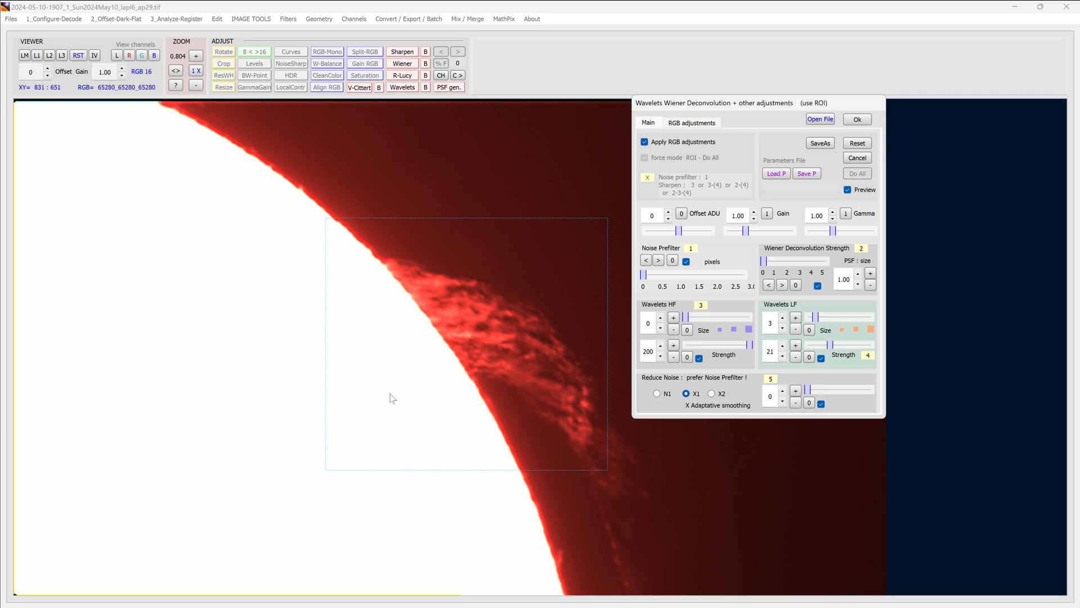
mouse_move(825, 190)
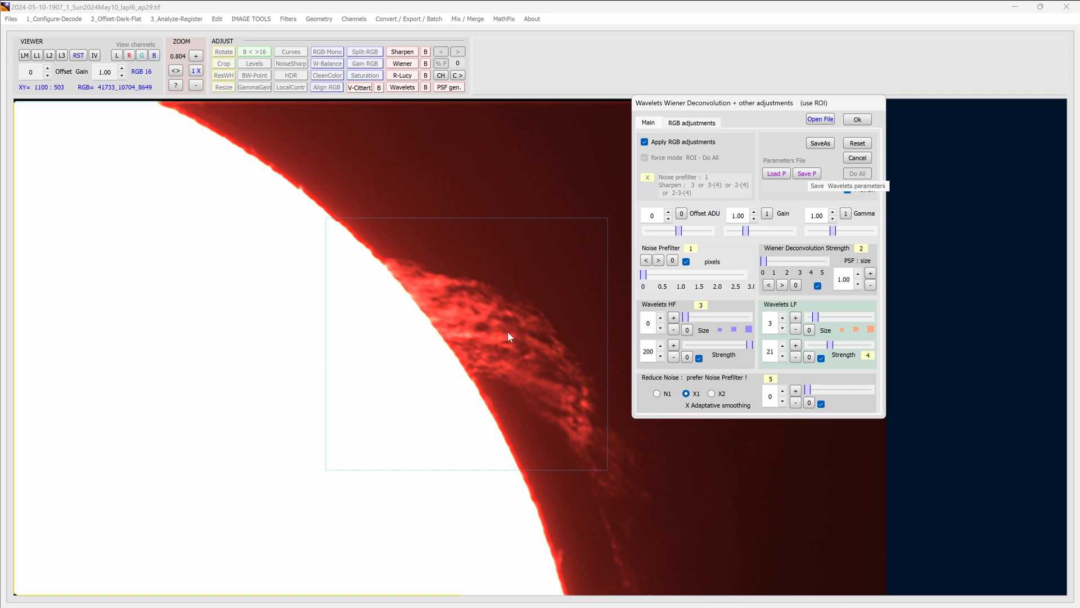
mouse_move(459, 324)
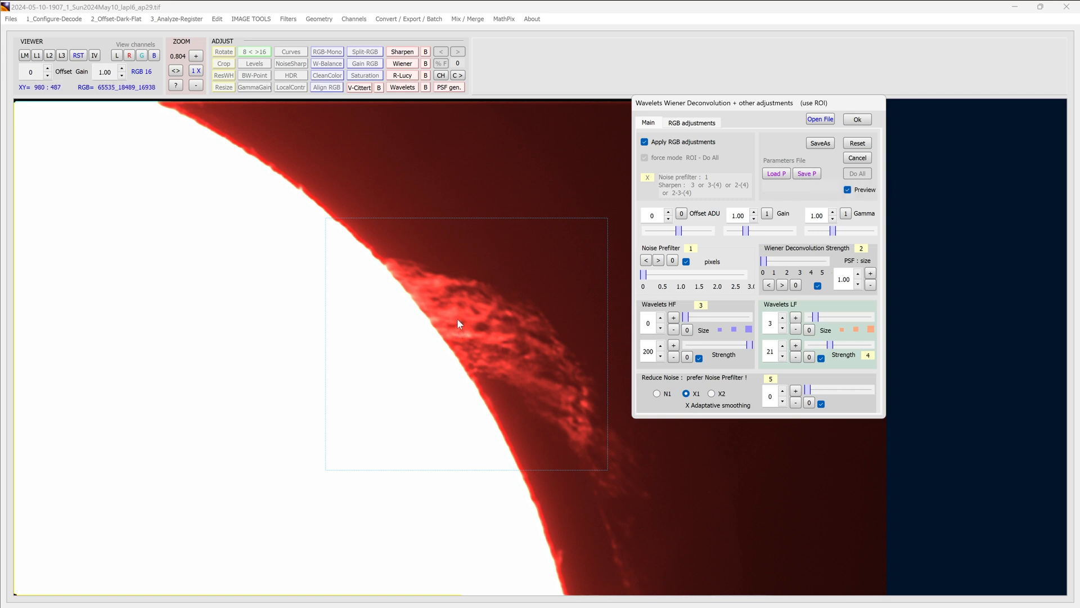
mouse_move(807, 173)
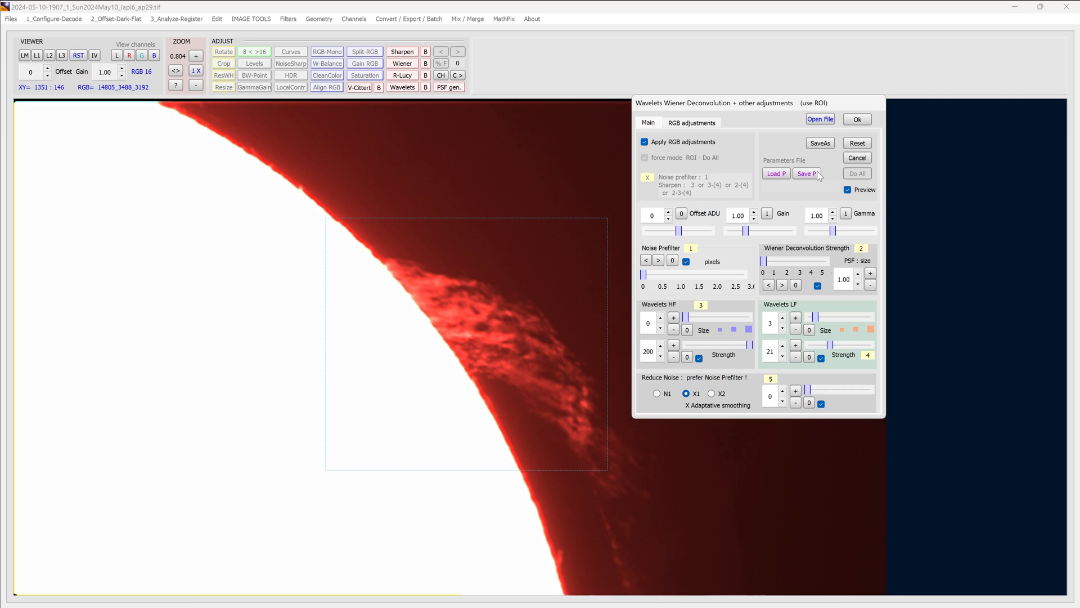
Save the wavelet parameters as SolarTest2.aw1 in the AstroSurface V2 folder.
left_click(806, 173)
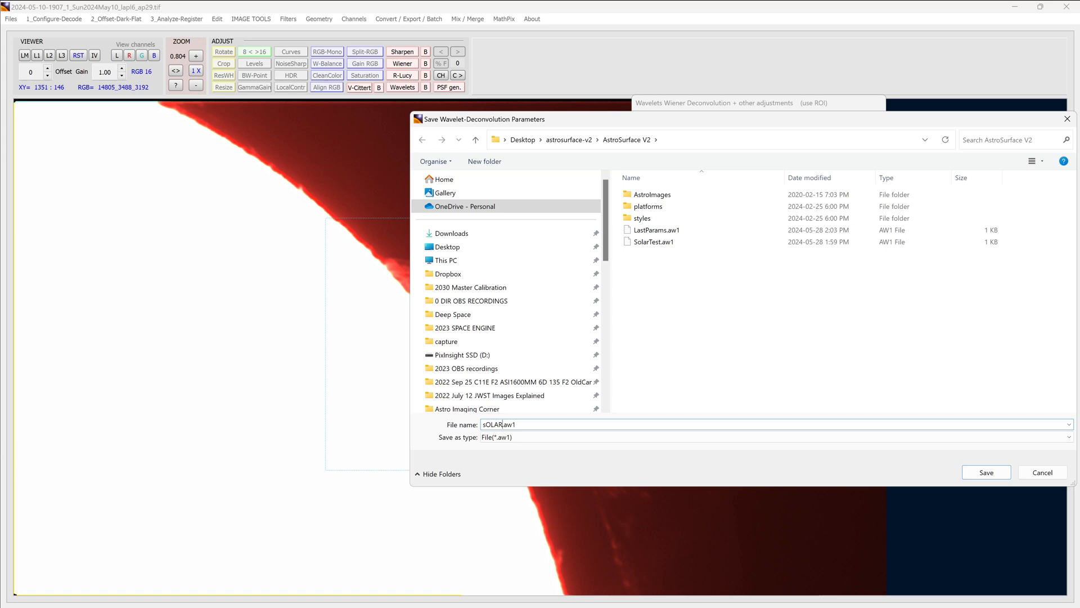
type("SolarTest2")
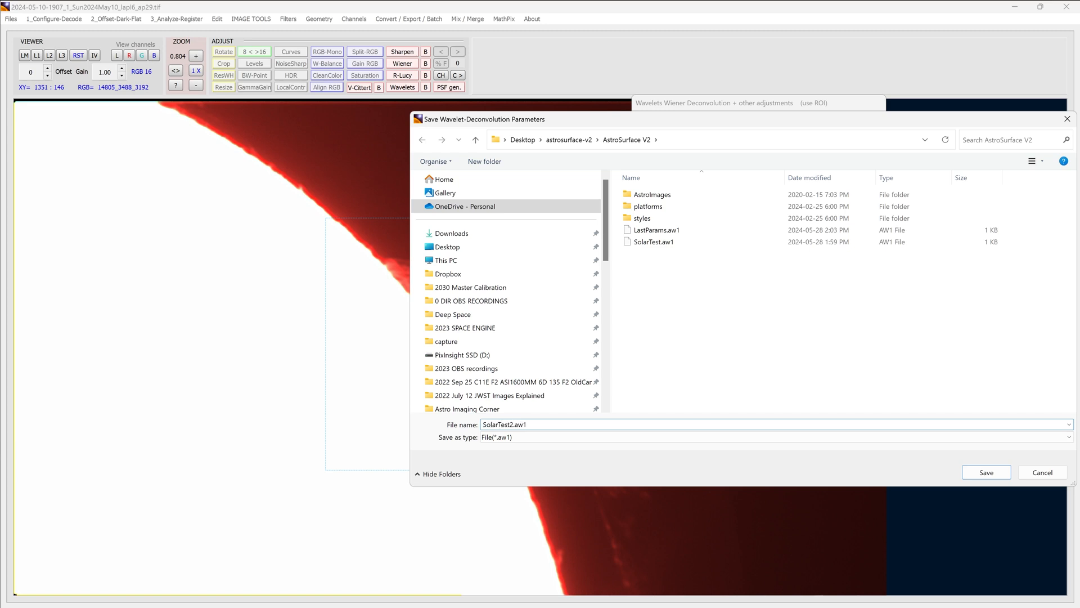
mouse_move(633, 165)
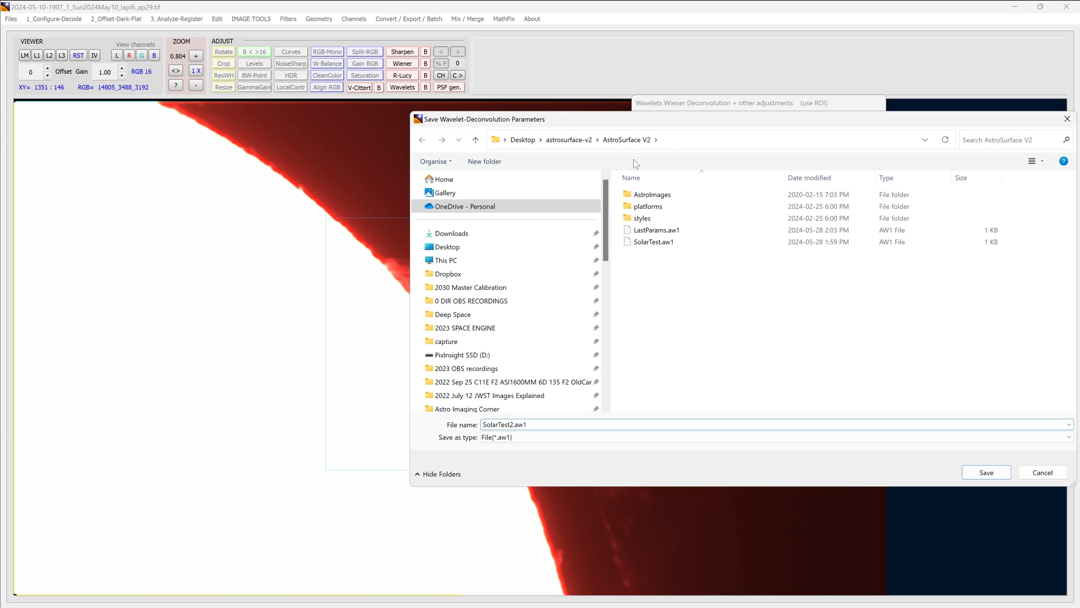
mouse_move(792, 348)
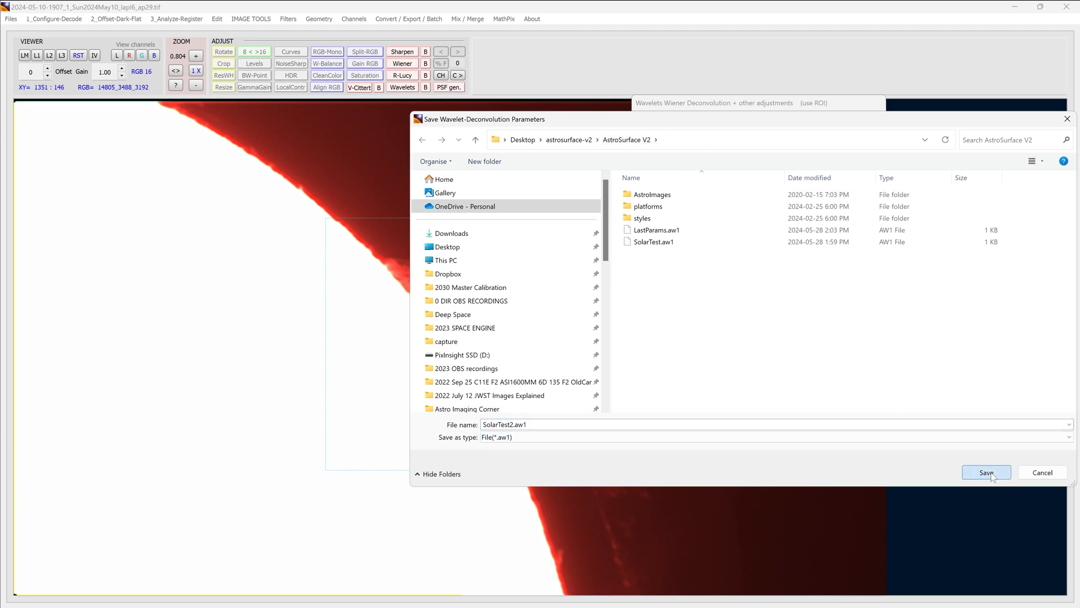
left_click(986, 471)
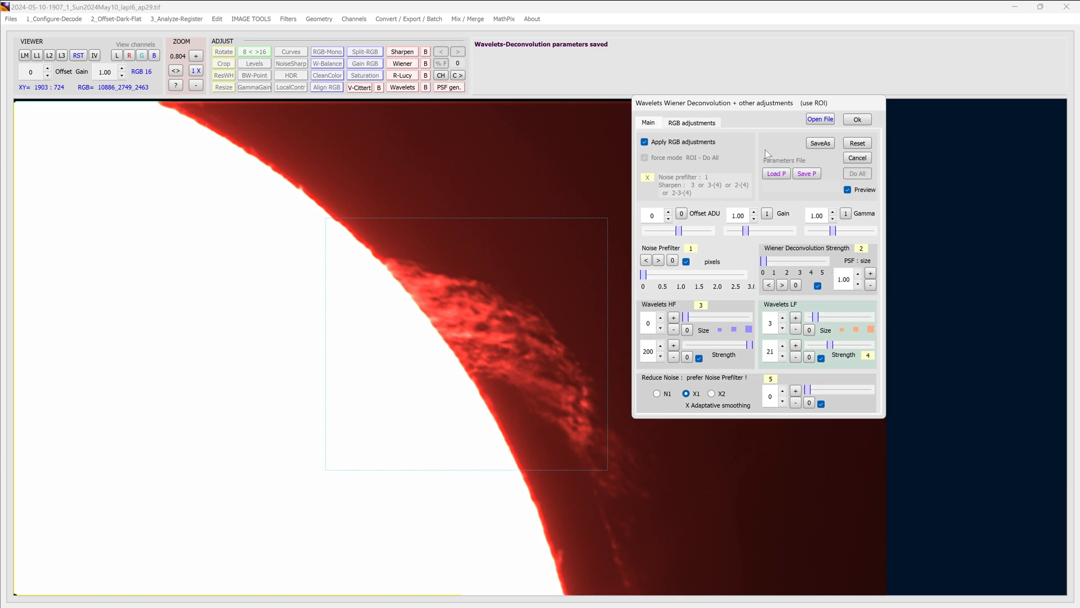
Accept the wavelets dialog, close the image, and bring up Batch: Wavelets and more.
left_click(856, 118)
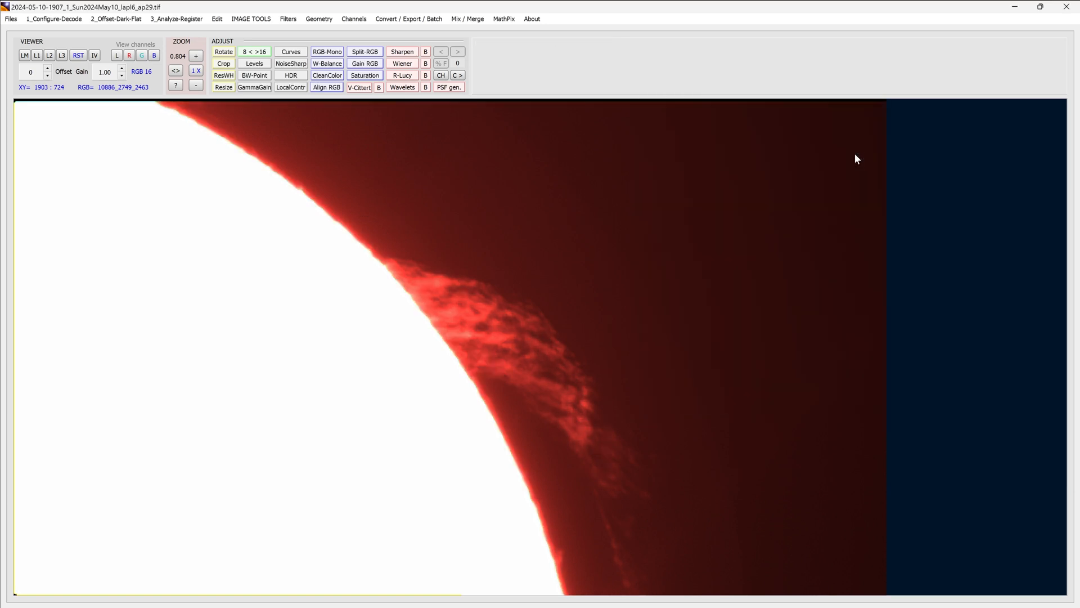
left_click(11, 19)
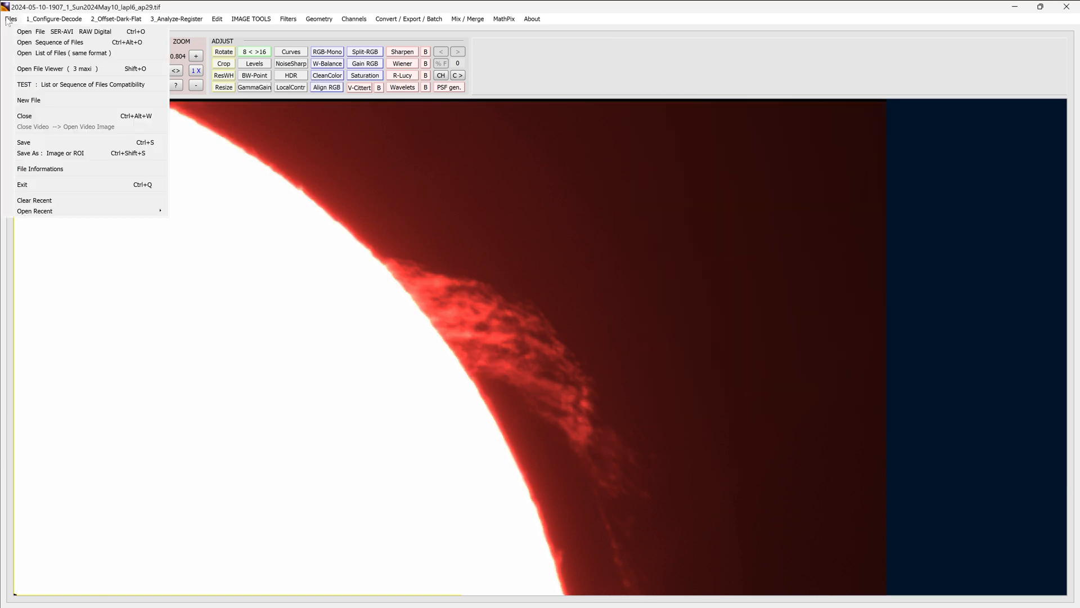
mouse_move(24, 115)
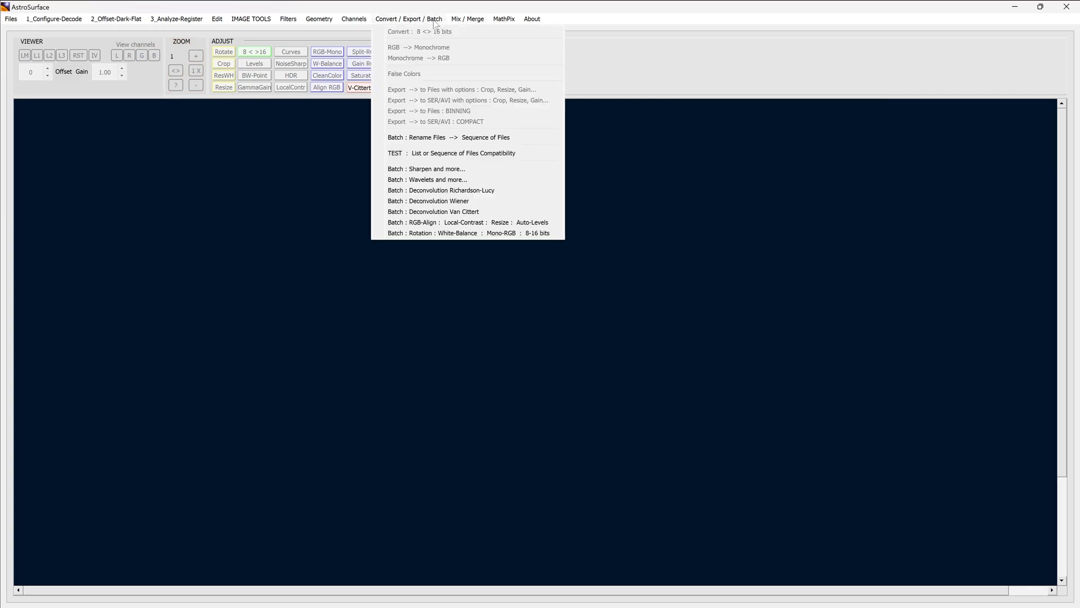
mouse_move(428, 179)
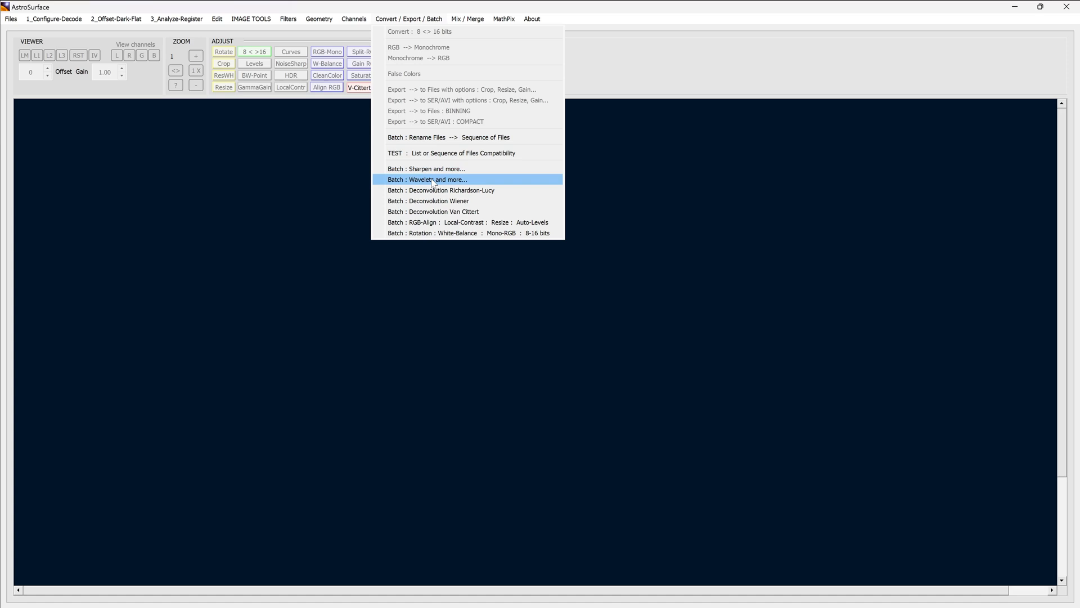
left_click(427, 179)
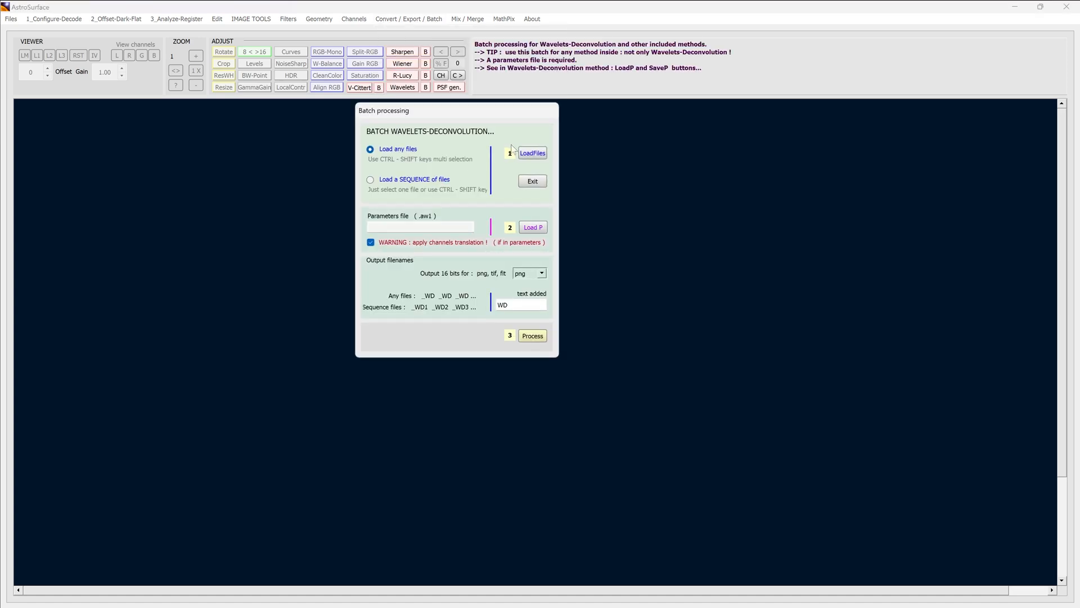
mouse_move(486, 233)
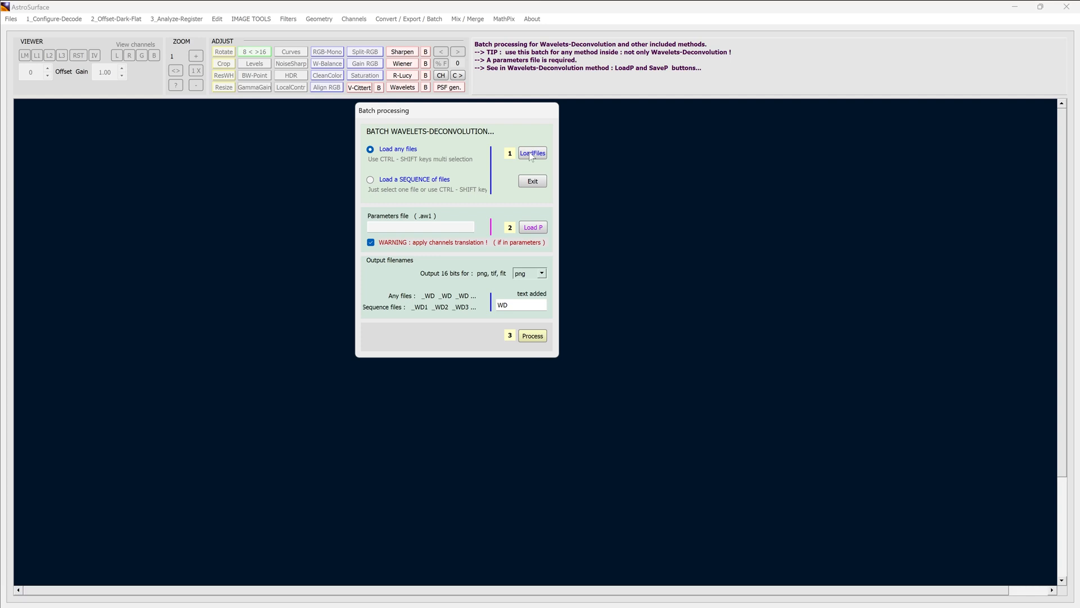
Load all 22 raw TIFF frames and the SolarTest2.aw1 parameters file into the batch dialog.
left_click(532, 152)
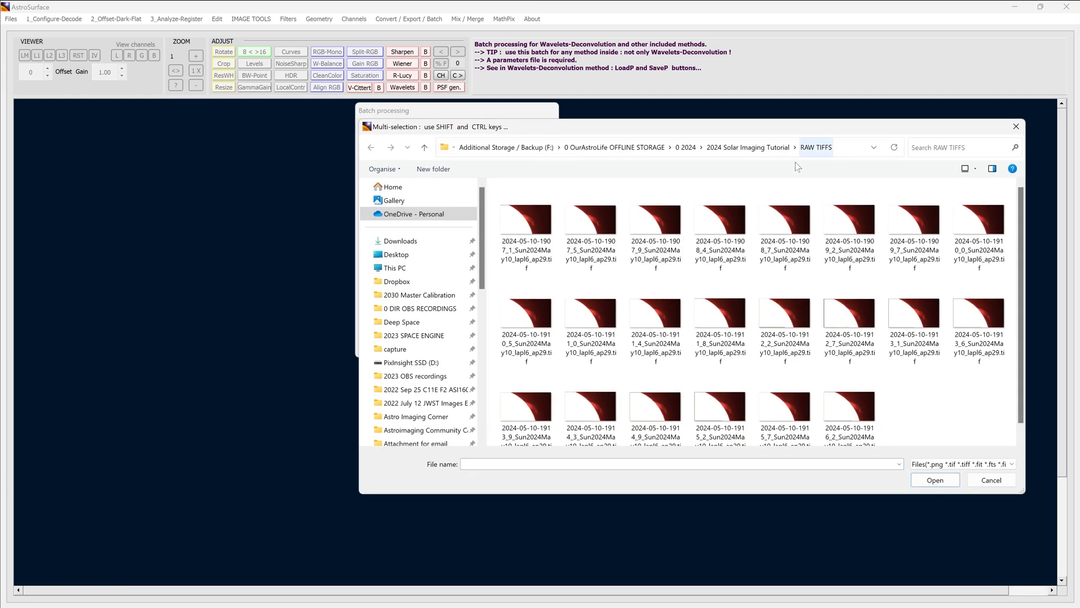
left_click(525, 228)
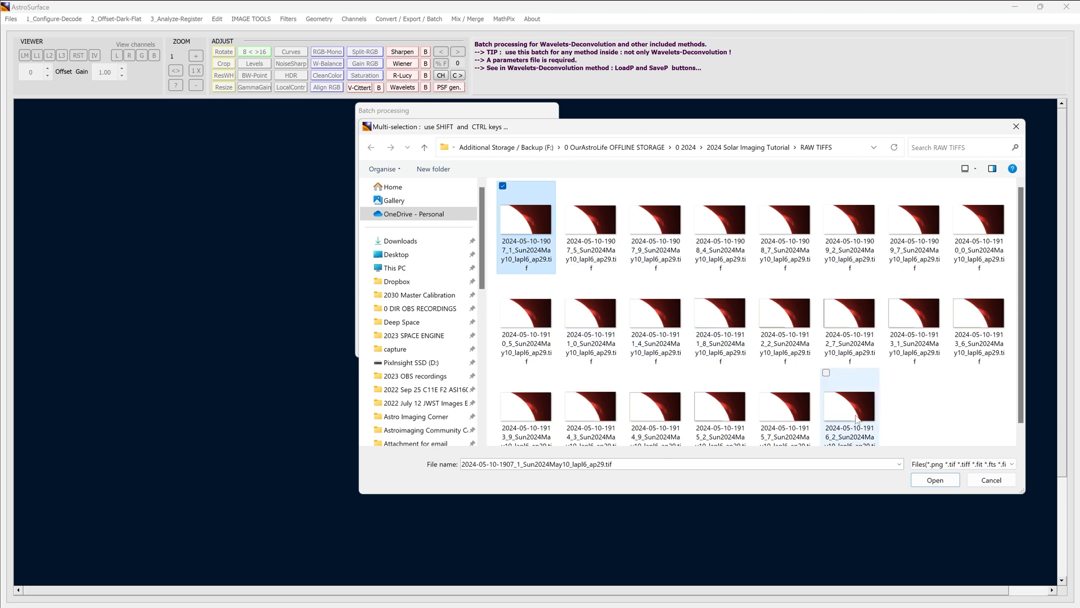
left_click(934, 480)
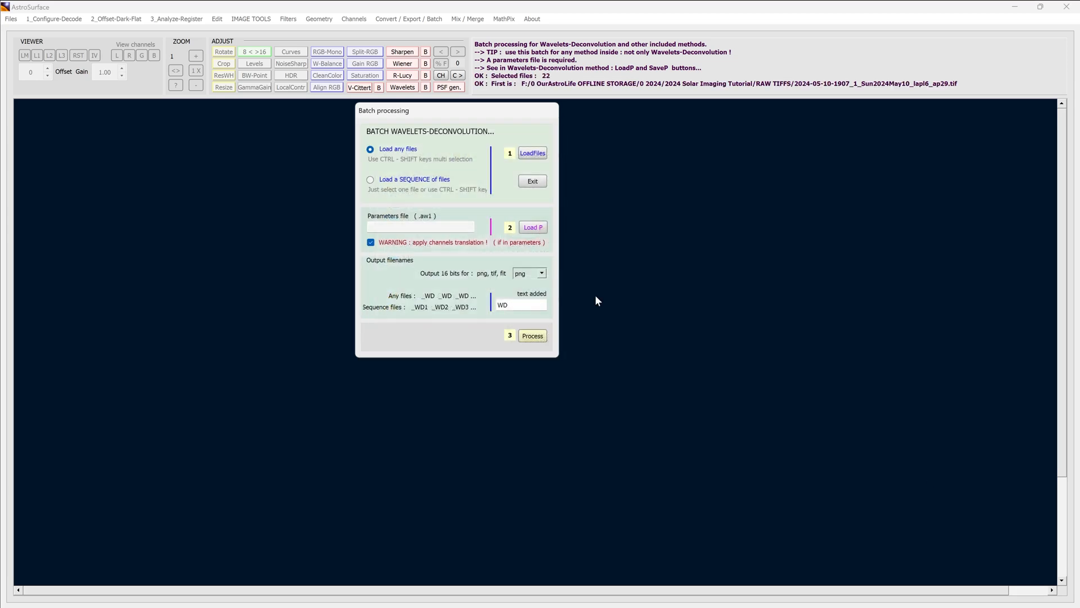
mouse_move(409, 223)
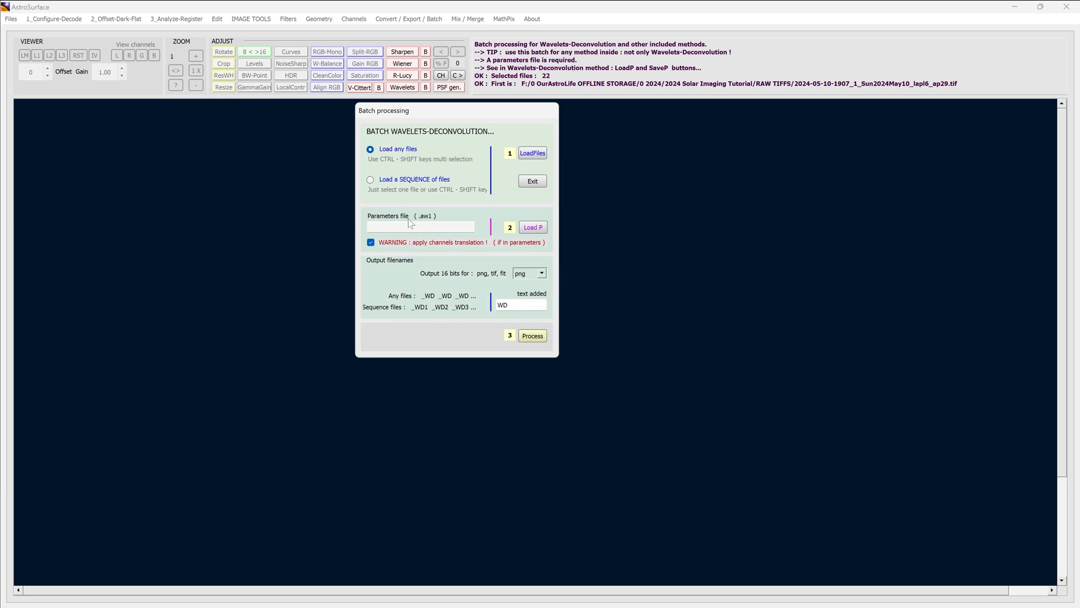
mouse_move(543, 231)
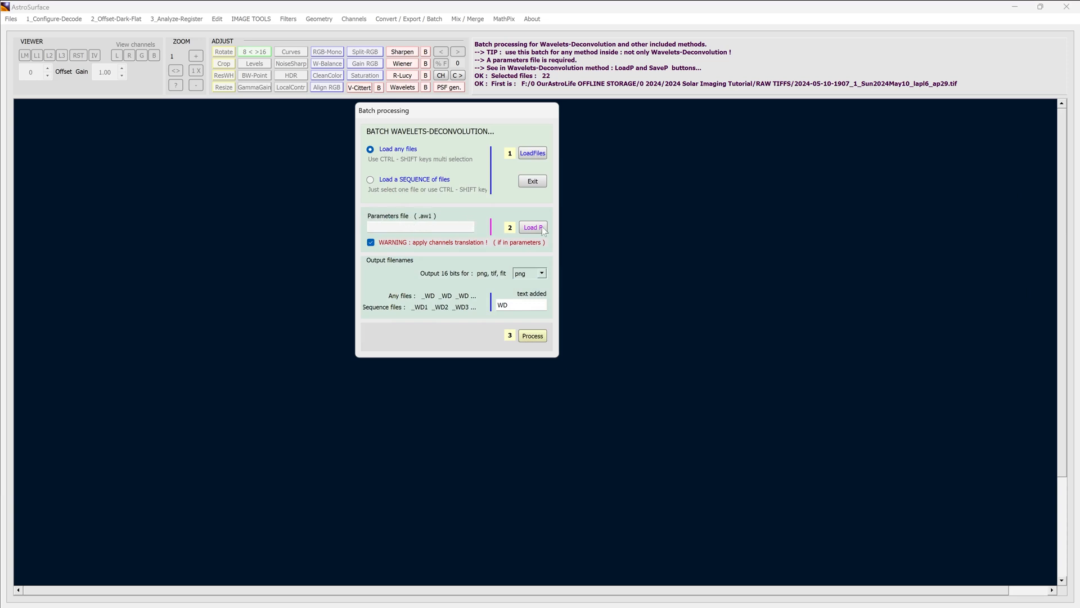
left_click(532, 227)
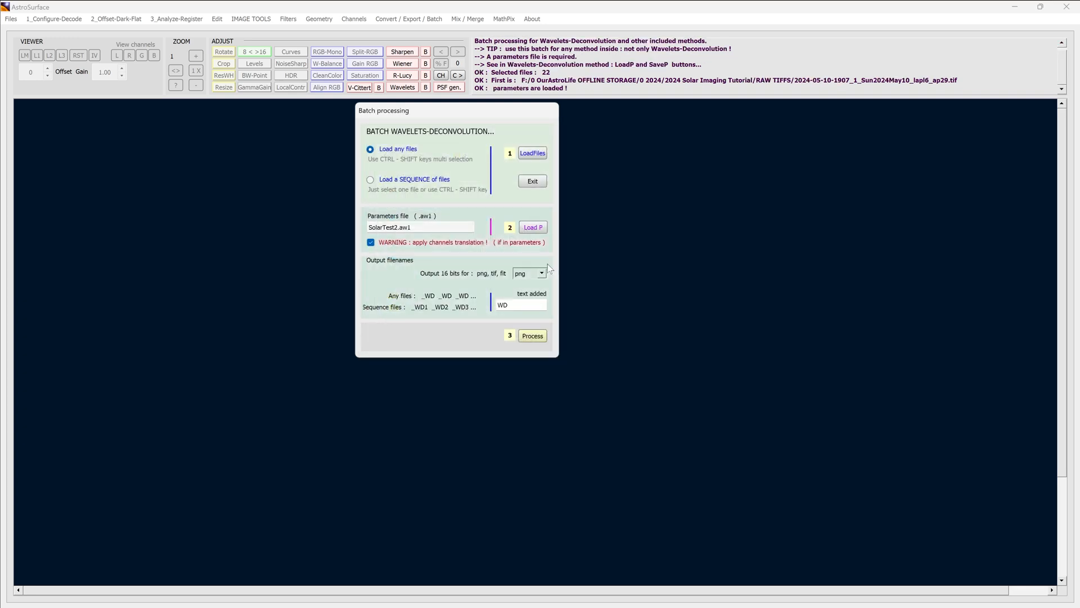
mouse_move(532, 227)
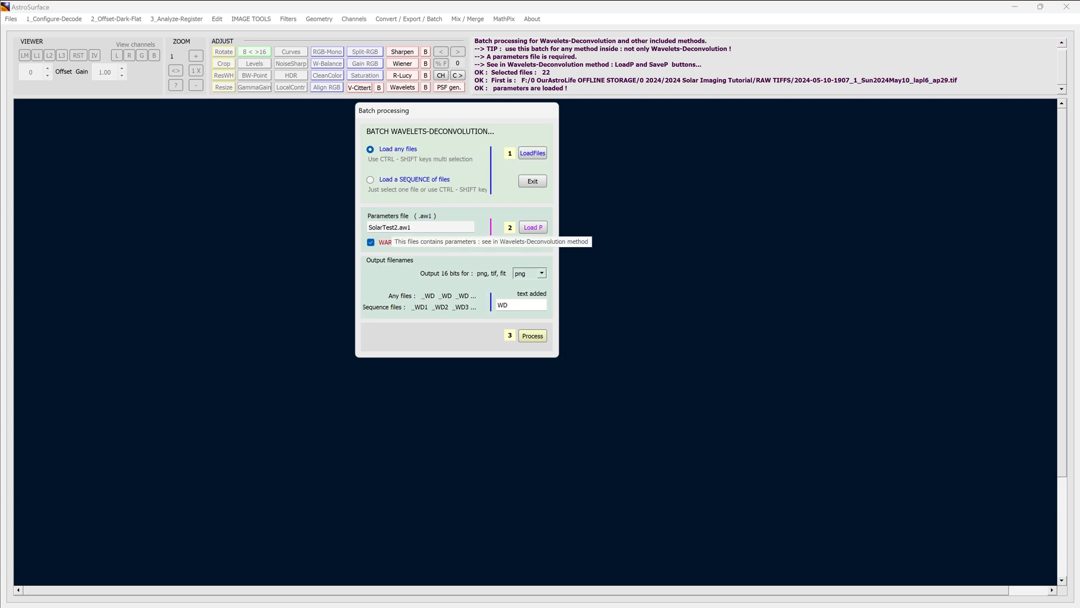
mouse_move(532, 151)
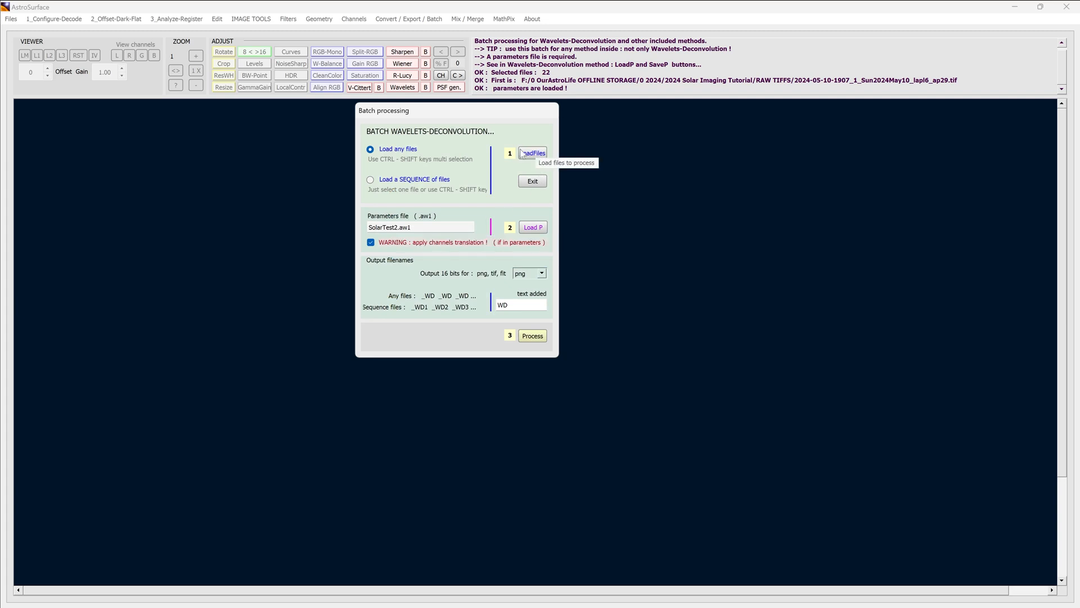
mouse_move(468, 293)
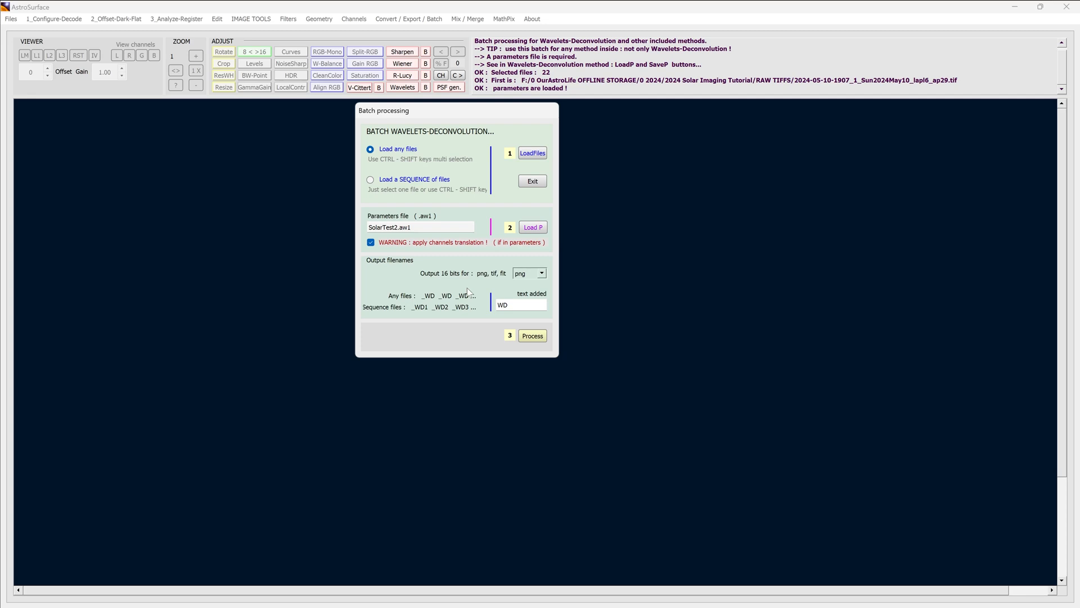
Set the batch output format to bmp and process all loaded frames.
left_click(541, 273)
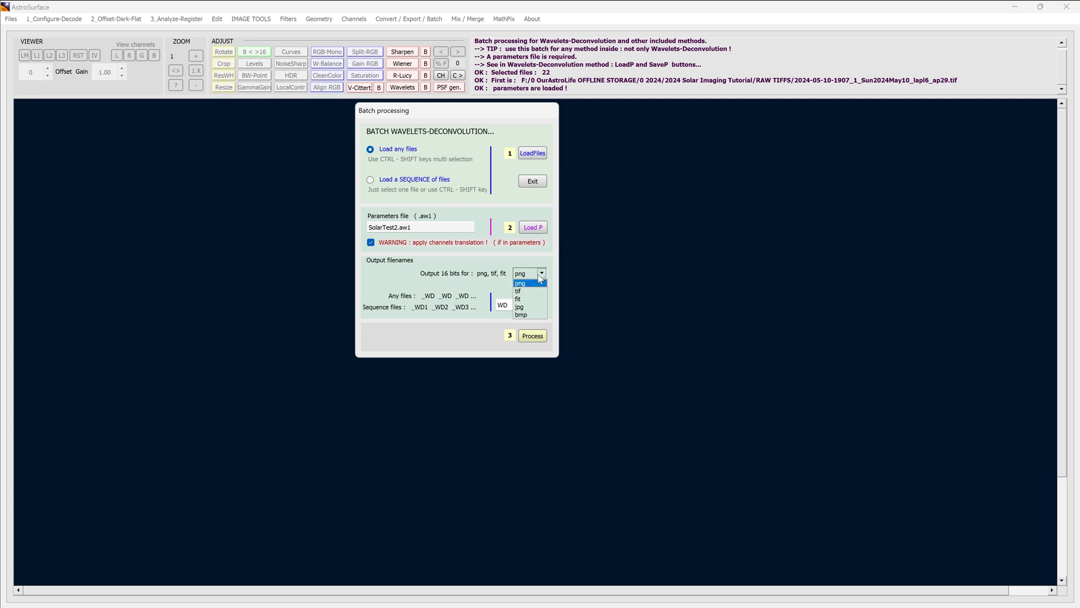
mouse_move(527, 315)
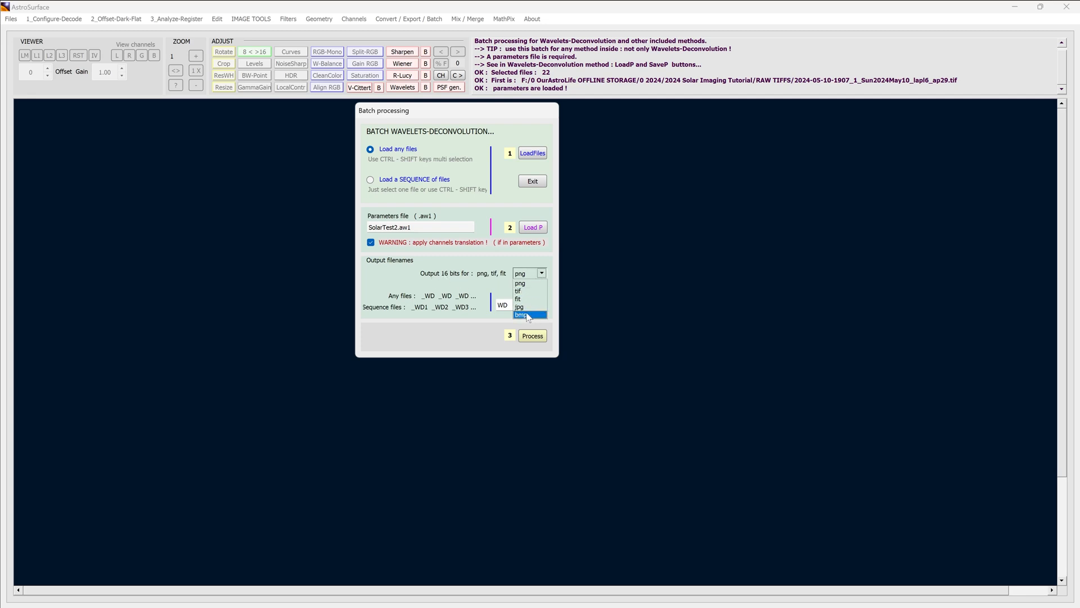
left_click(522, 314)
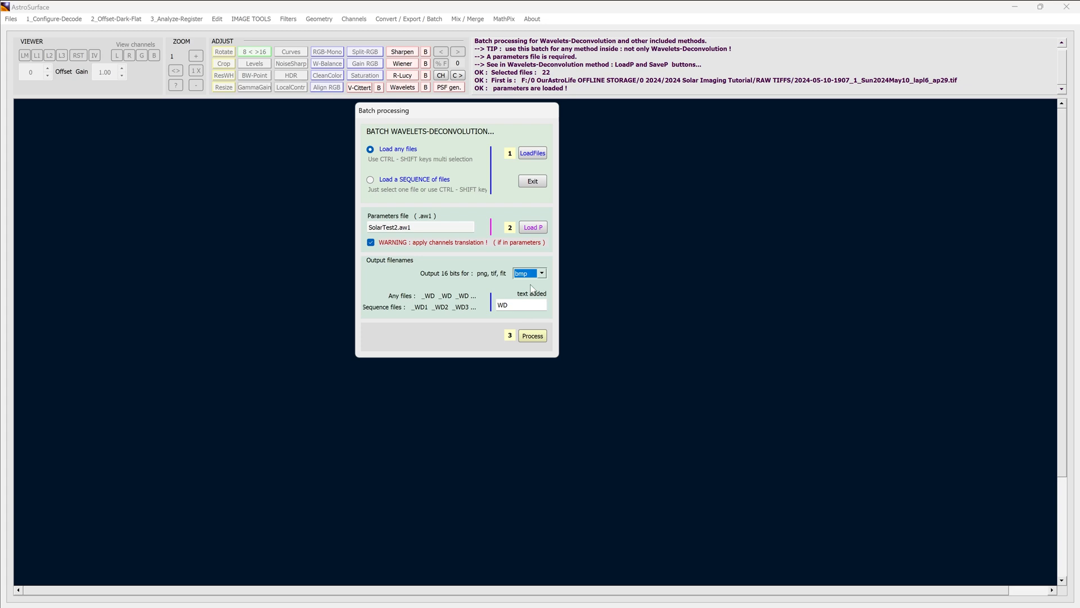
mouse_move(518, 303)
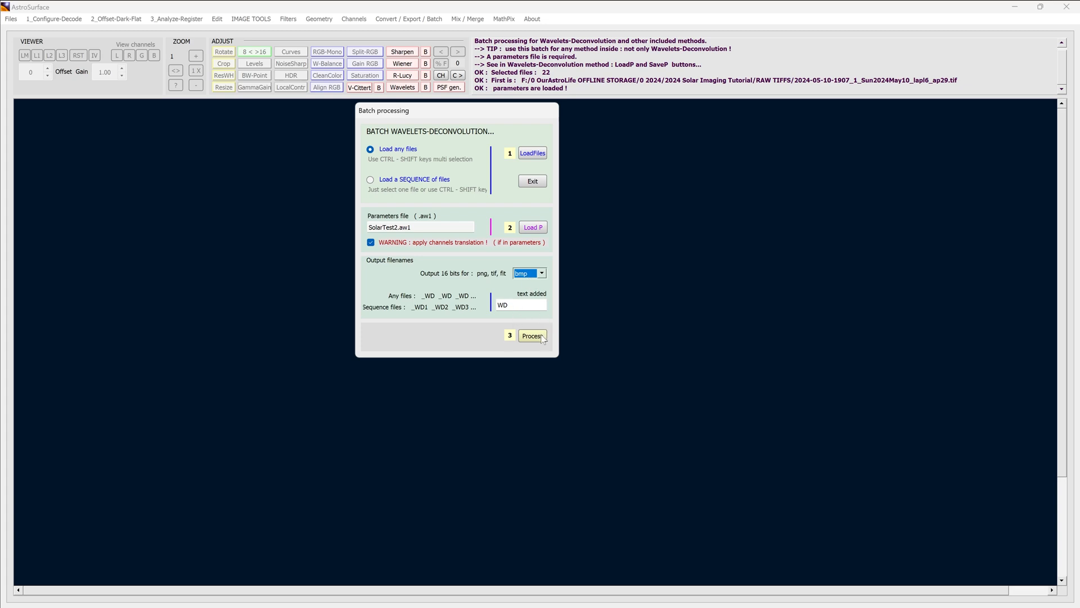
left_click(532, 336)
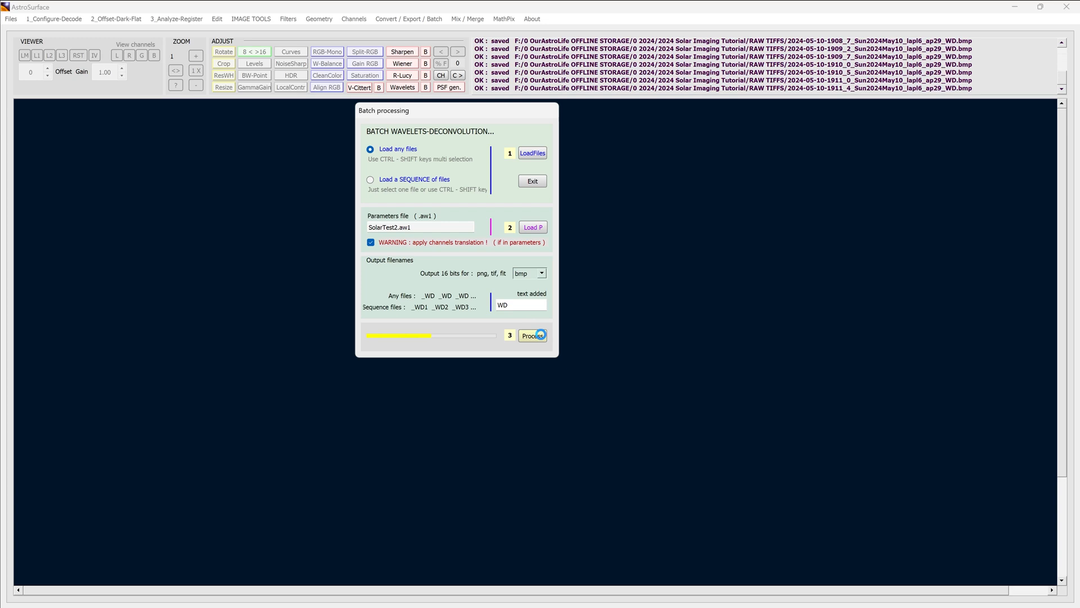
Switch to the RAW TIFFS folder in File Explorer and pick the first original TIFF frame.
left_click(532, 335)
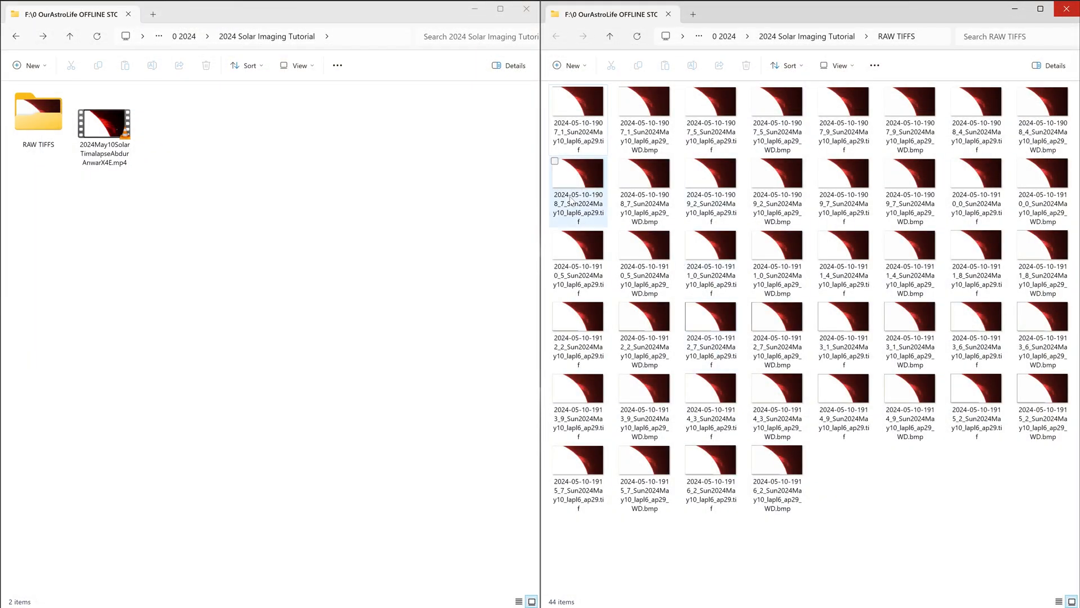
left_click(711, 315)
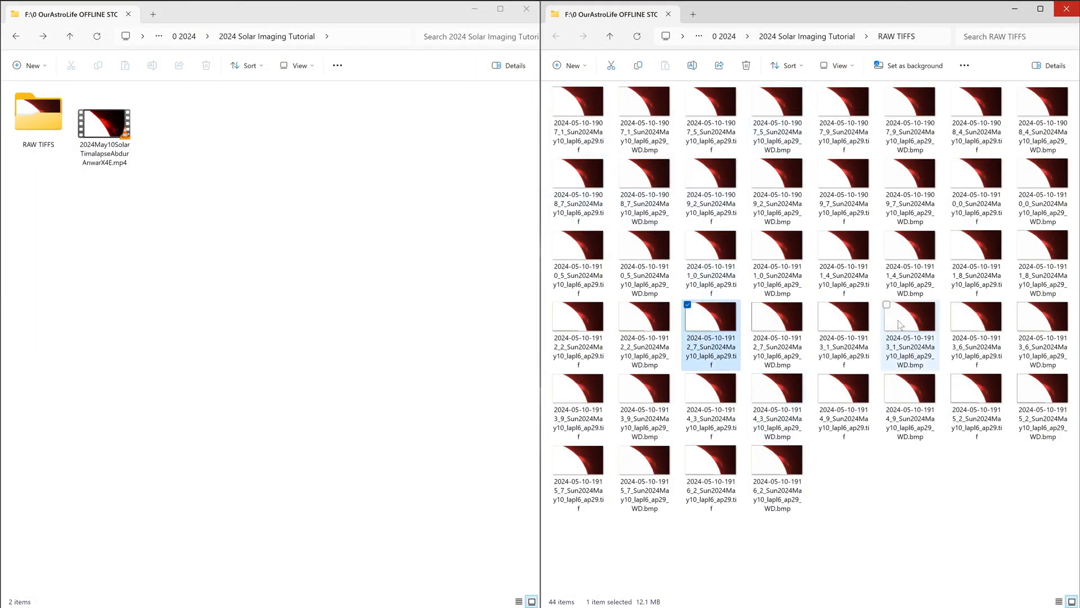
mouse_move(778, 334)
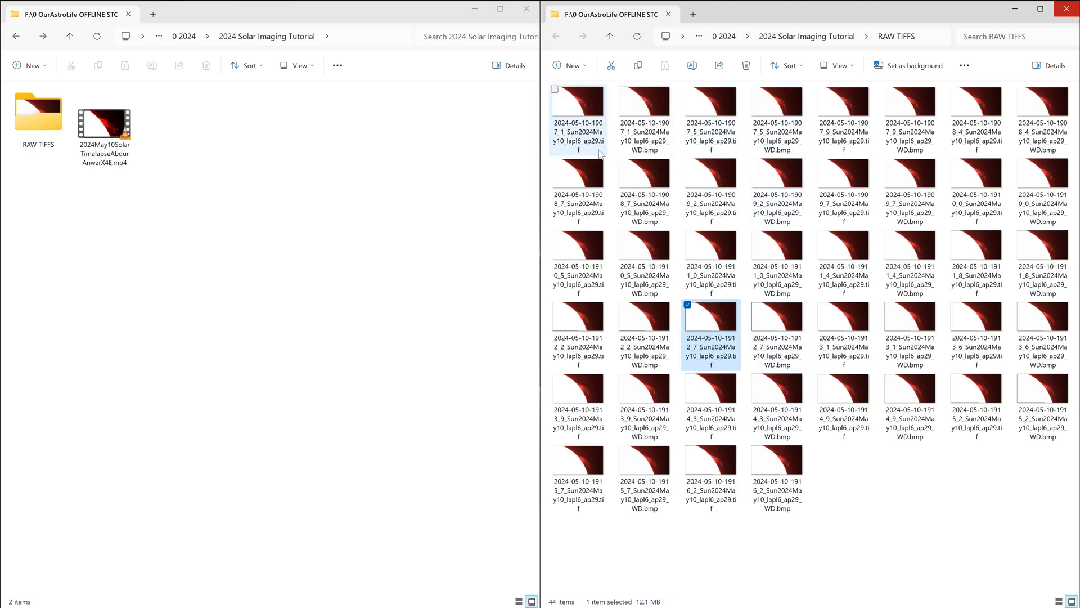
left_click(578, 111)
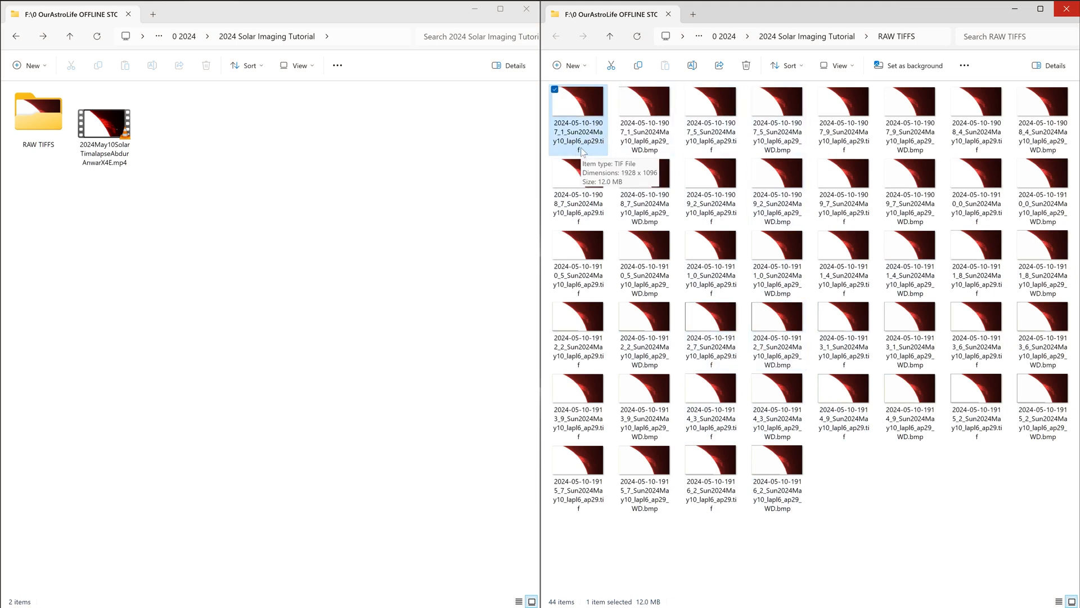
mouse_move(667, 169)
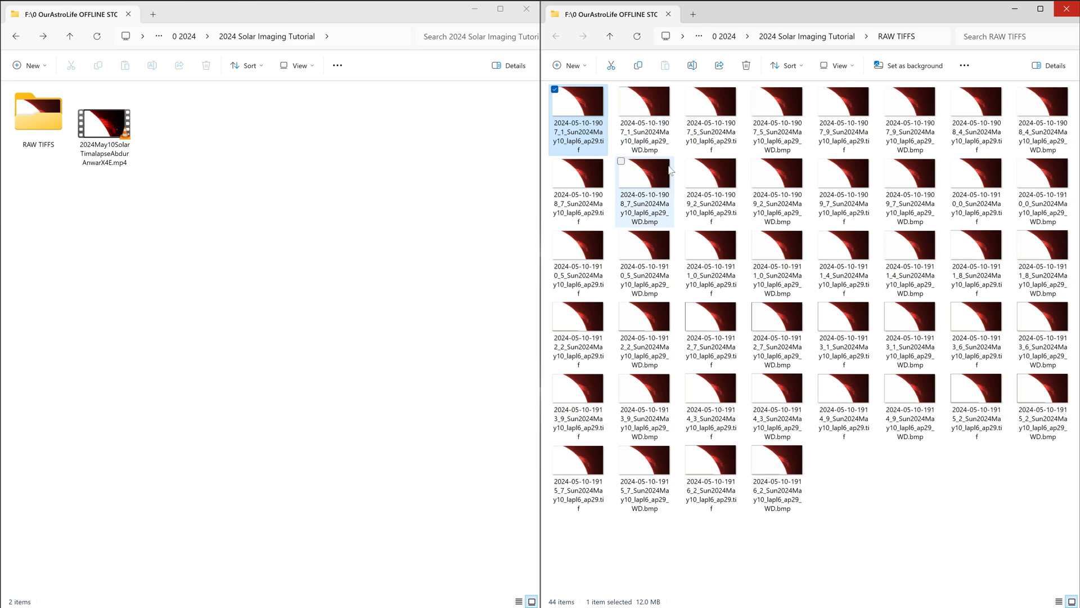
mouse_move(644, 149)
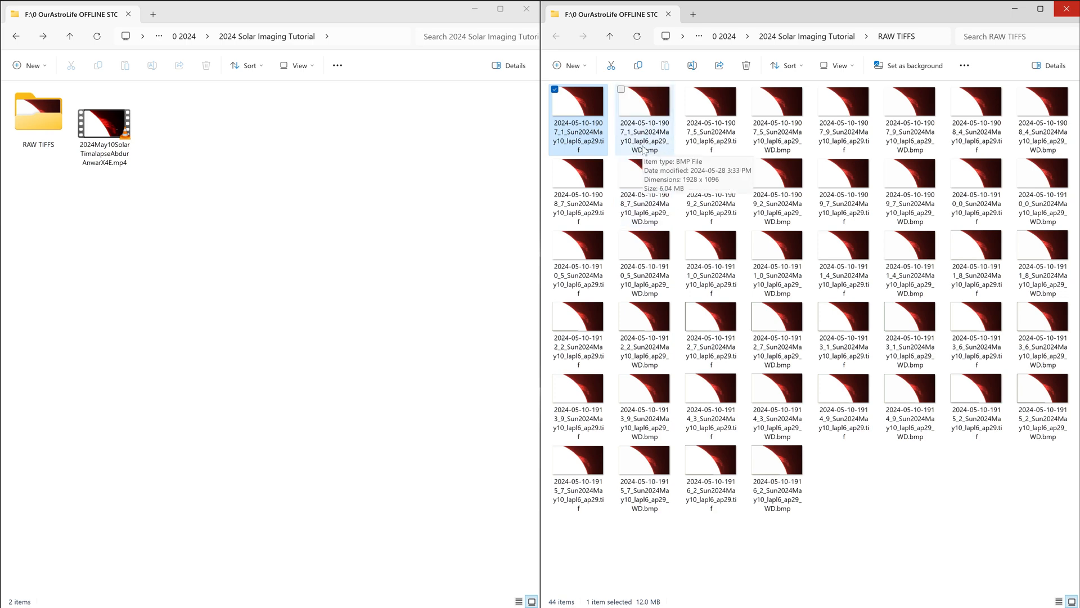
View the first TIFF in Windows Photo Viewer and advance to its sharpened _WD.bmp version.
double_click(577, 100)
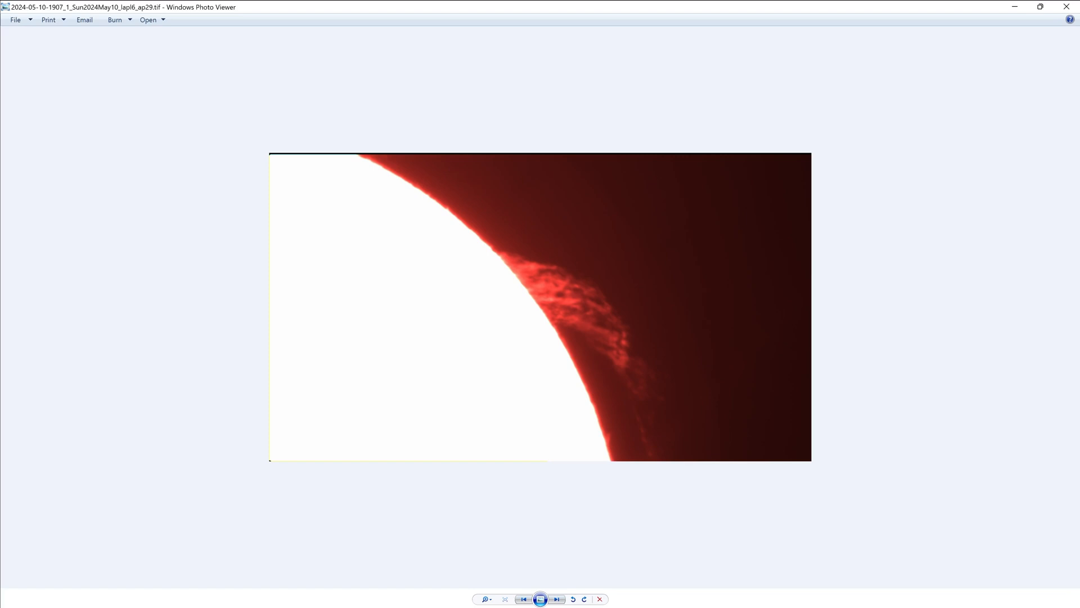
left_click(555, 598)
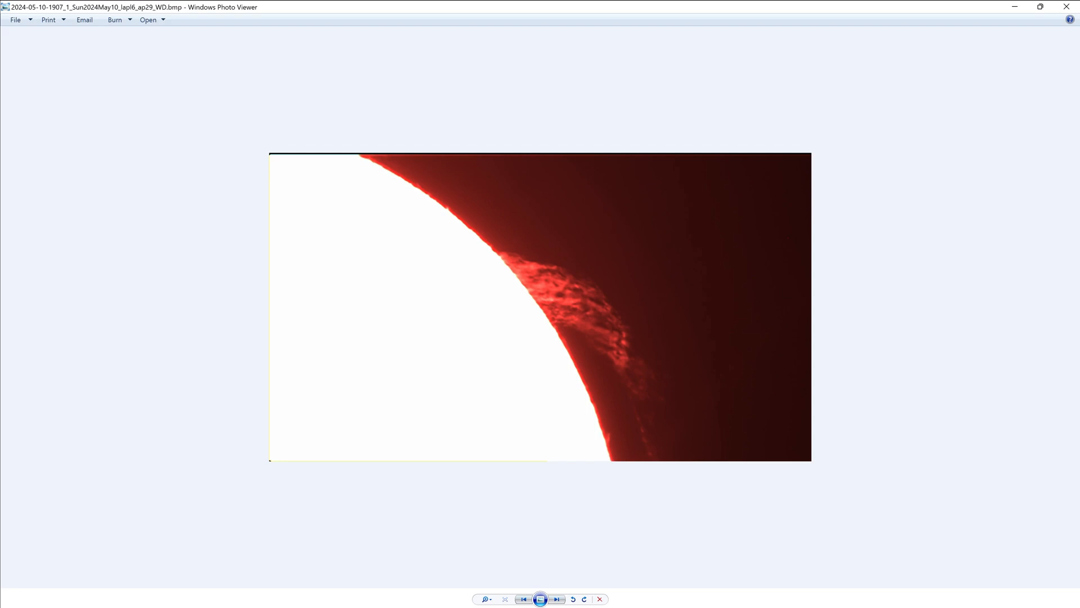
mouse_move(715, 500)
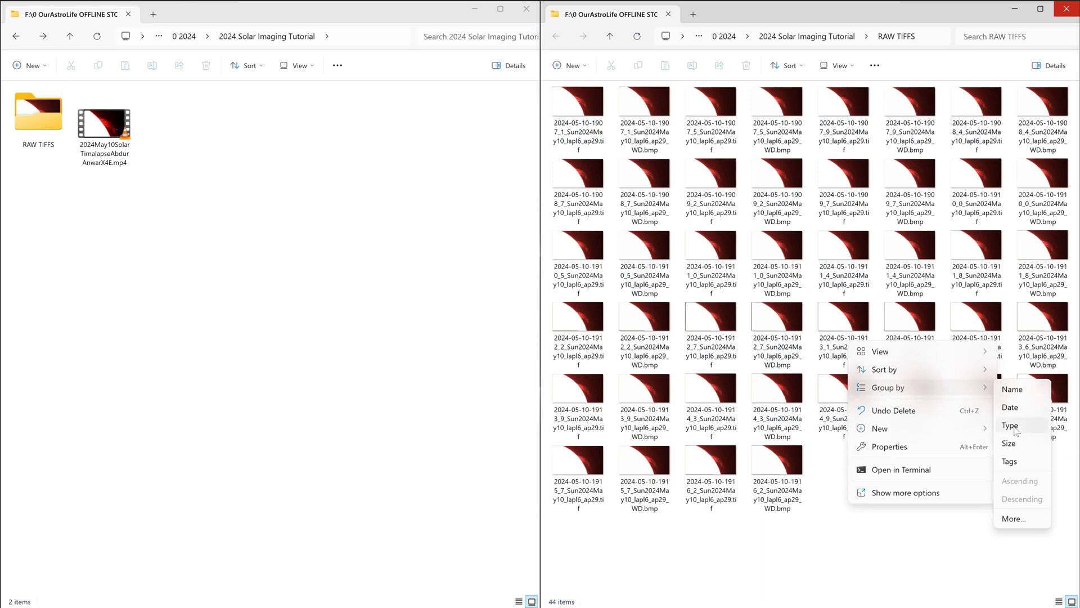
Group the RAW TIFFS files by type and select all 22 WD BMP frames at once.
left_click(1010, 425)
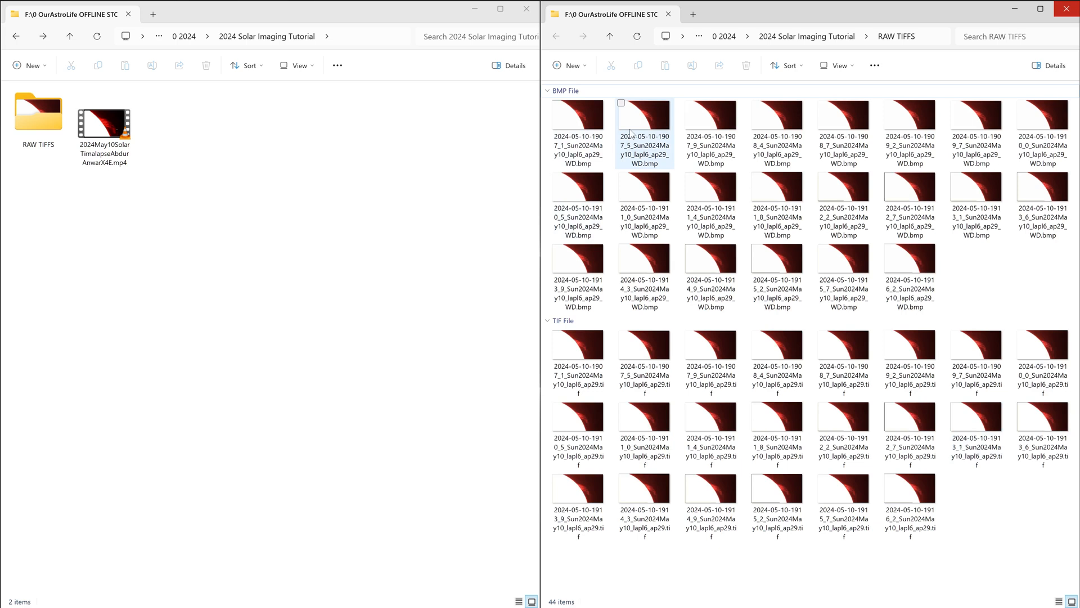
left_click(646, 90)
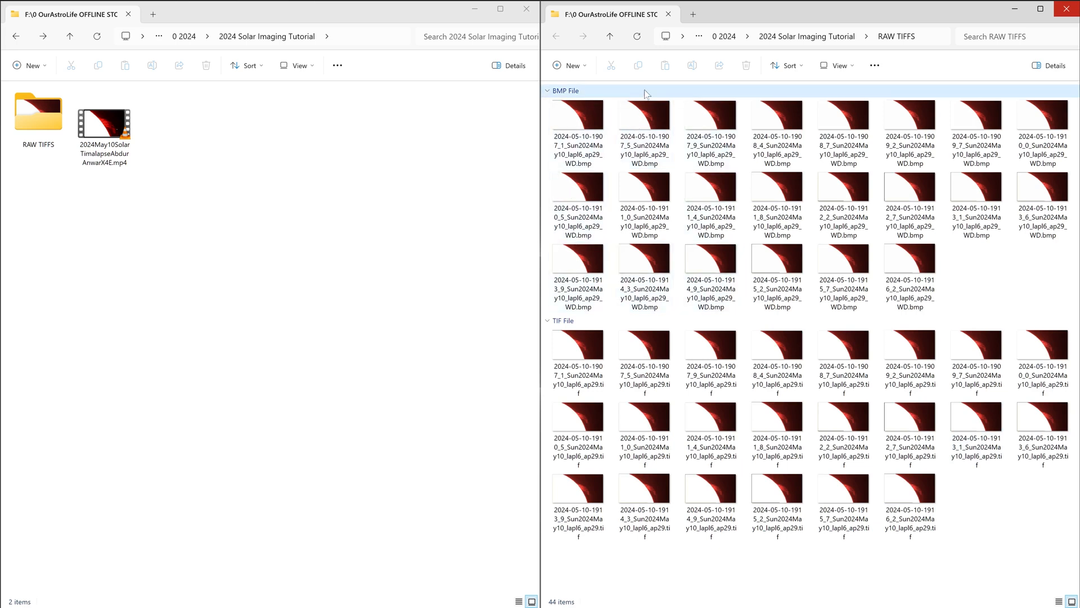
mouse_move(564, 99)
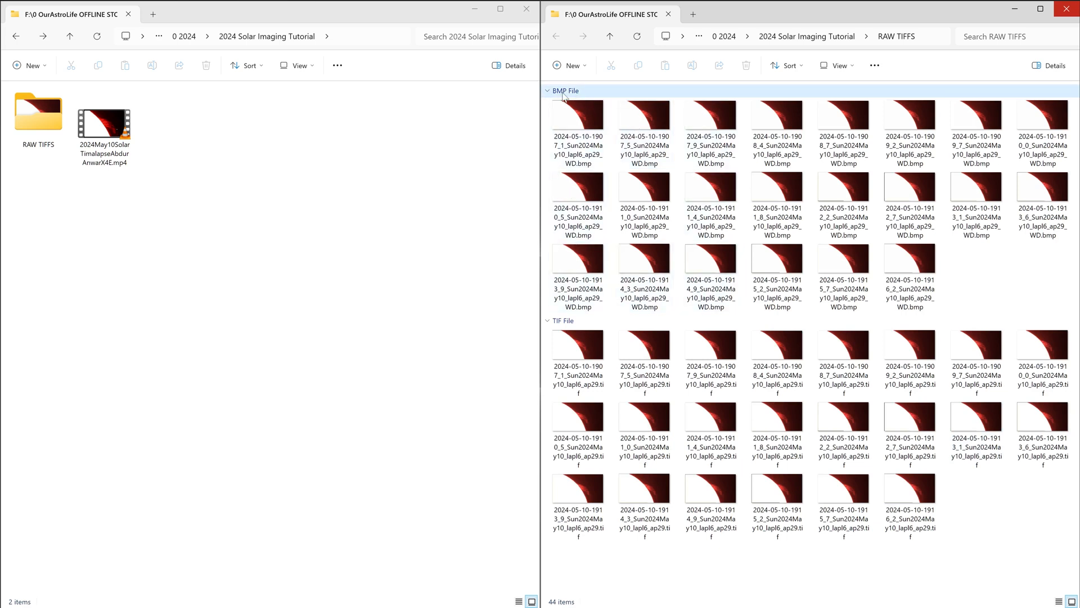
left_click(564, 90)
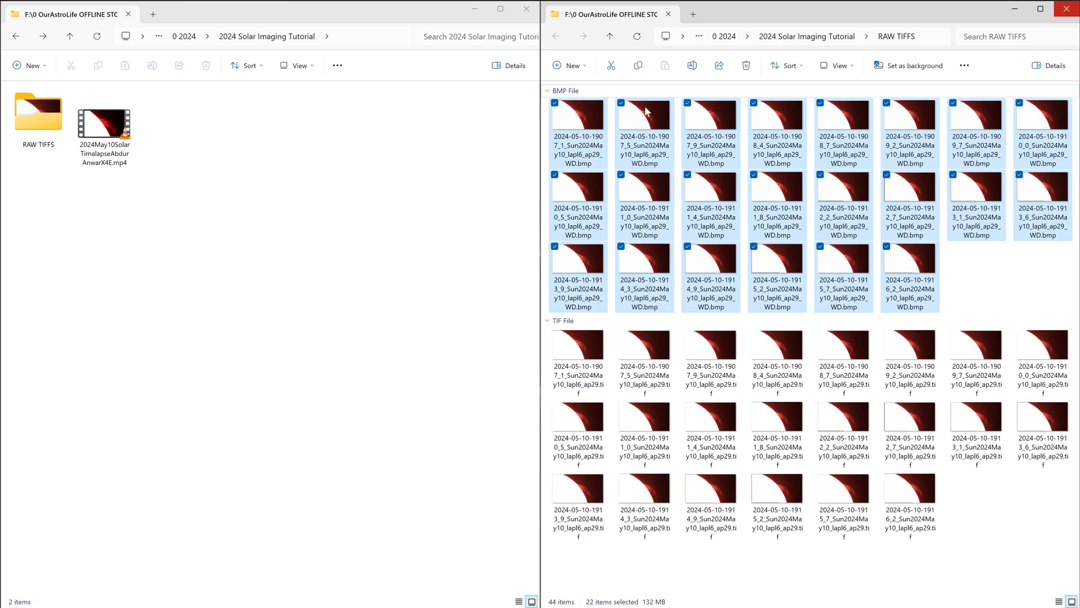
mouse_move(524, 127)
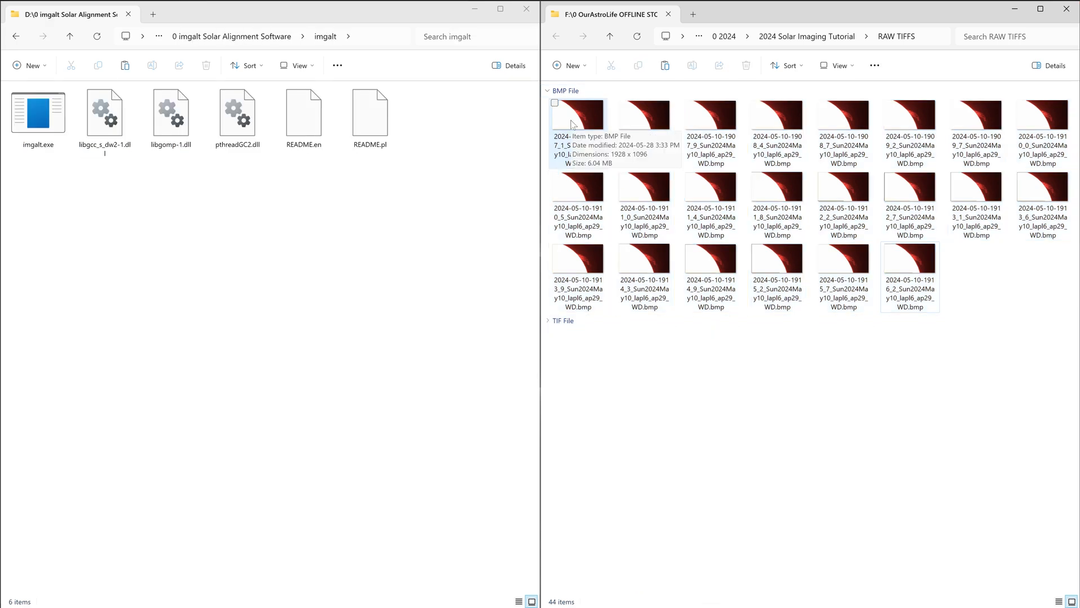
mouse_move(1039, 249)
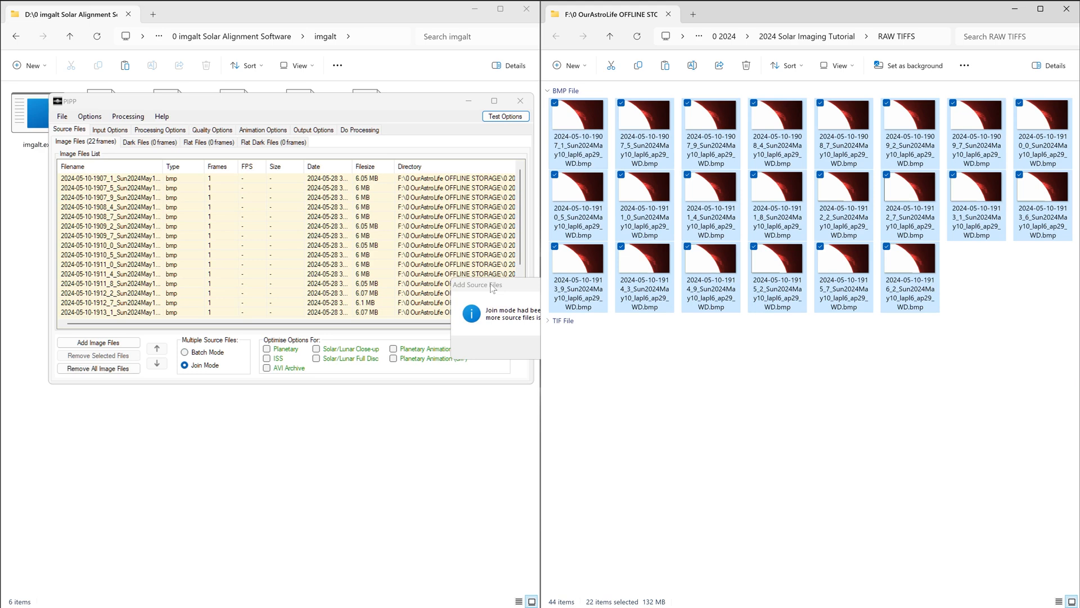
Accept the join-mode notice and preview the first of the 22 WD BMP frames at 50% zoom.
left_click(505, 114)
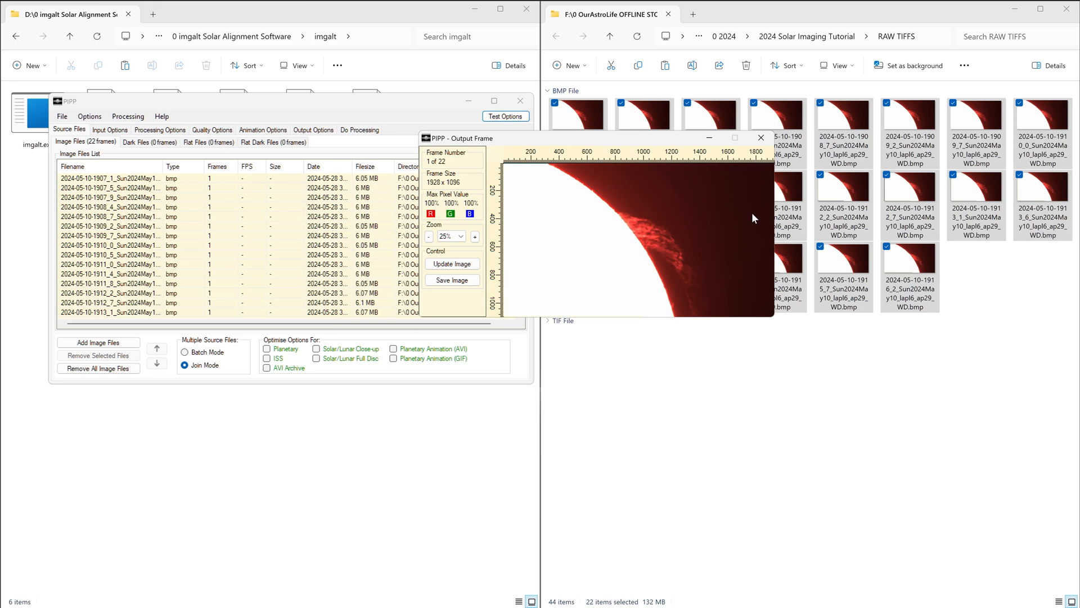
left_click(475, 236)
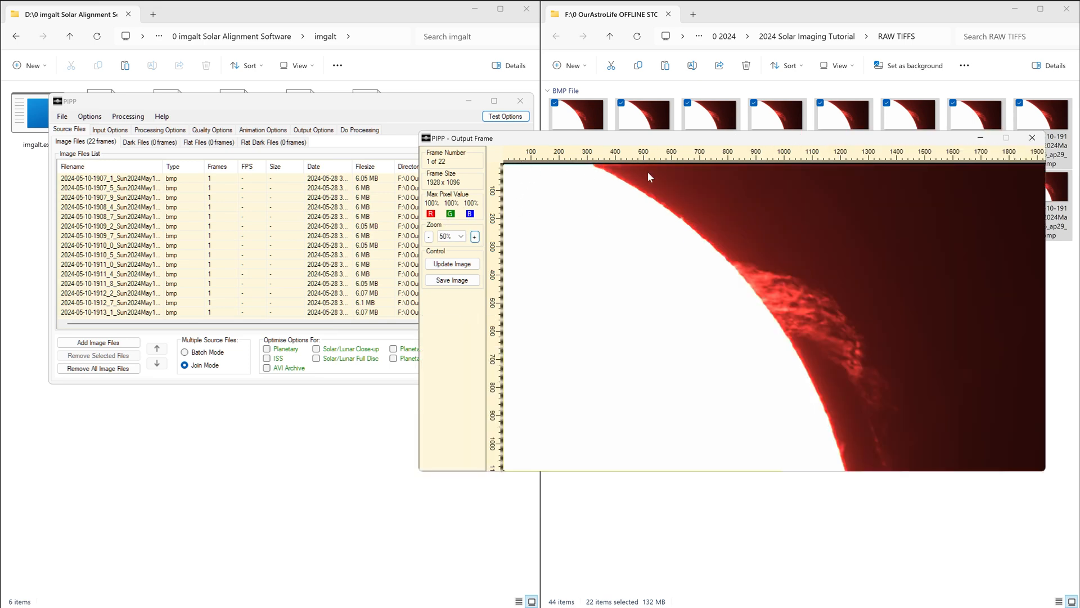
mouse_move(554, 172)
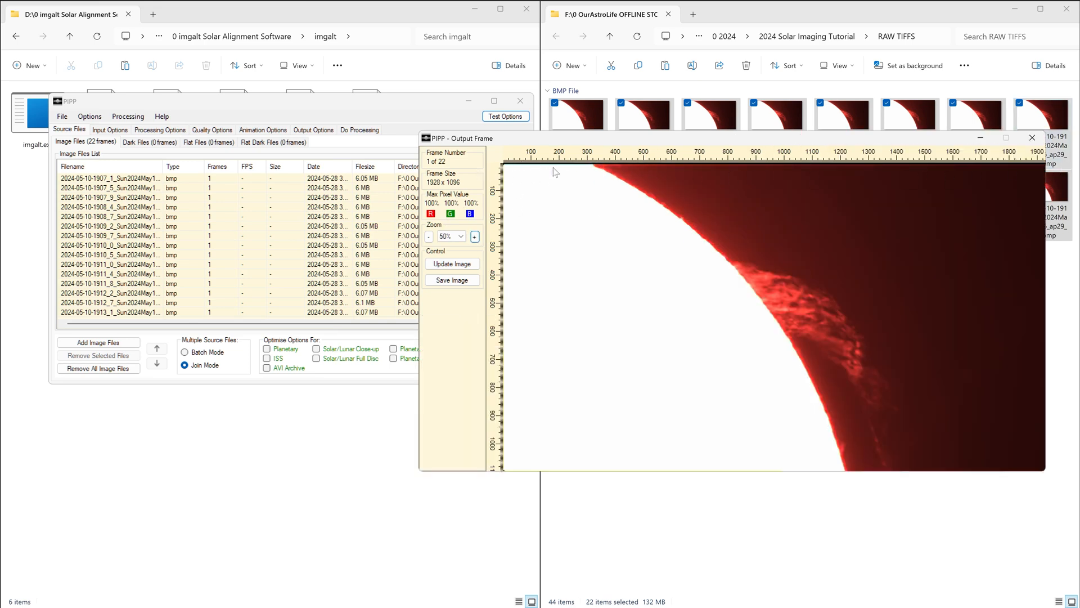
mouse_move(808, 186)
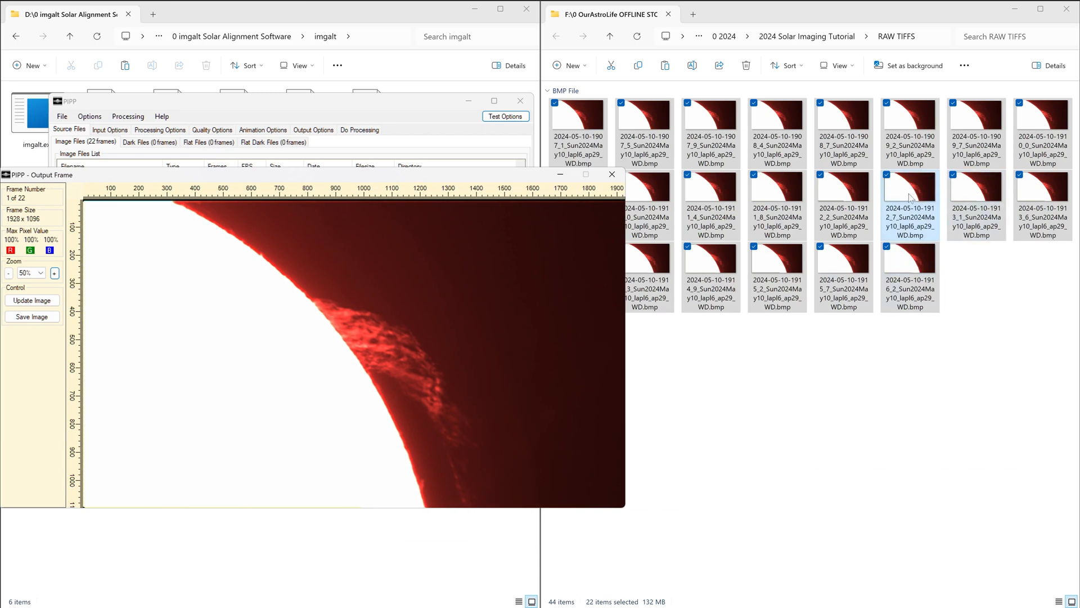
left_click(909, 186)
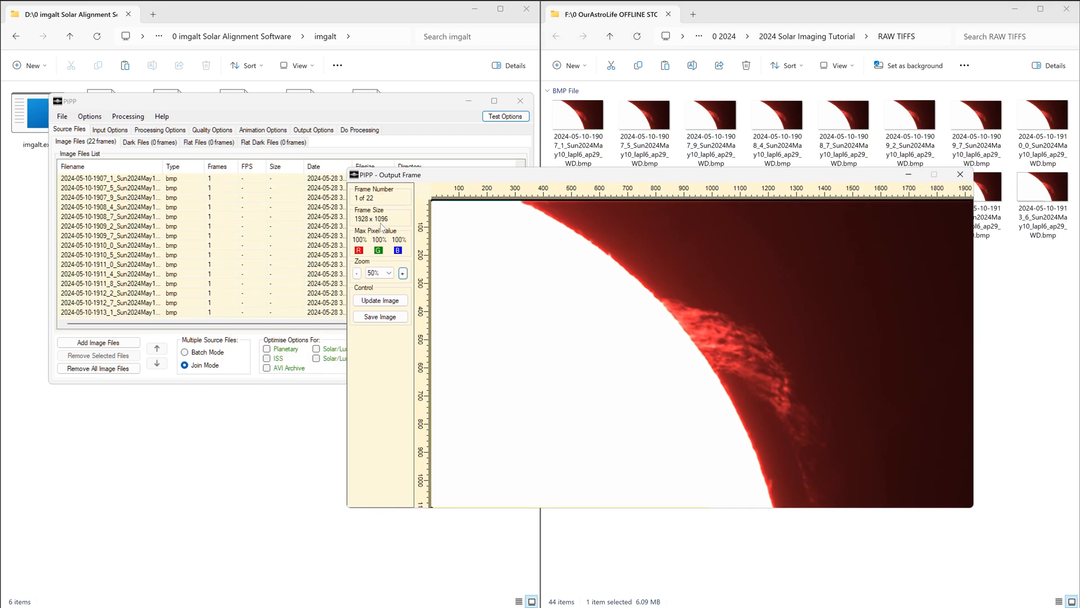
mouse_move(395, 227)
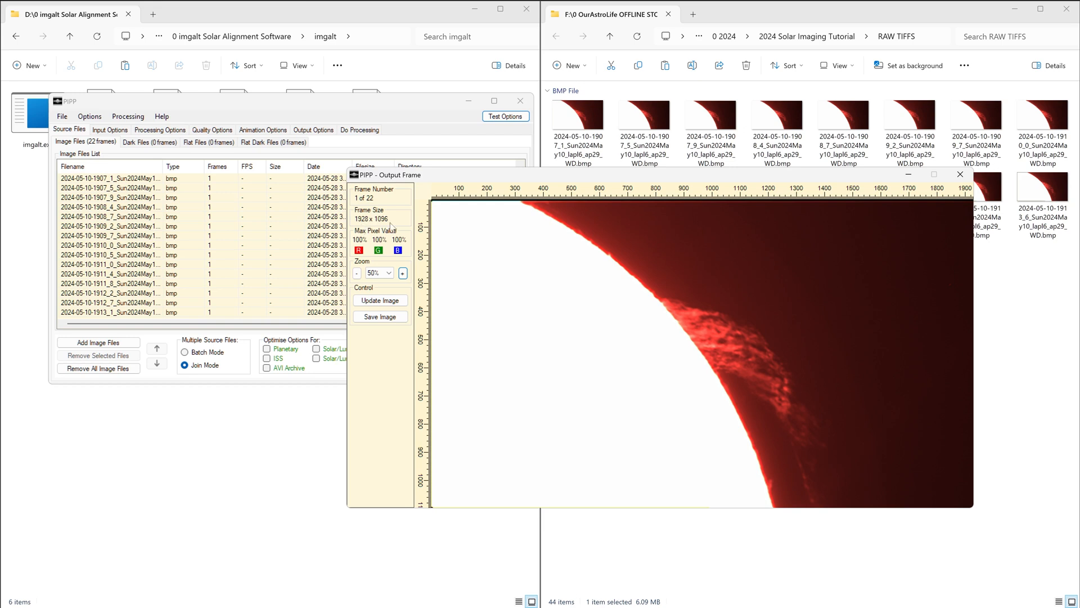
In Input Options, turn off Debayer Raw Image Files and set Input Frame Colour/Monochrome to Colour.
left_click(960, 174)
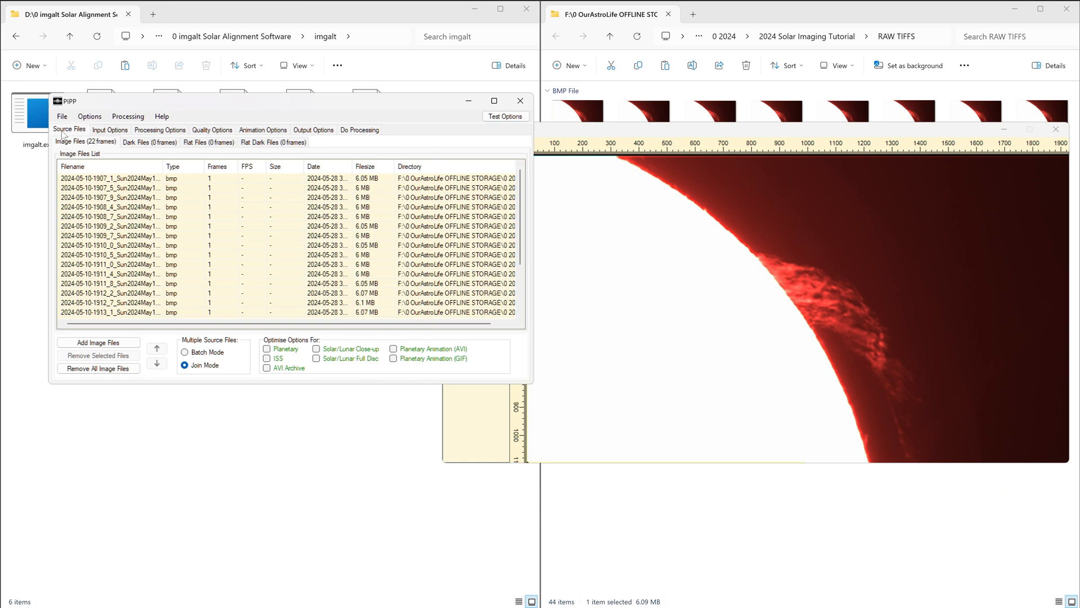
left_click(109, 129)
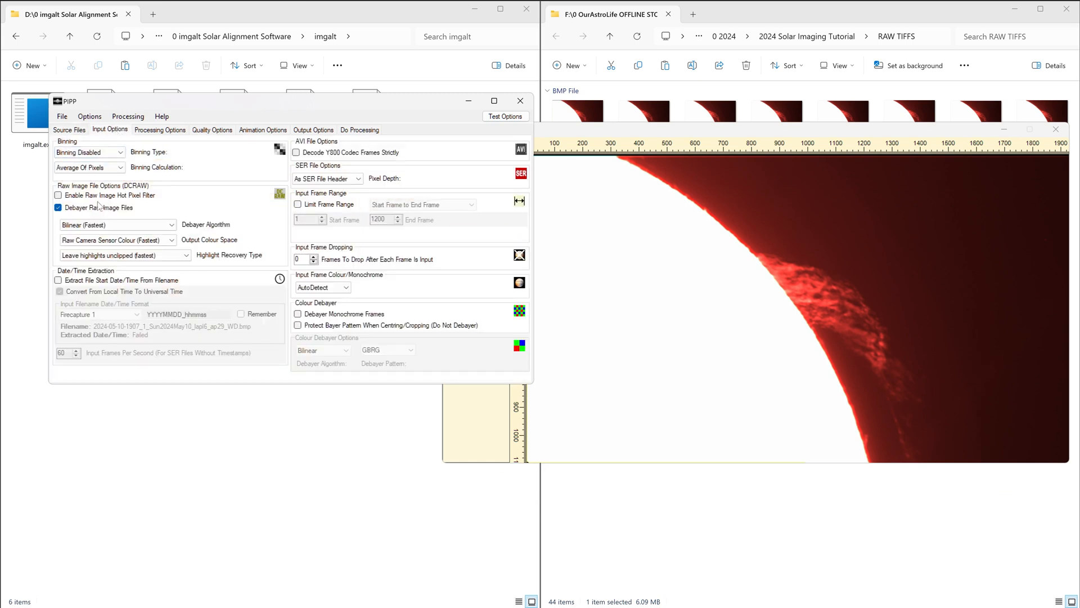
mouse_move(98, 207)
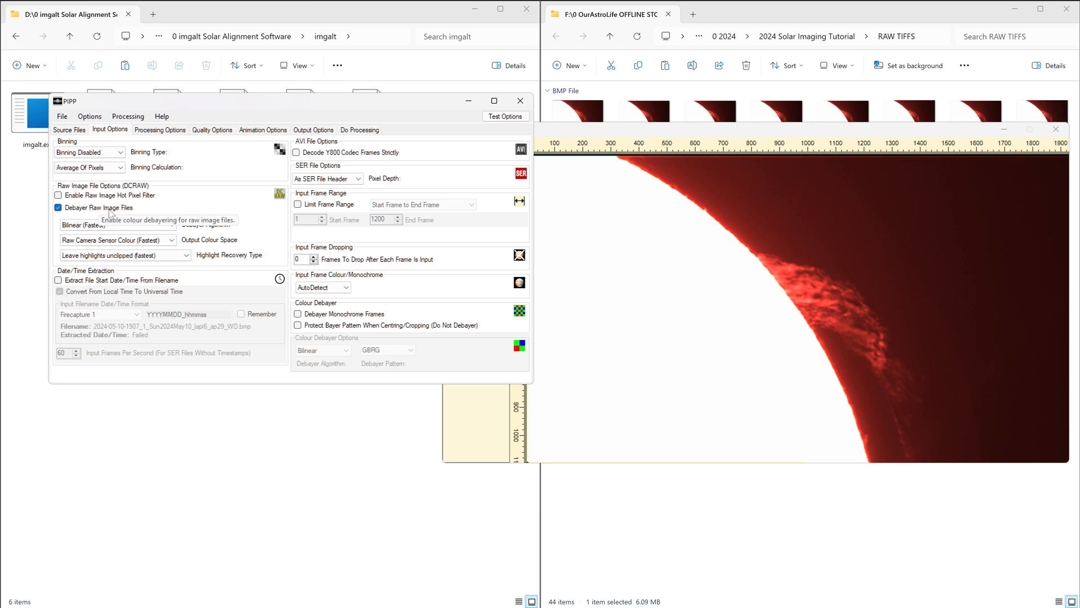
left_click(58, 207)
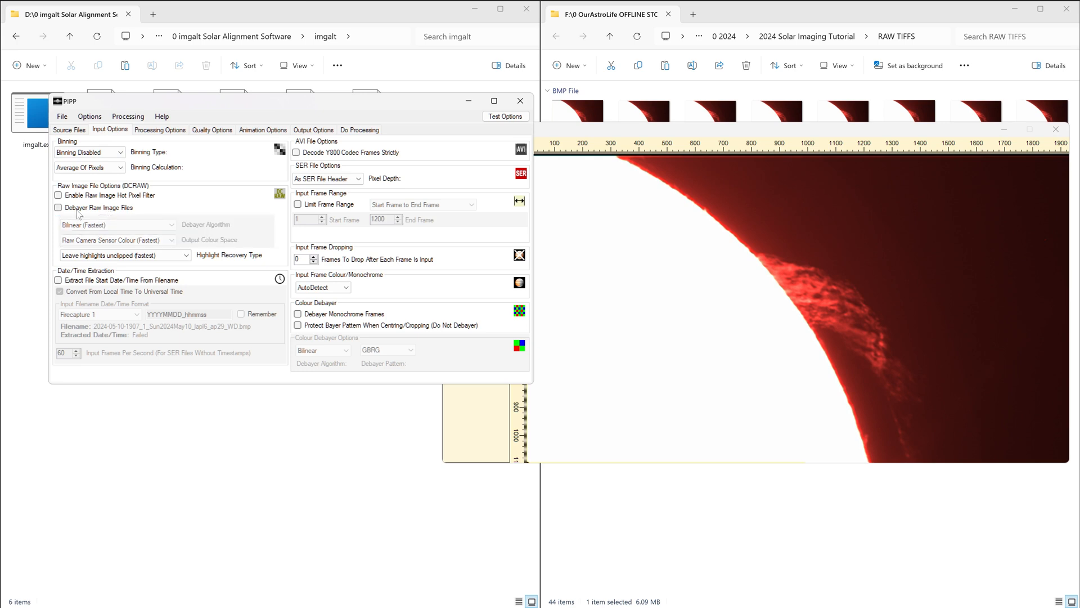
left_click(322, 287)
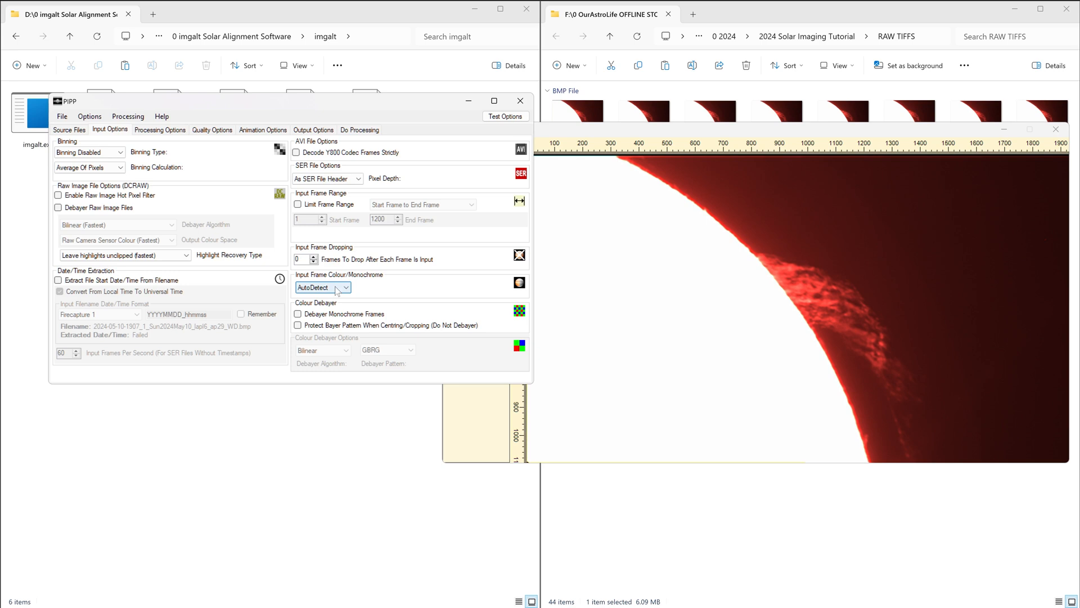
left_click(346, 287)
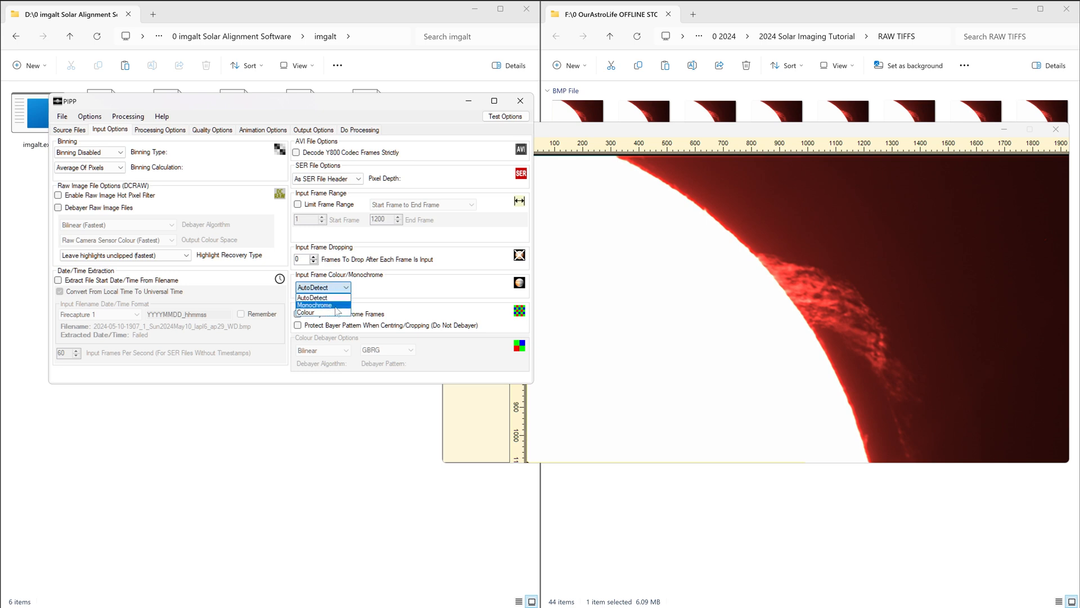
mouse_move(311, 311)
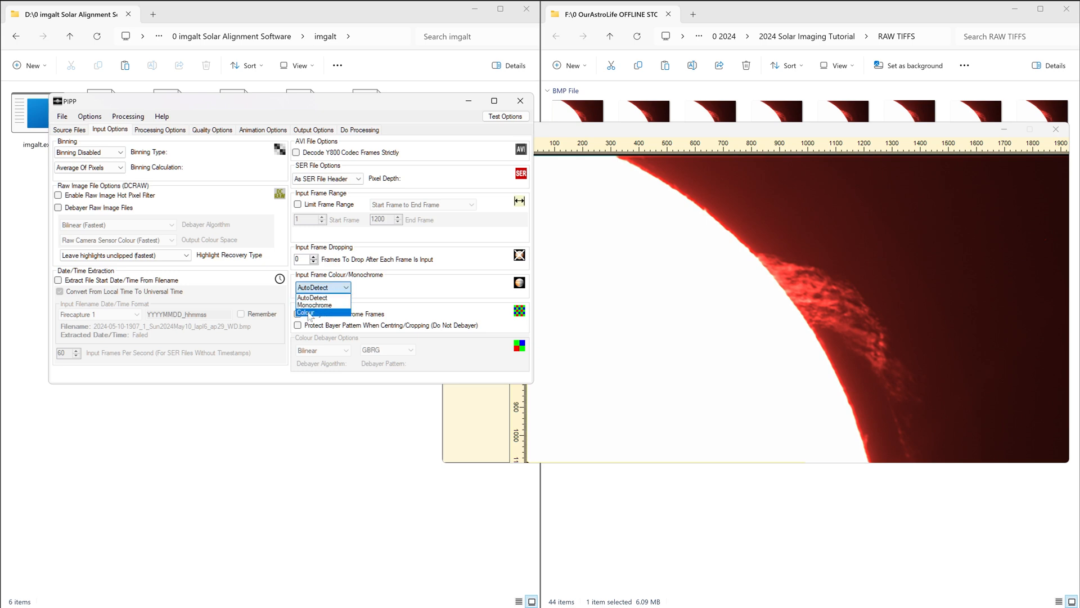
left_click(306, 312)
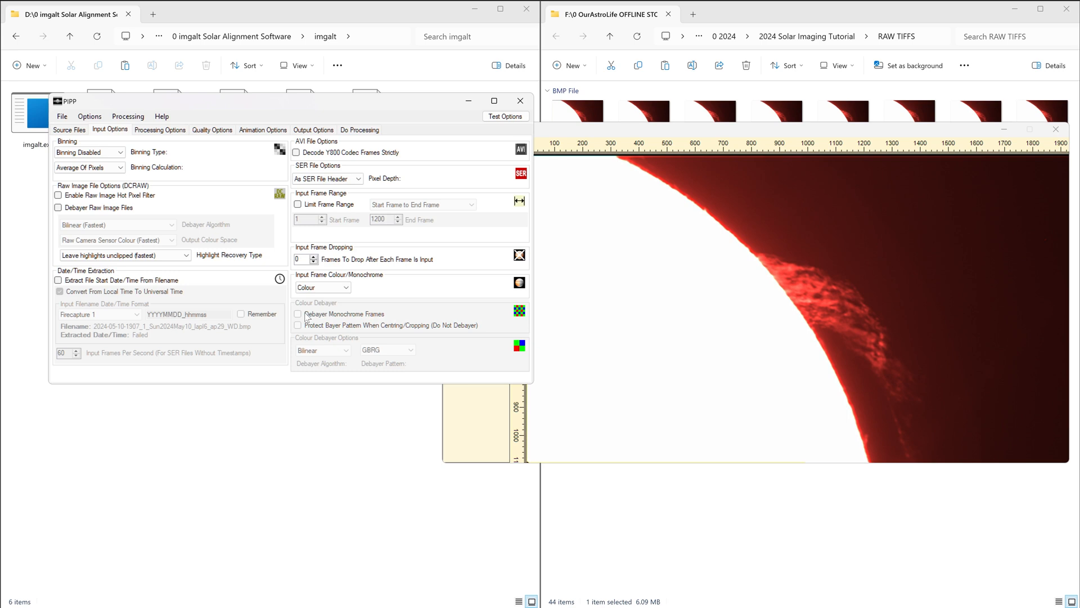
left_click(159, 130)
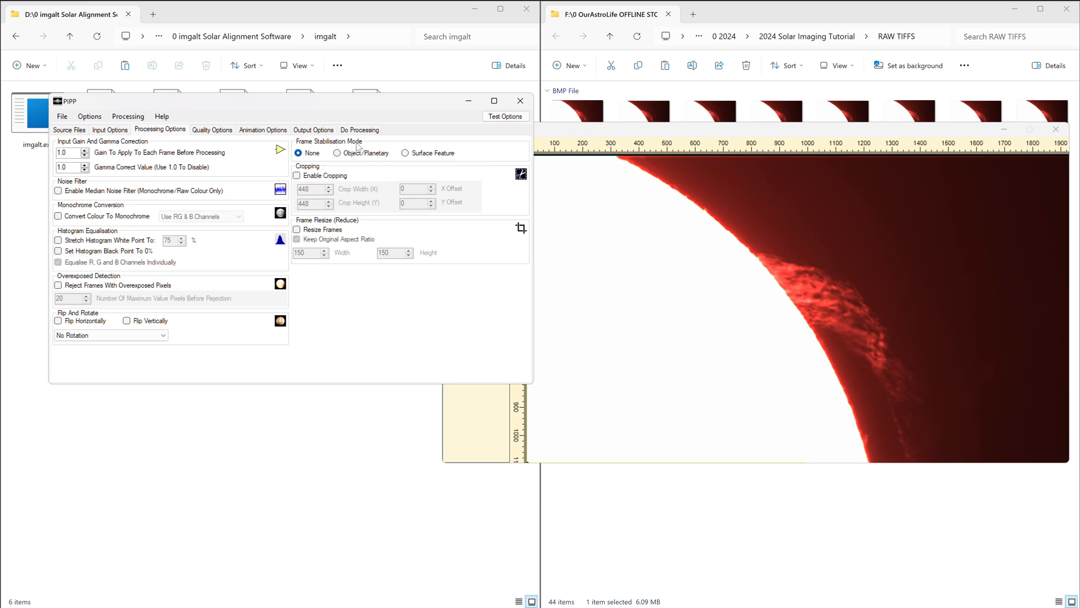
mouse_move(299, 152)
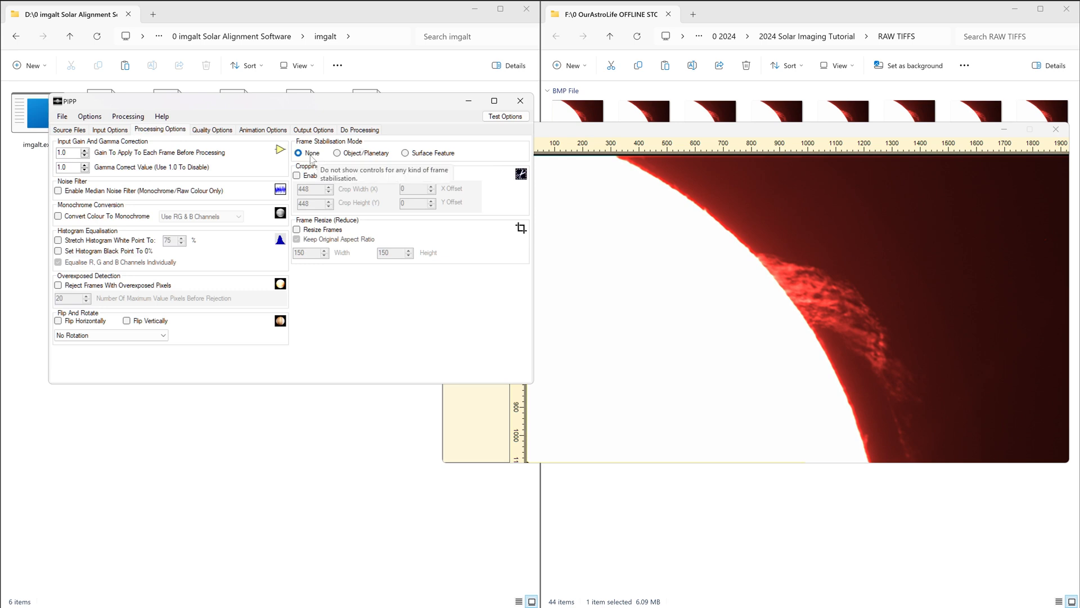
mouse_move(306, 230)
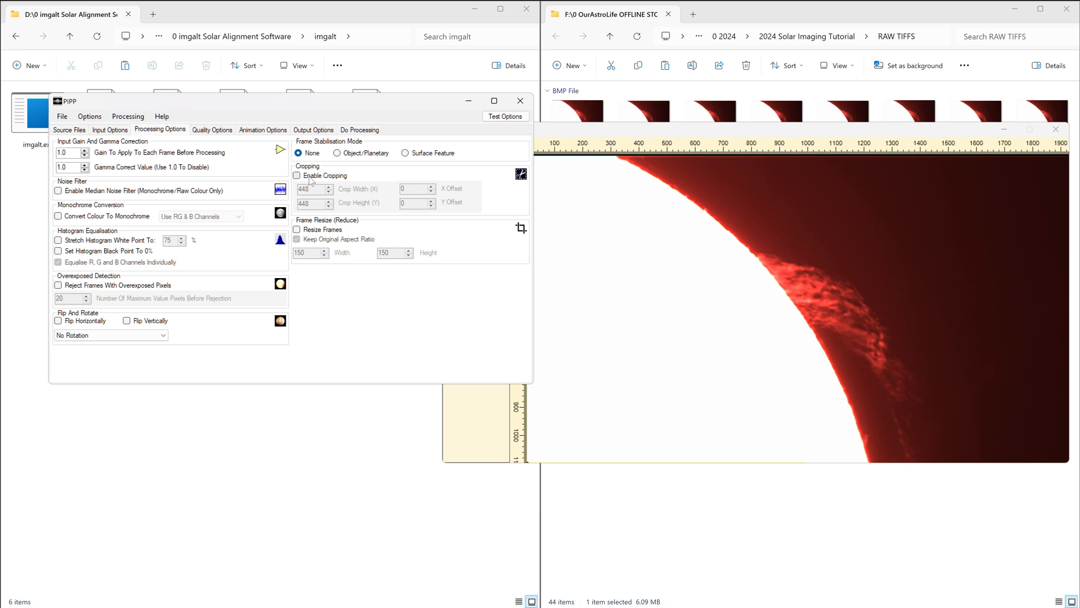
Enable cropping at 1800 by 1000 and preview the cropped prominence frame enlarged.
left_click(296, 175)
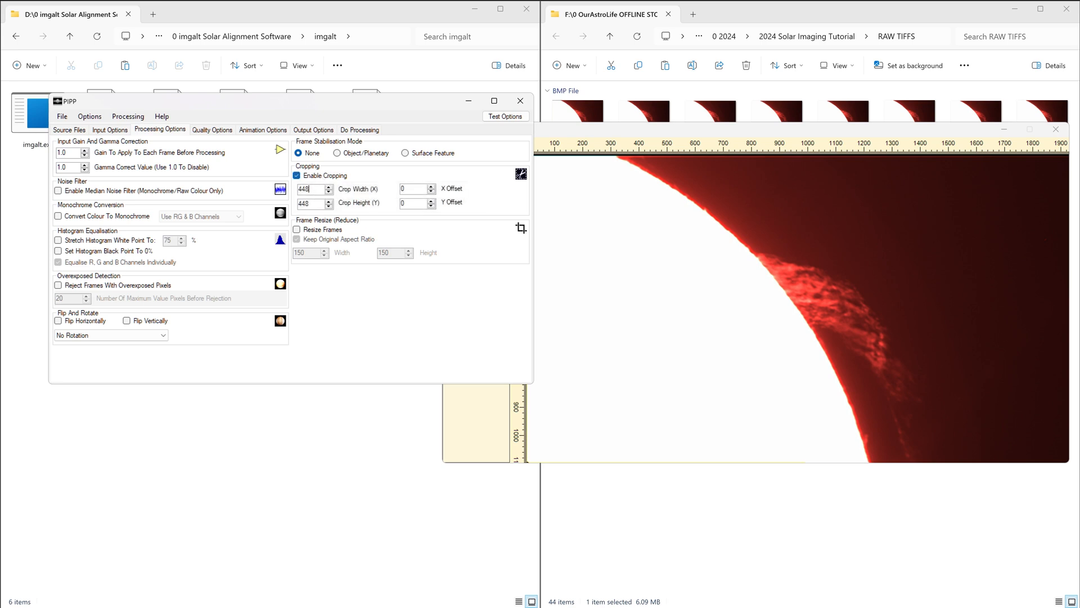
left_click(505, 116)
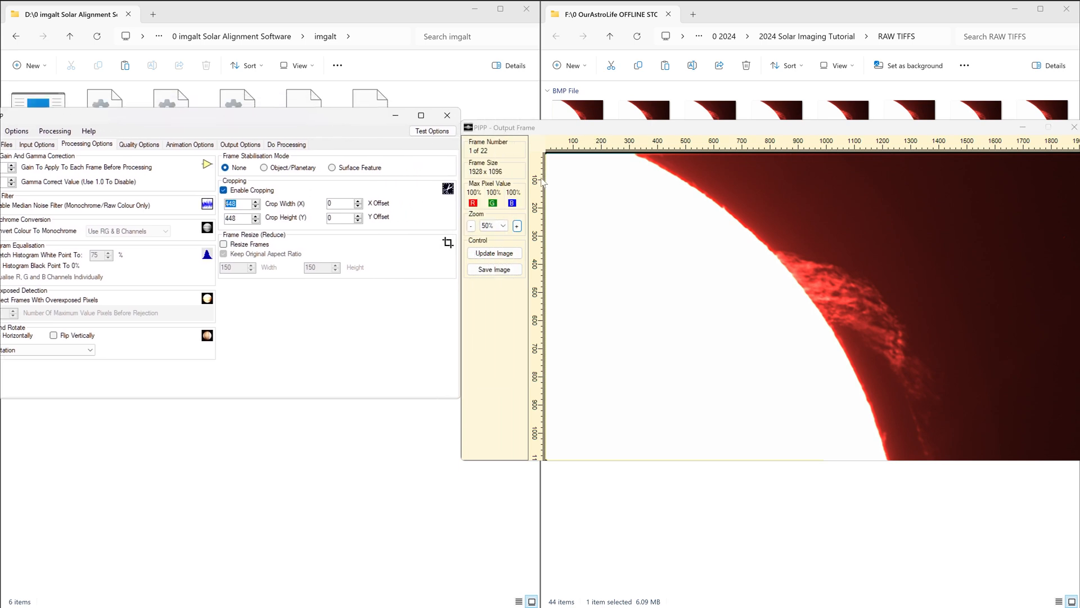
mouse_move(562, 407)
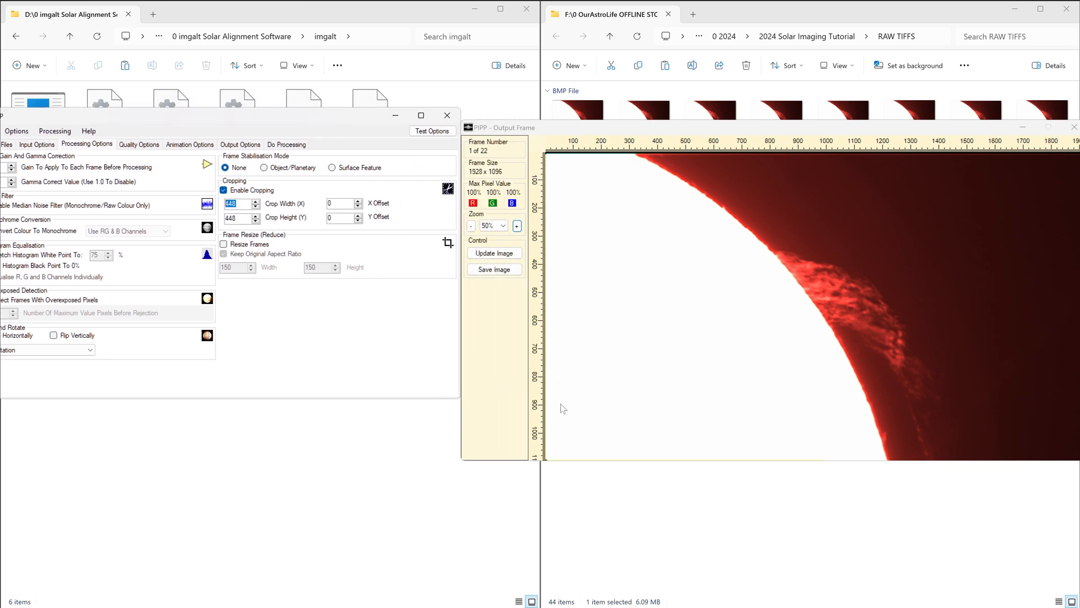
mouse_move(666, 169)
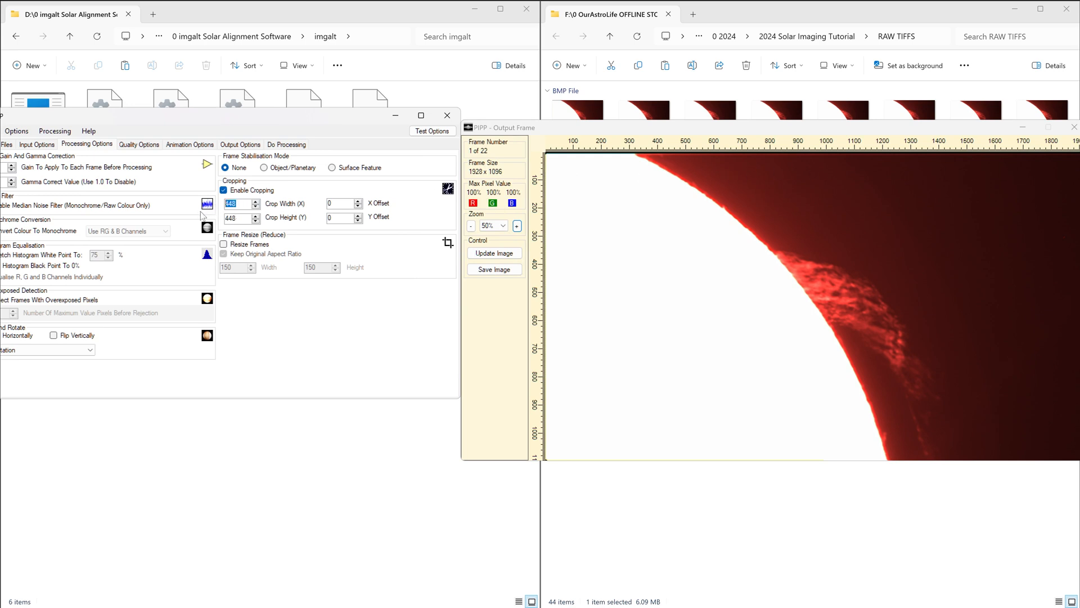
mouse_move(499, 182)
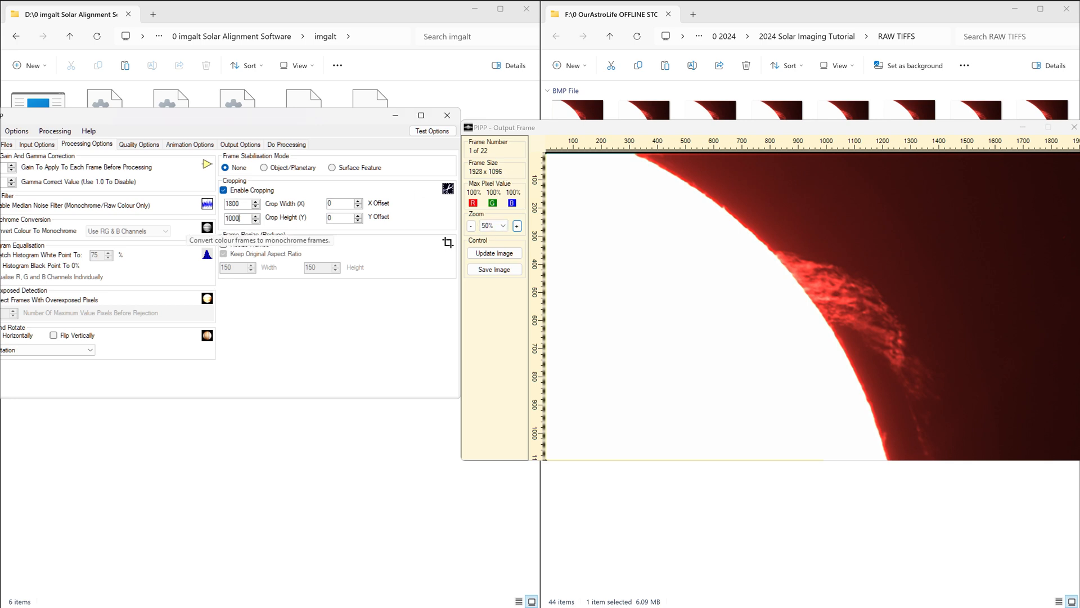
mouse_move(575, 159)
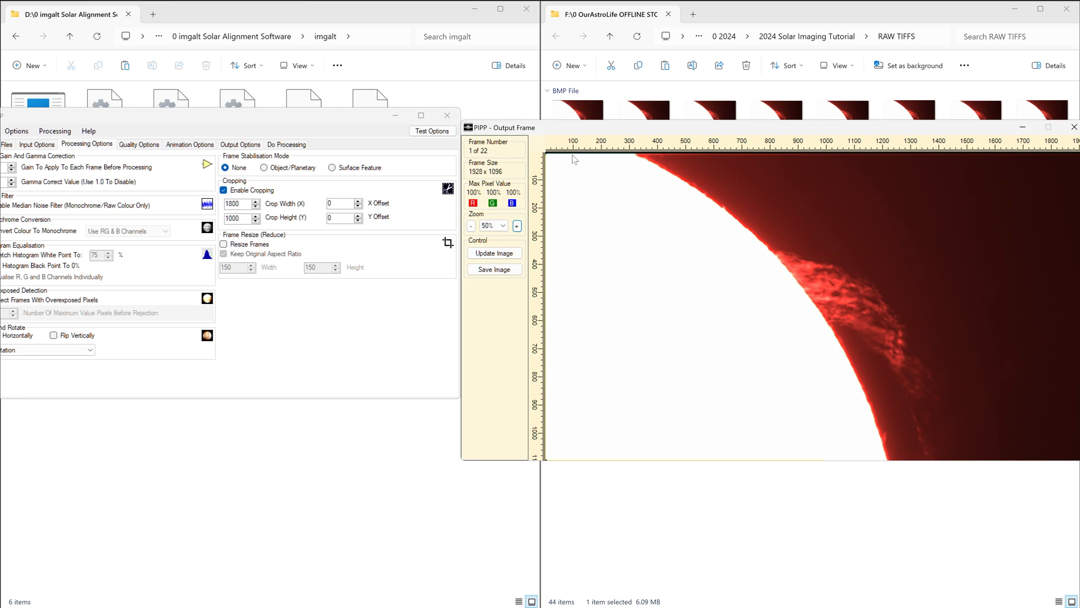
mouse_move(715, 163)
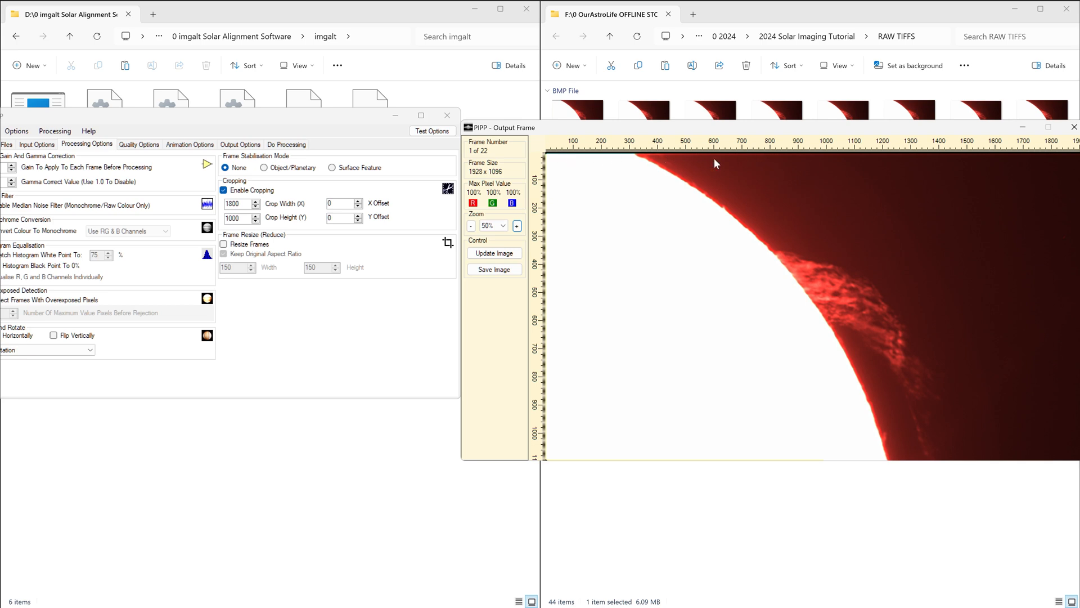
mouse_move(222, 216)
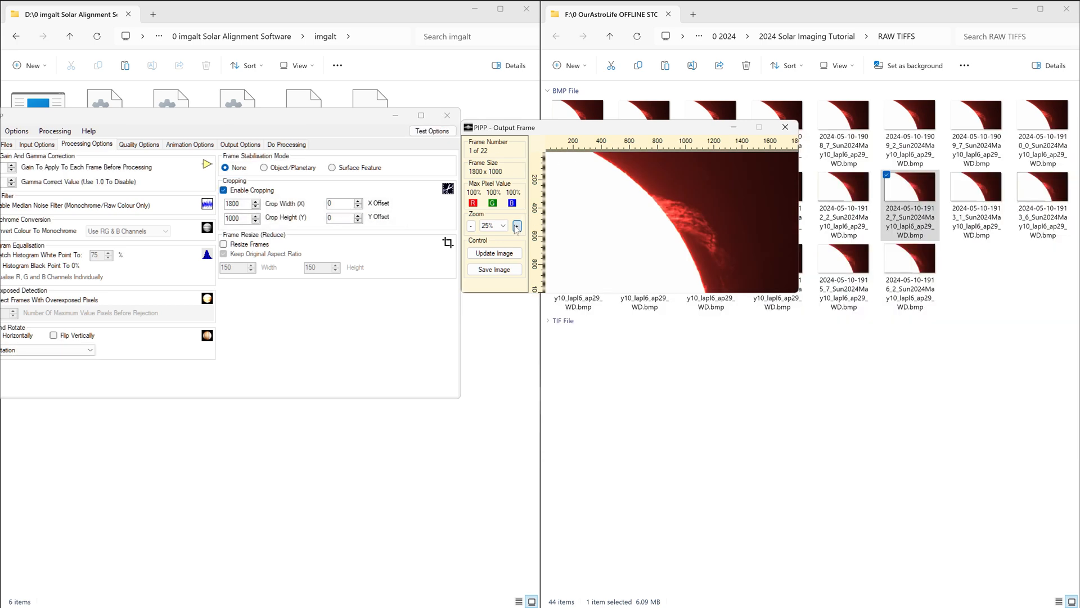
left_click(516, 226)
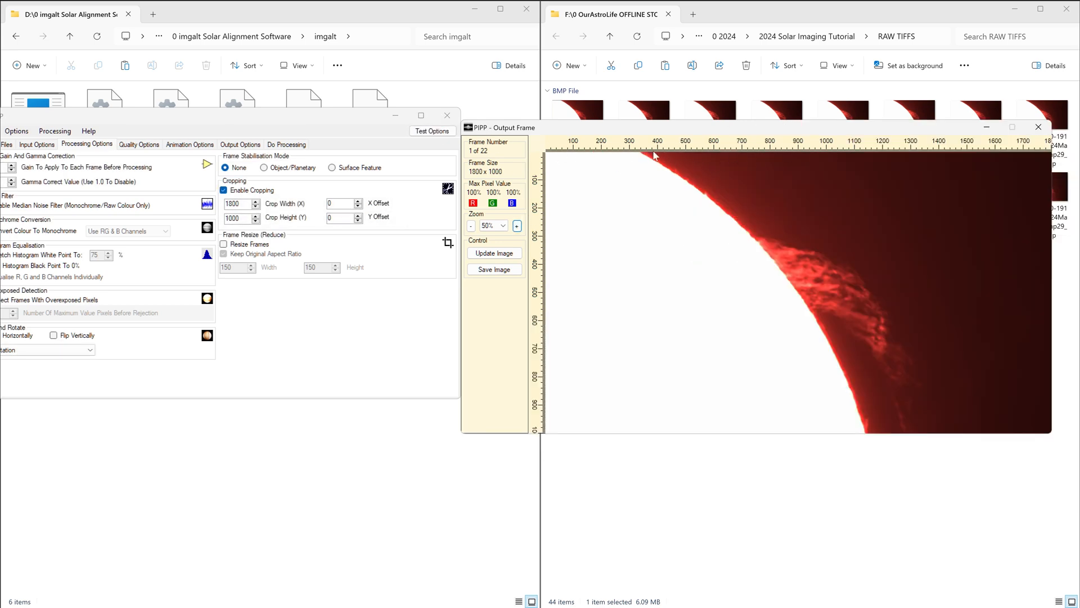
mouse_move(271, 183)
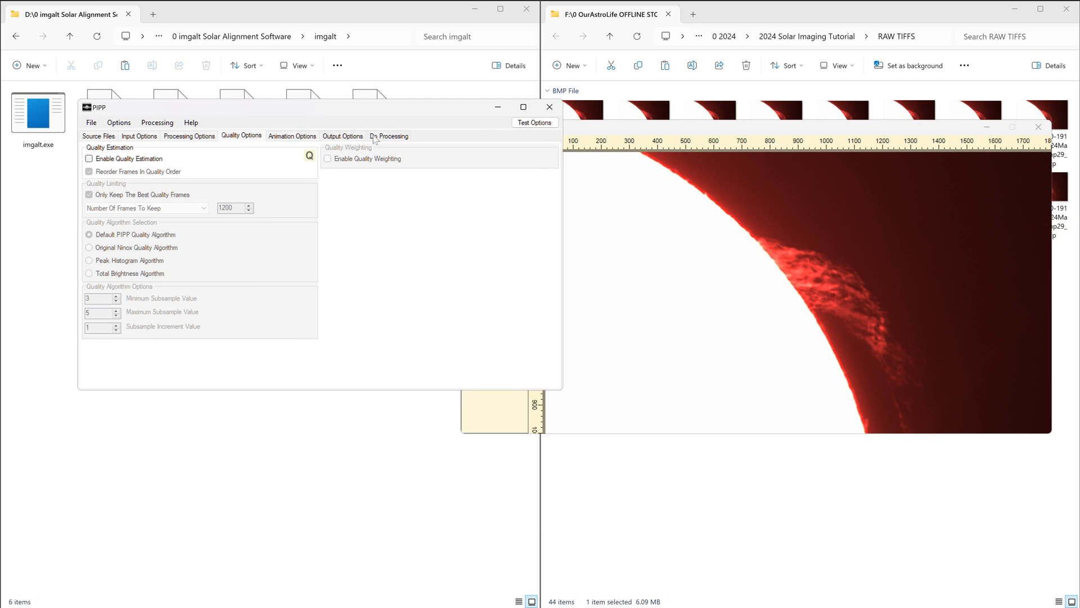
In Output Options choose BMP as the output image format.
left_click(342, 136)
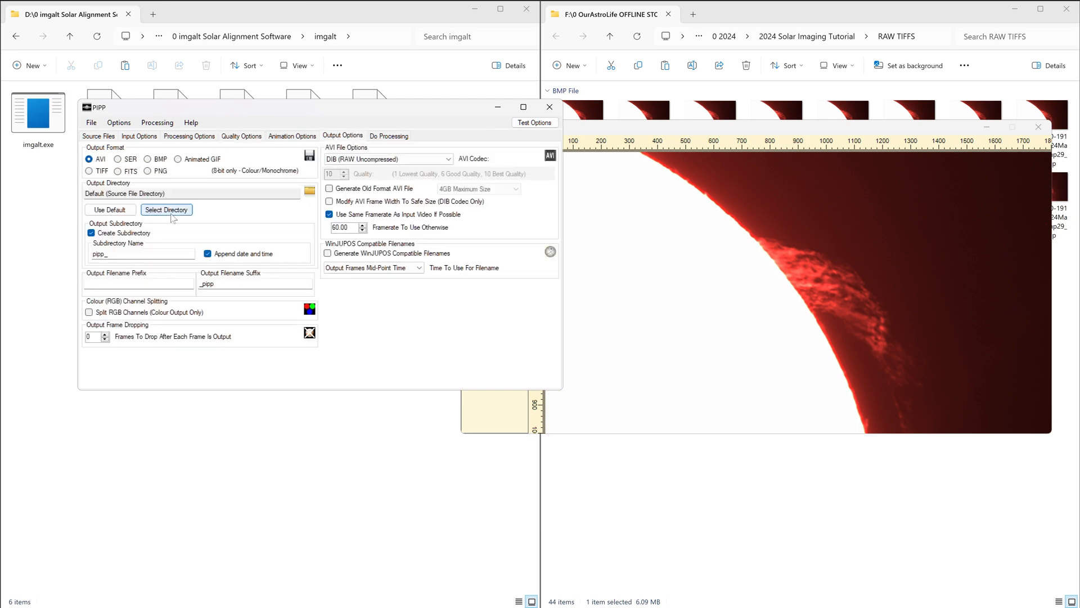
mouse_move(271, 217)
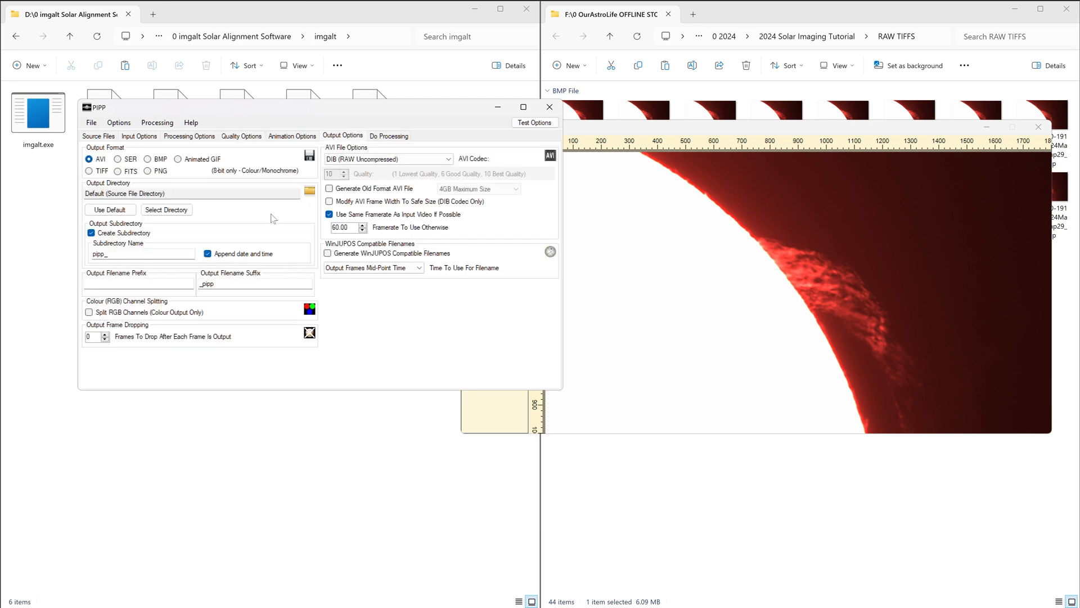
left_click(147, 159)
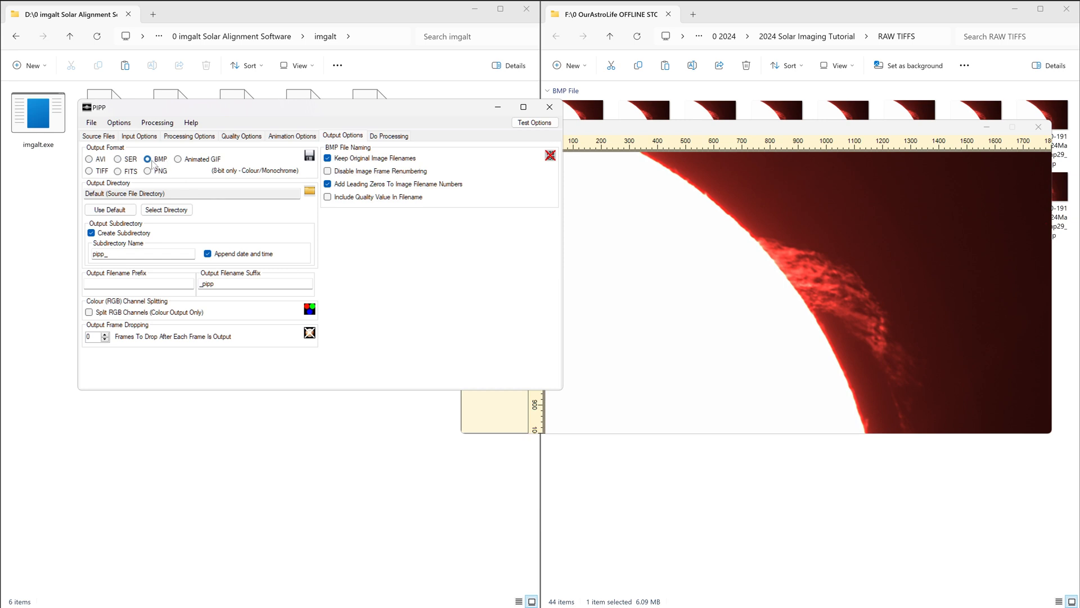
left_click(388, 136)
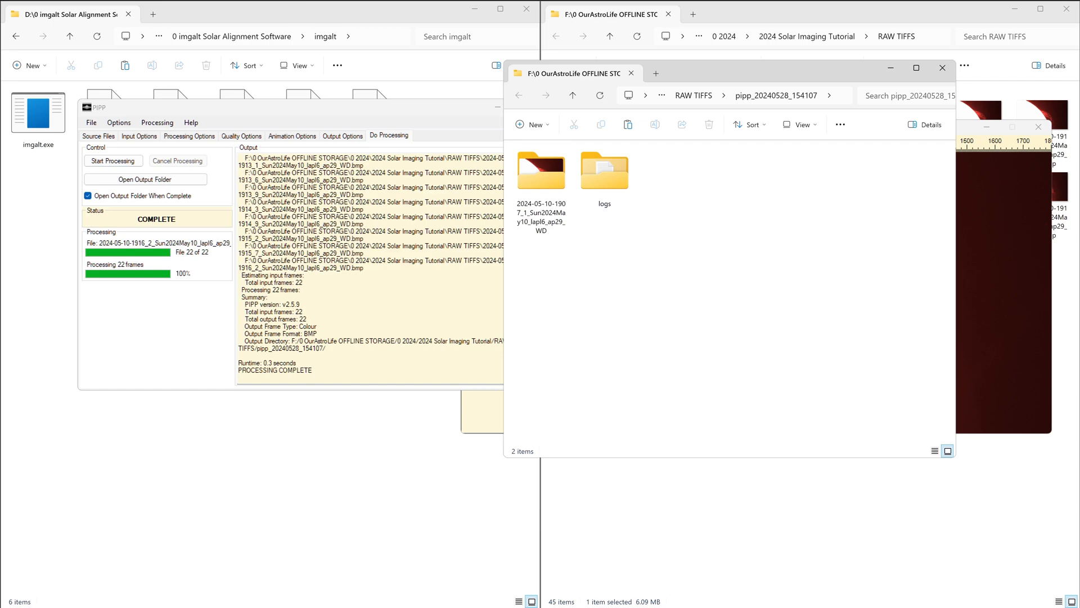
Open the processed frames folder and step through a few cropped BMPs in the photo viewer.
double_click(540, 171)
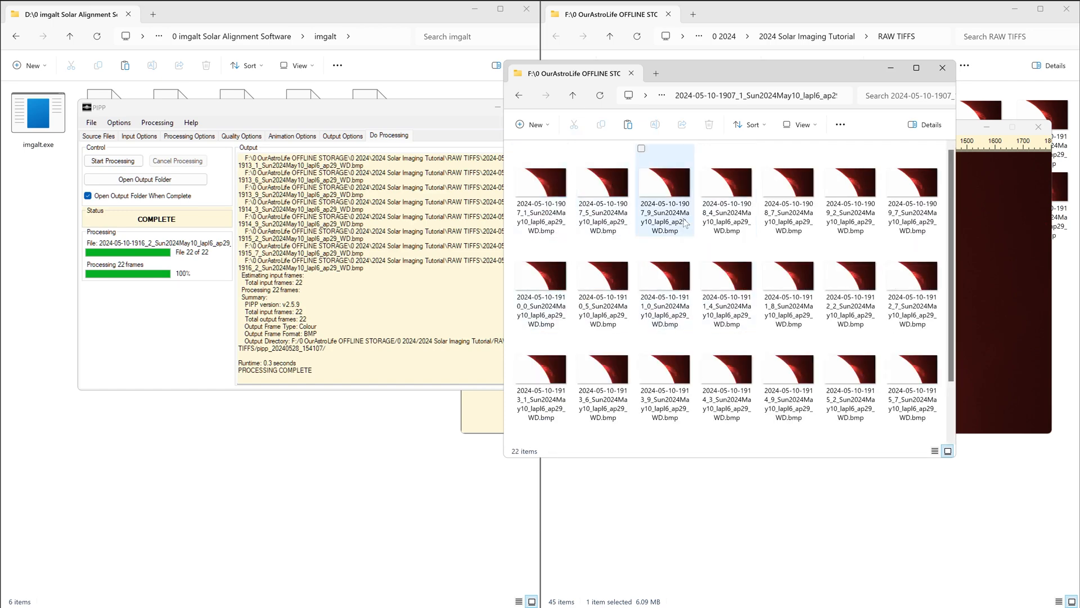
left_click(541, 189)
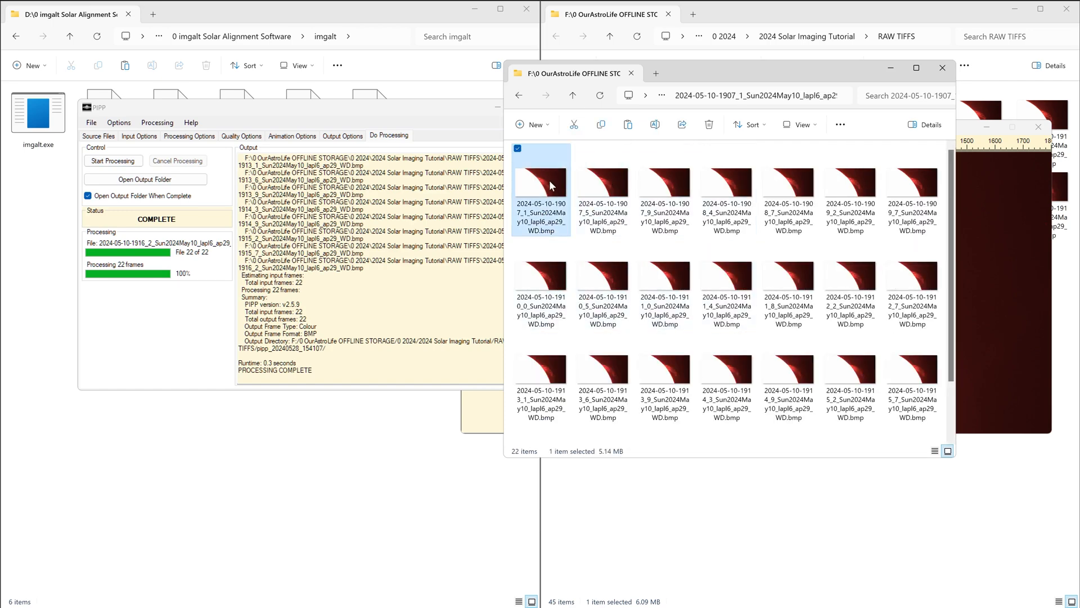
double_click(540, 175)
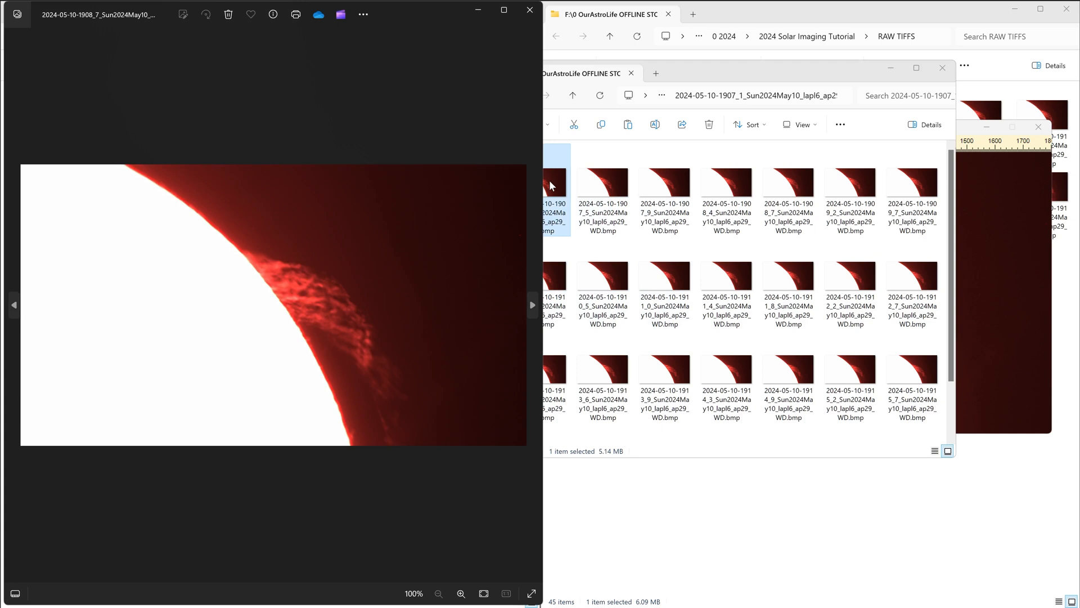
left_click(531, 304)
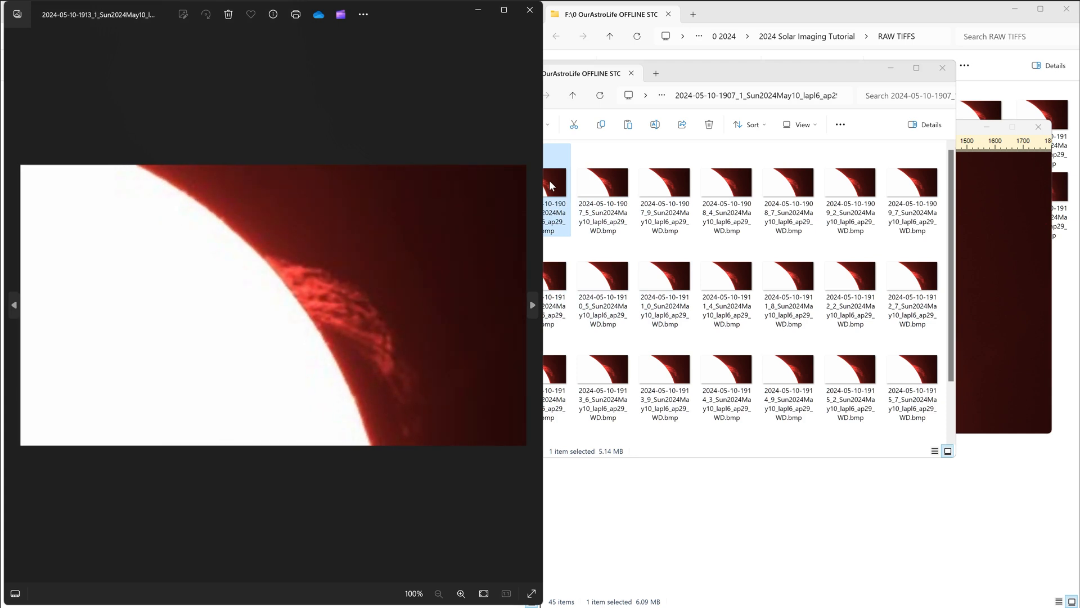
left_click(532, 304)
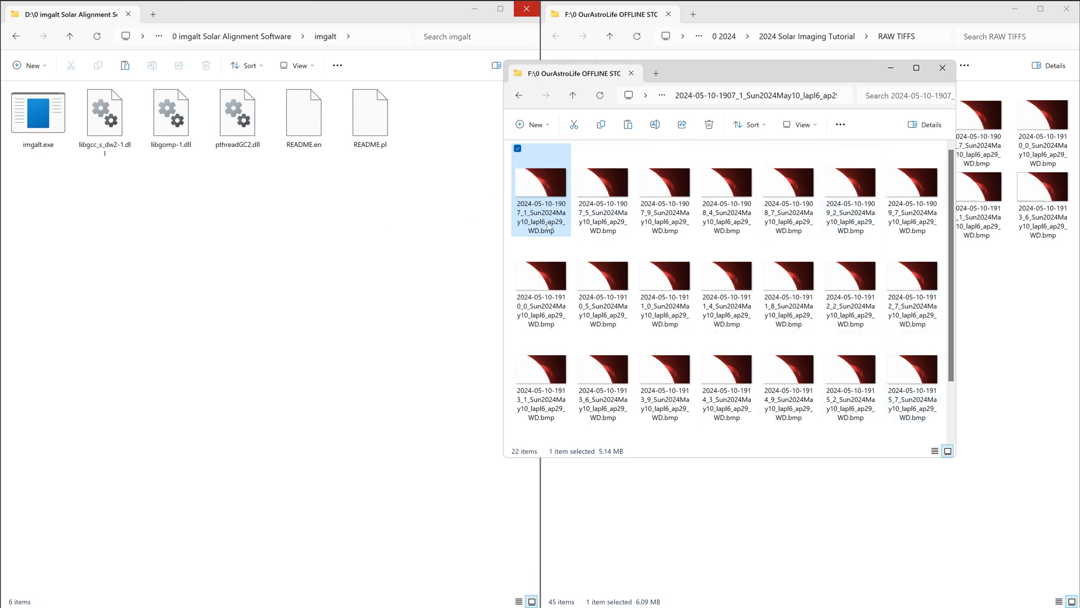
mouse_move(683, 72)
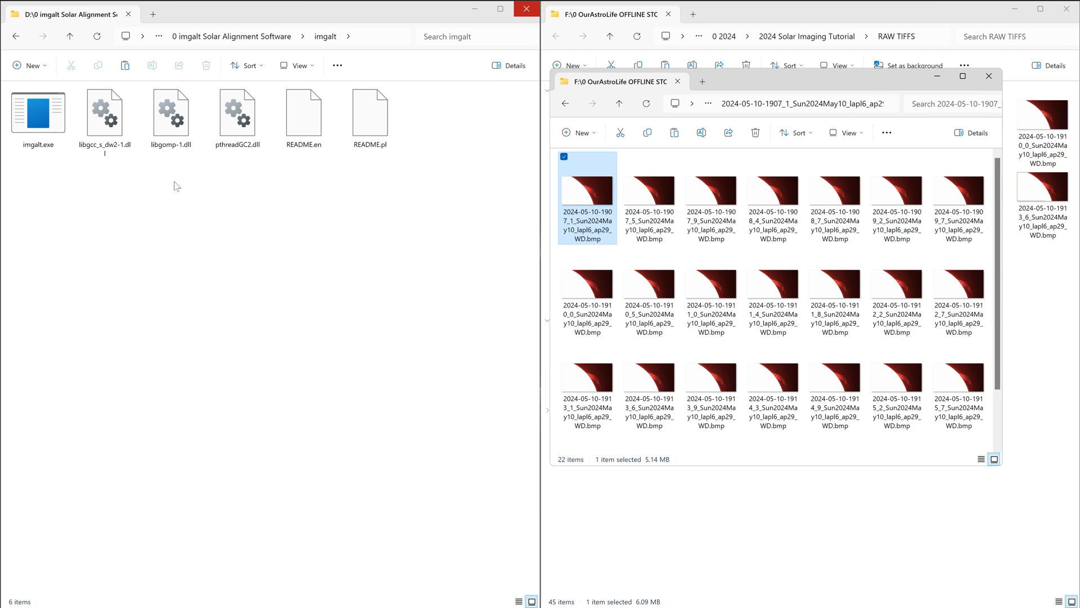
mouse_move(87, 187)
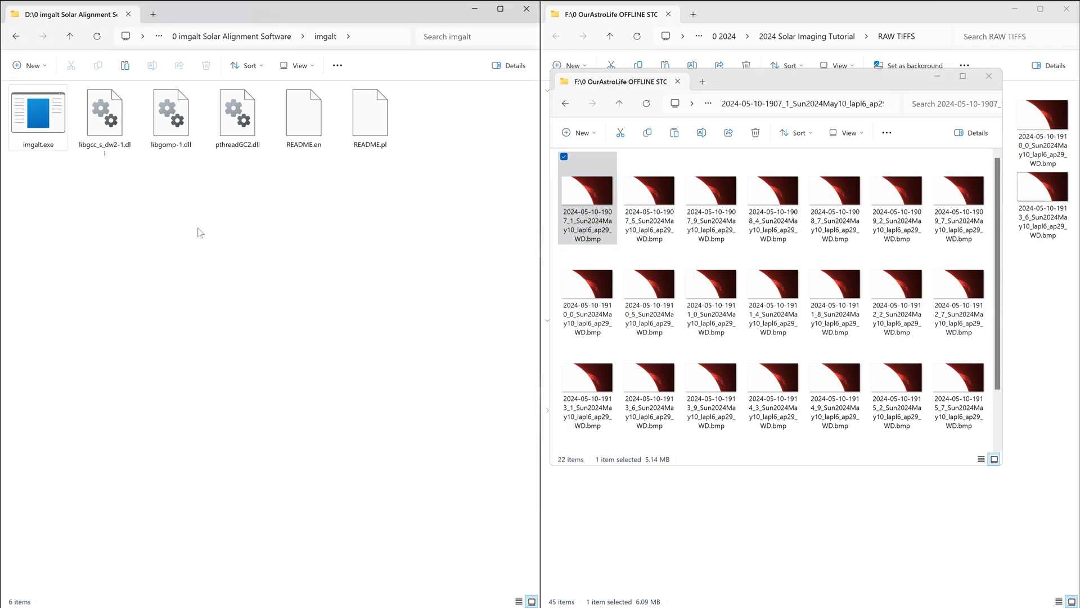
Create a BMP folder in the imgalt folder and move all 22 cropped frames into it.
right_click(200, 232)
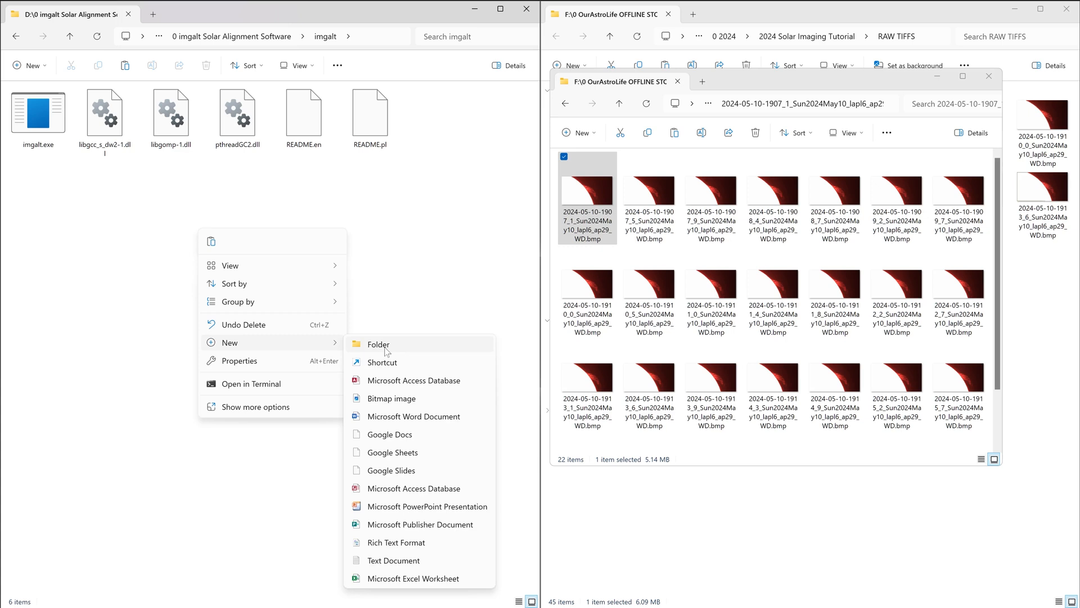
left_click(378, 345)
type("BMP")
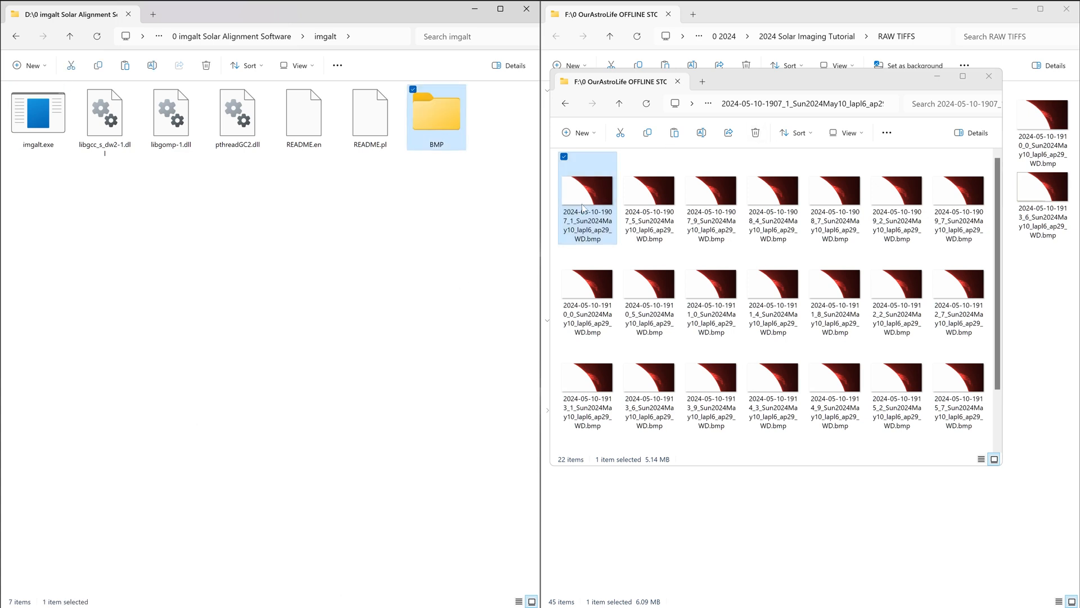
key("ctrl+a")
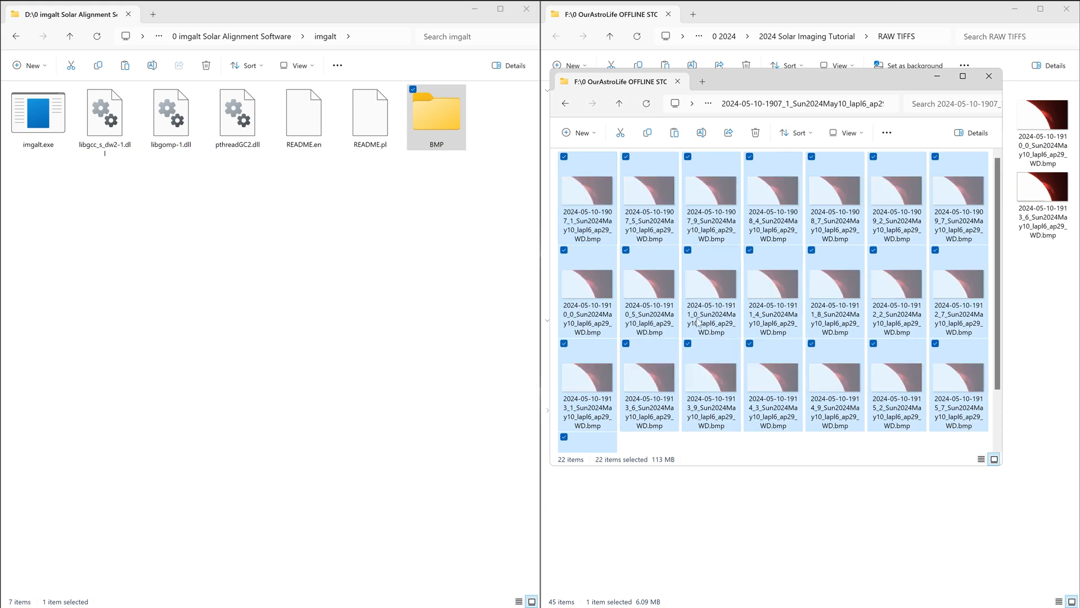
double_click(436, 111)
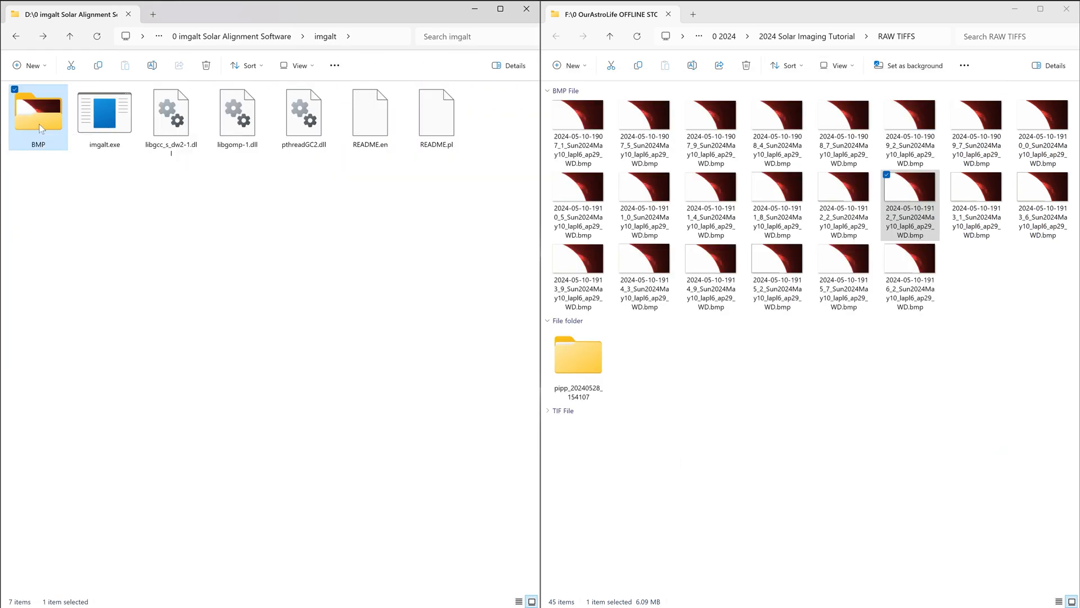
Drop the BMP folder onto imgalt.exe, allow it to run, and let it align all 22 frames.
left_click_drag(39, 110, 105, 110)
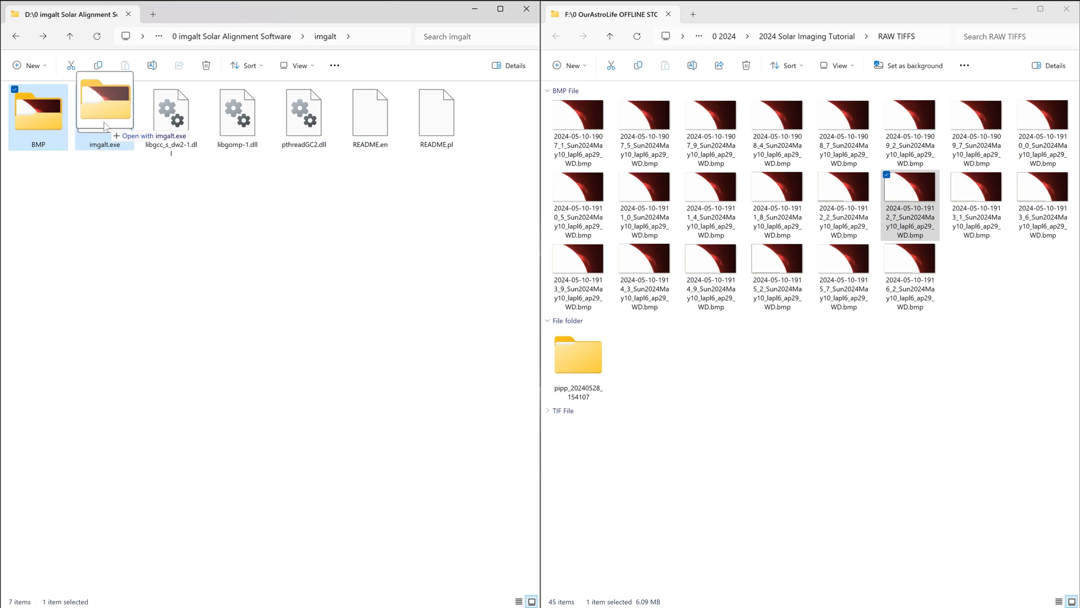
double_click(103, 104)
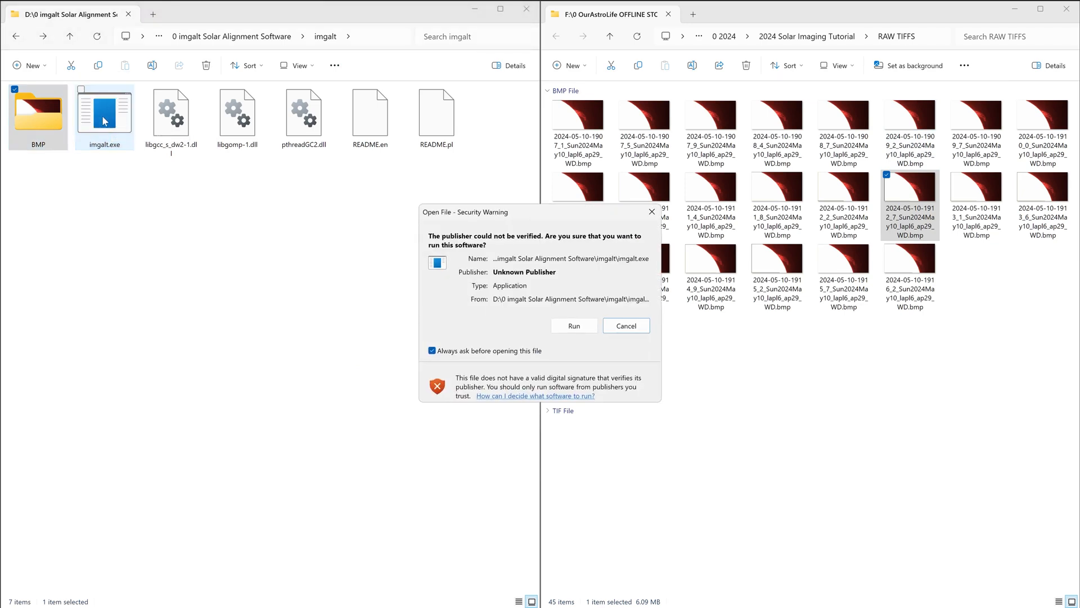
mouse_move(140, 154)
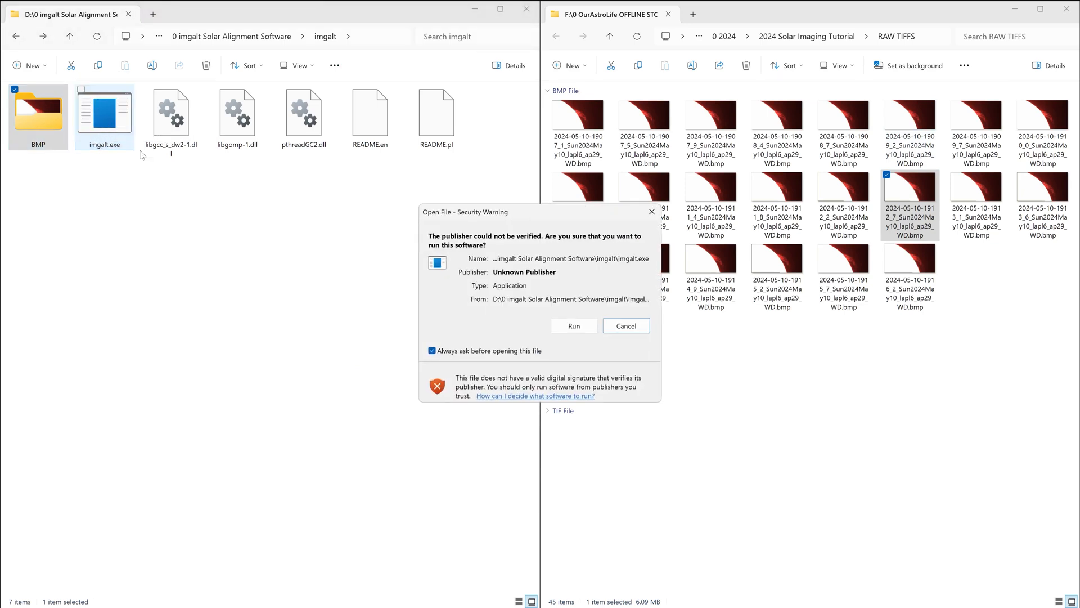
left_click(573, 325)
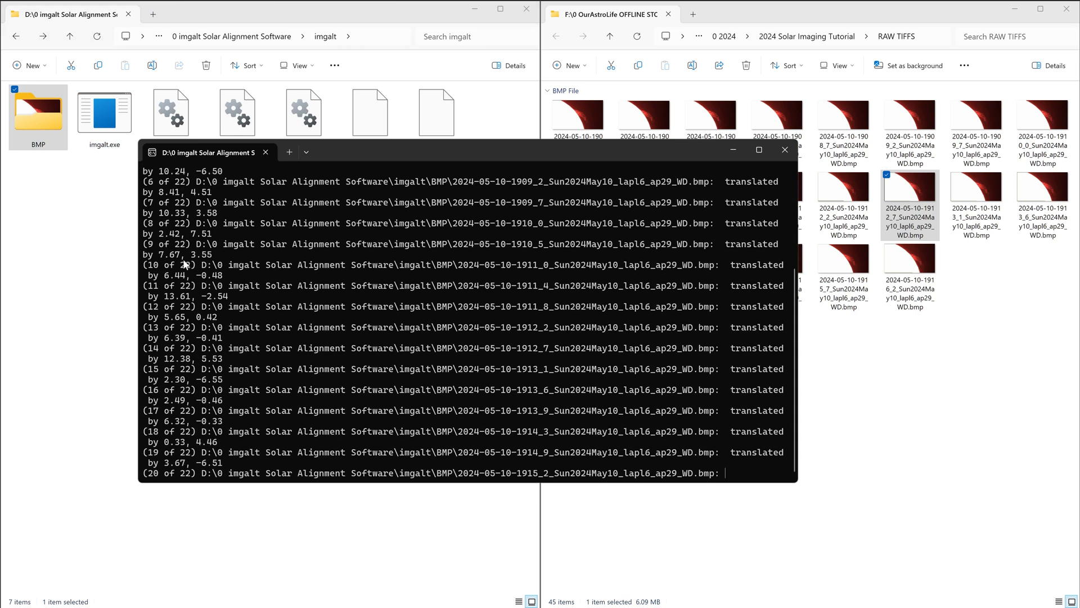
left_click(784, 149)
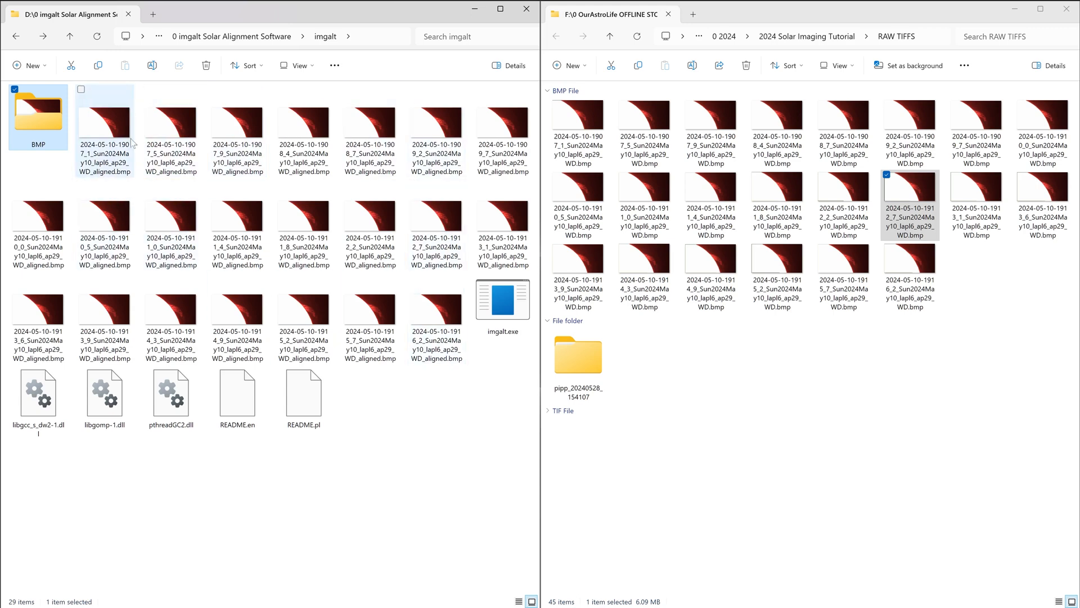
Preview the first _aligned.bmp frame in the photo viewer and close it.
left_click(105, 114)
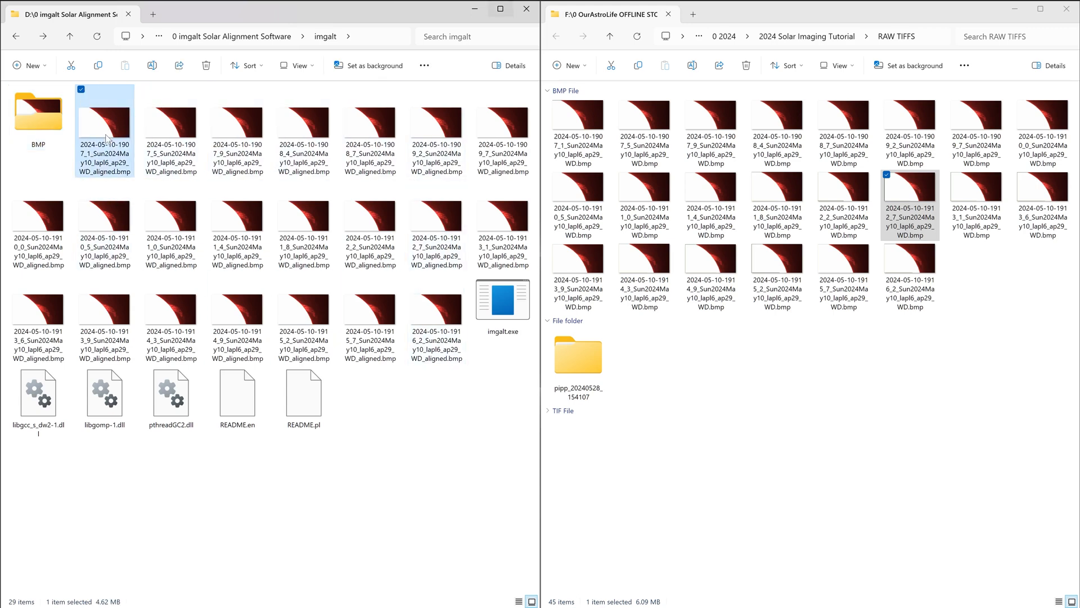
double_click(105, 120)
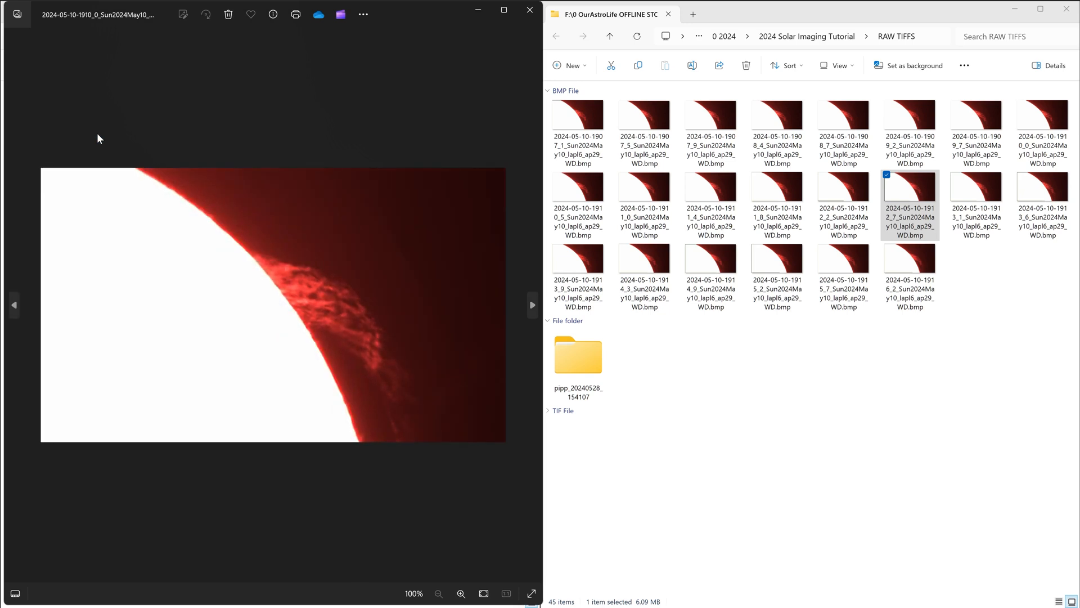
left_click(532, 305)
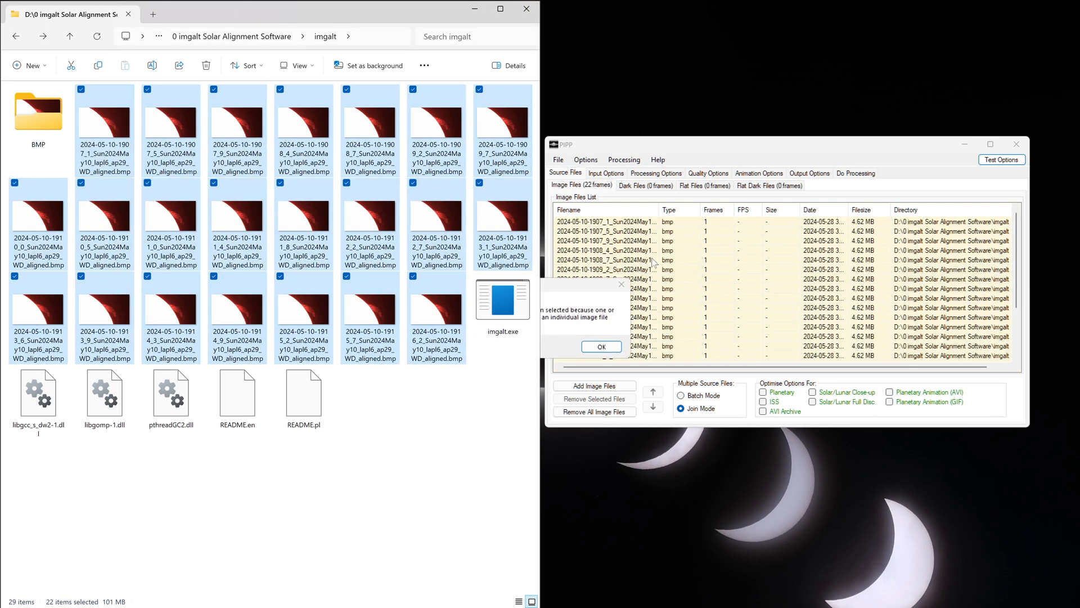
Accept the joined-images notice and preview the first of the 22 aligned frames via Test Options.
left_click(600, 346)
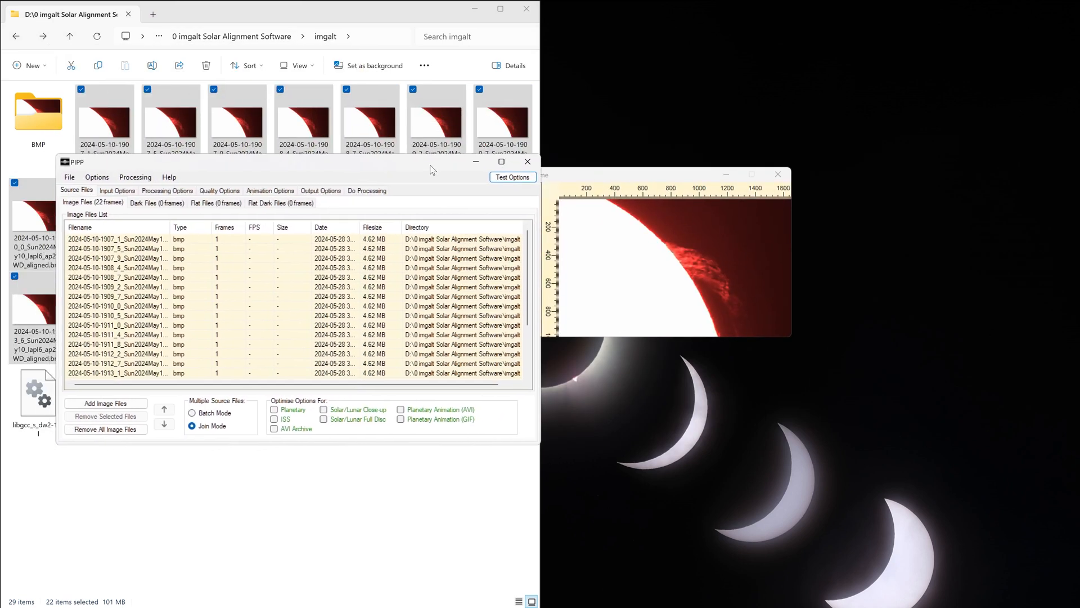
left_click(513, 177)
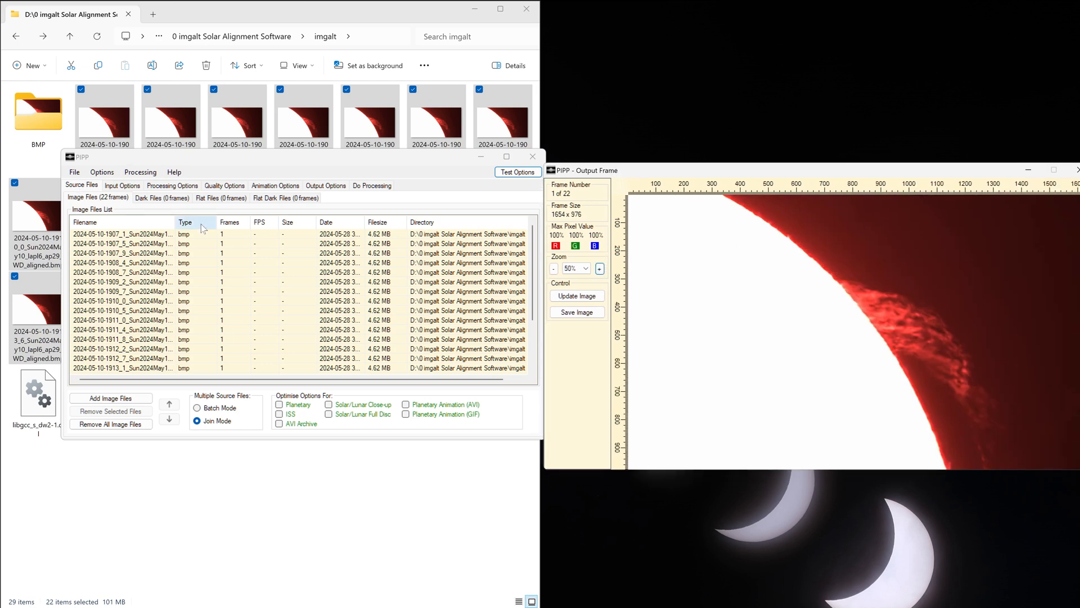
left_click(122, 186)
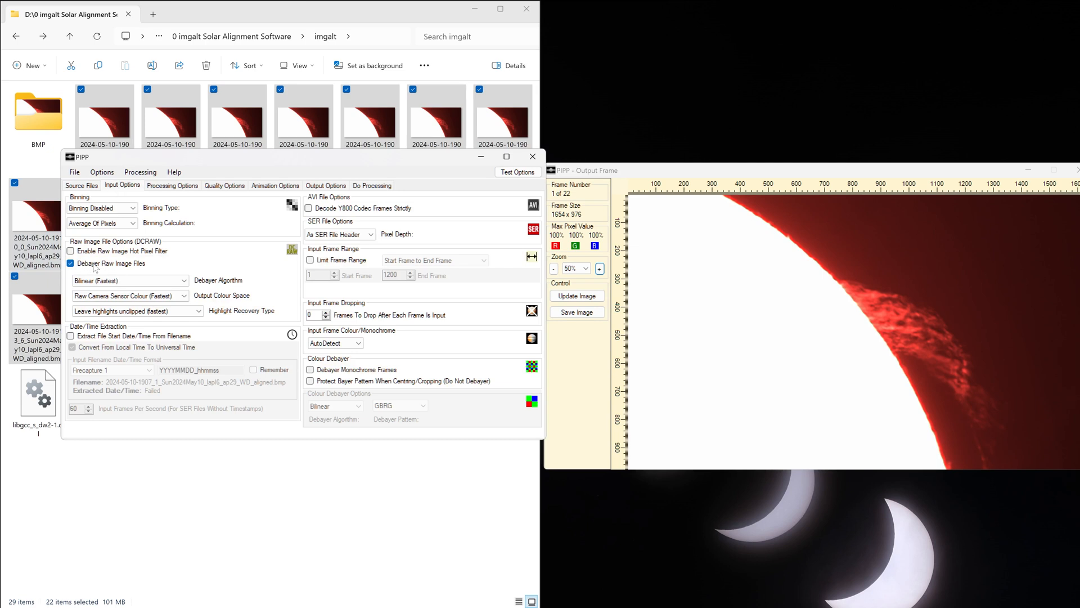
Turn off raw debayering, set input frames to Colour, then review Processing and Quality Options.
left_click(71, 263)
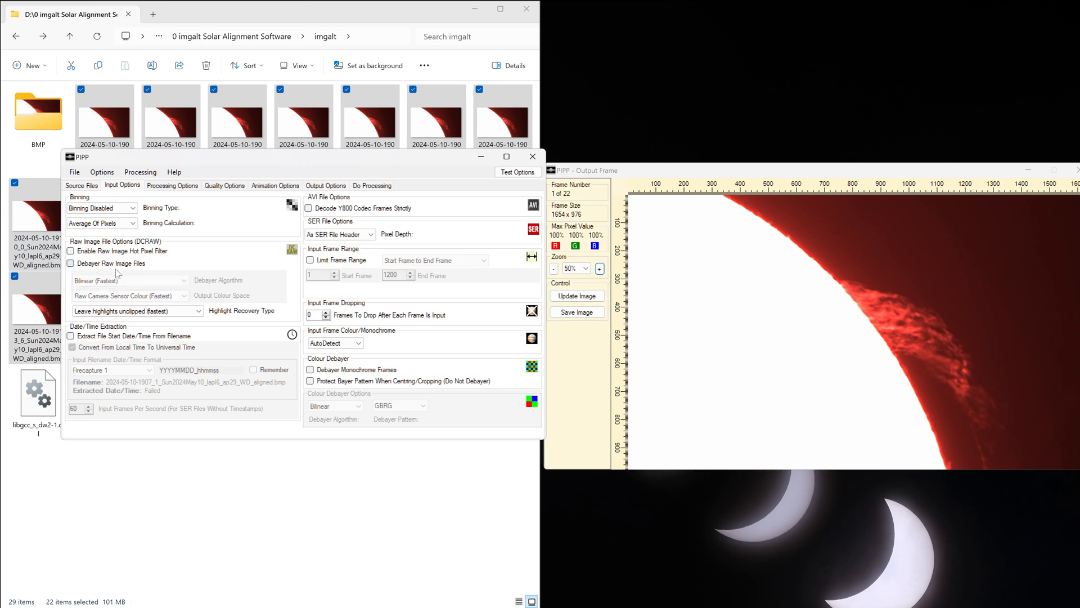
left_click(363, 342)
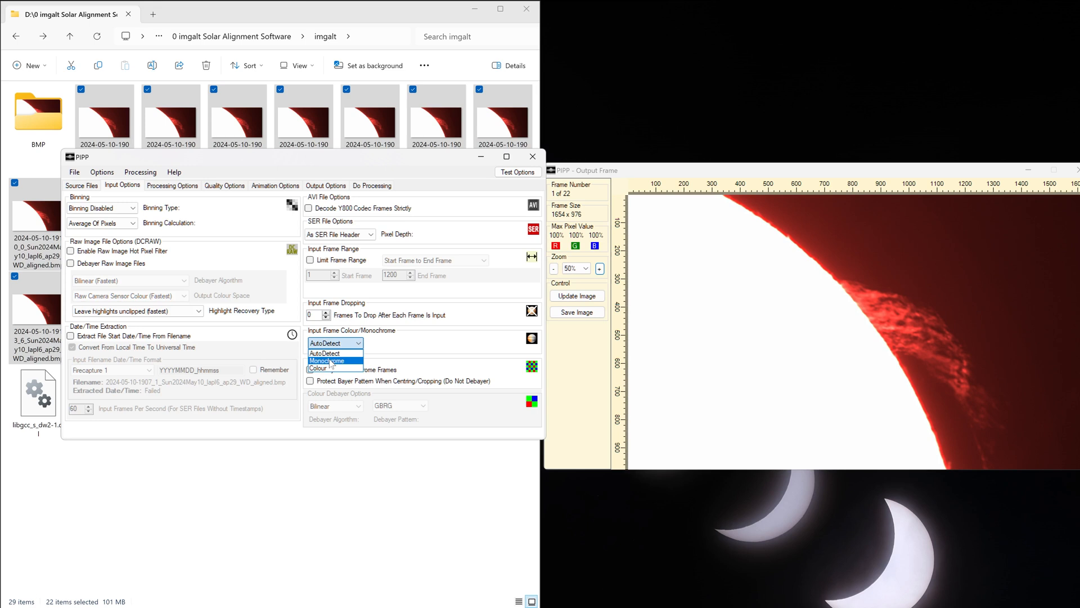
mouse_move(334, 342)
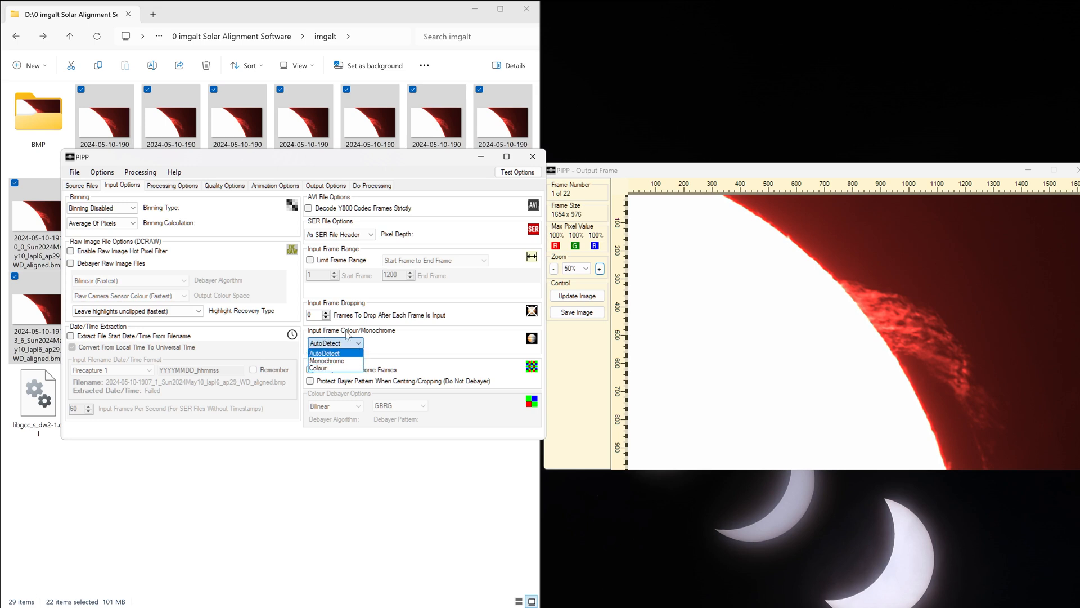
left_click(317, 366)
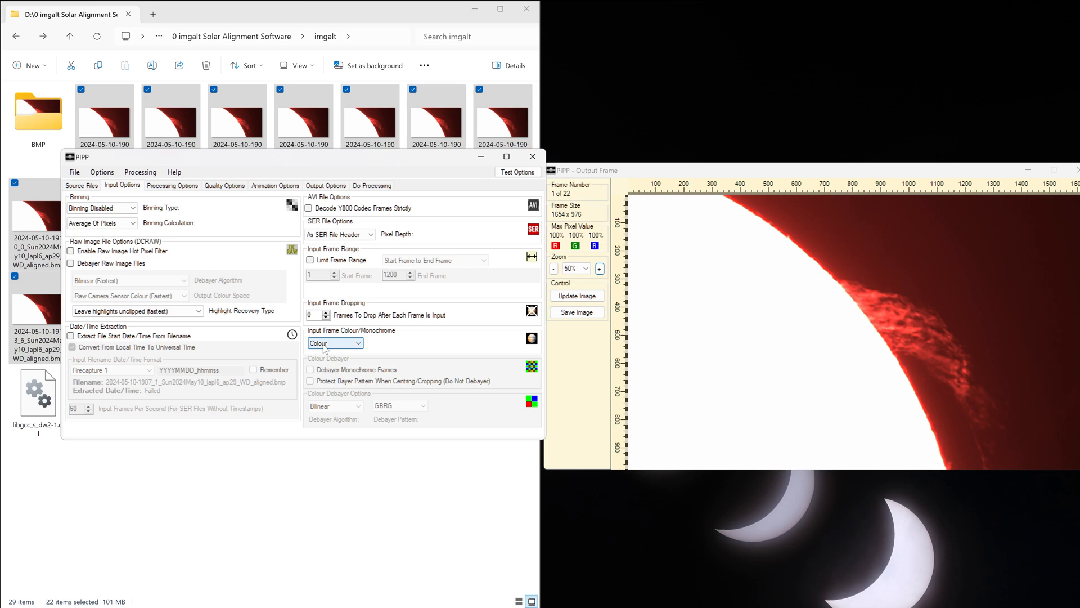
left_click(172, 184)
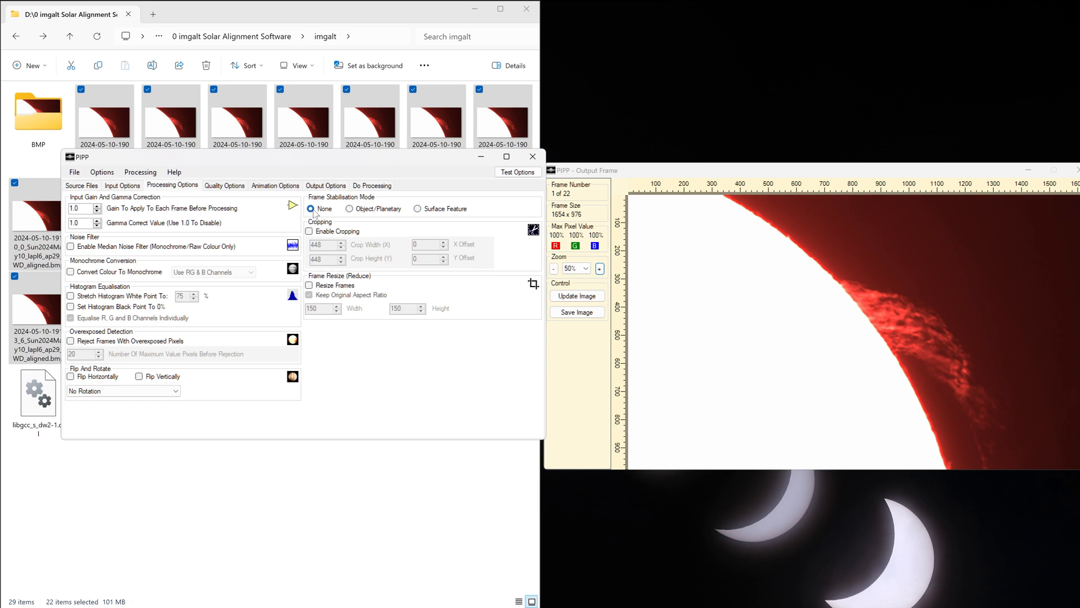
left_click(224, 185)
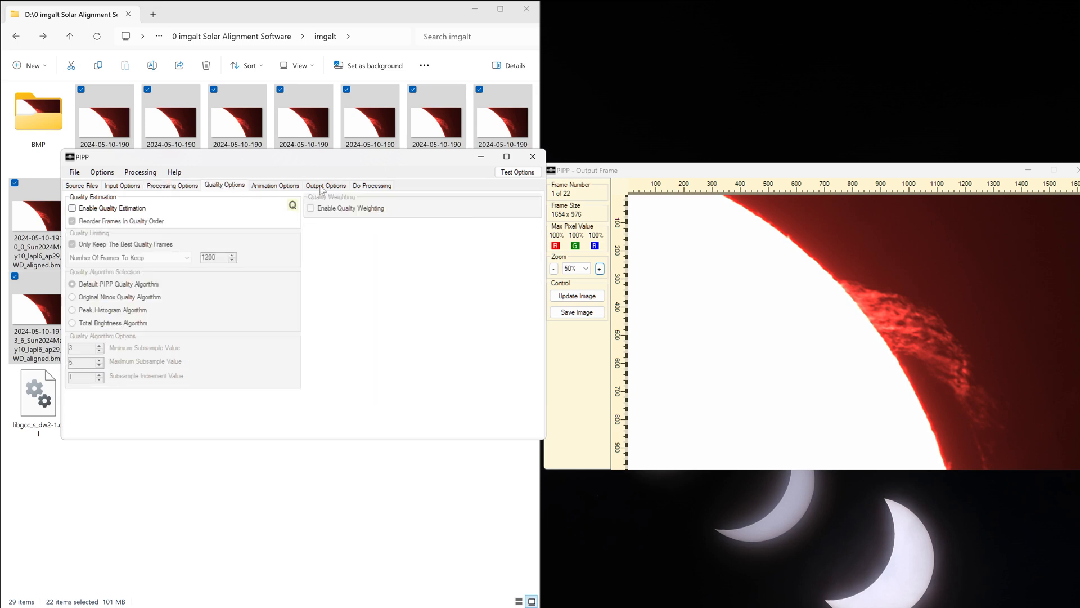
Choose the FMP4 MPEG-4 lossy codec and set a fixed framerate of 10 instead of the input rate.
left_click(326, 185)
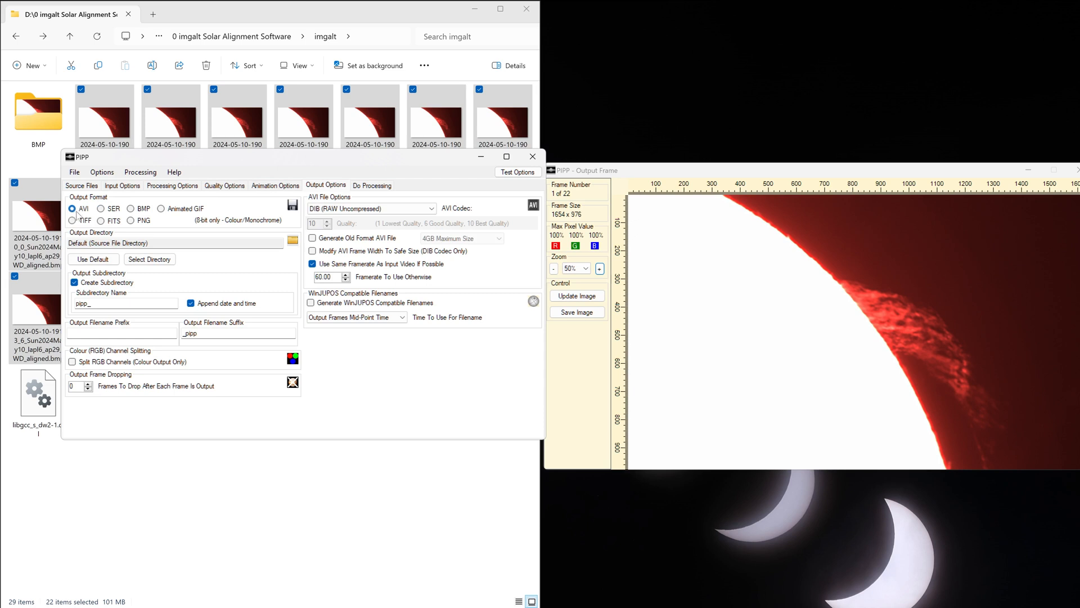
mouse_move(72, 208)
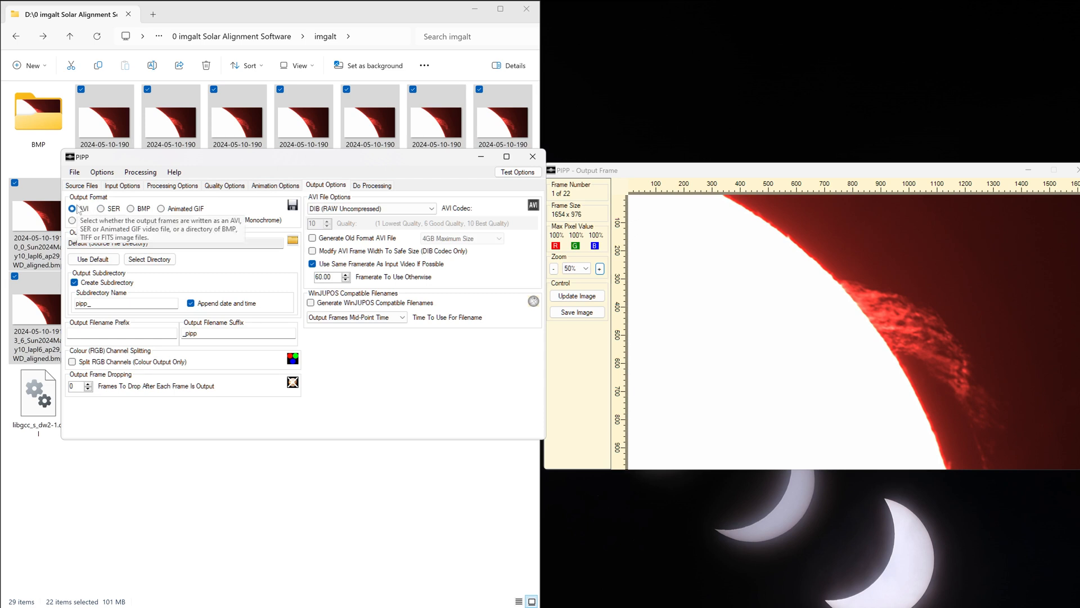
left_click(72, 208)
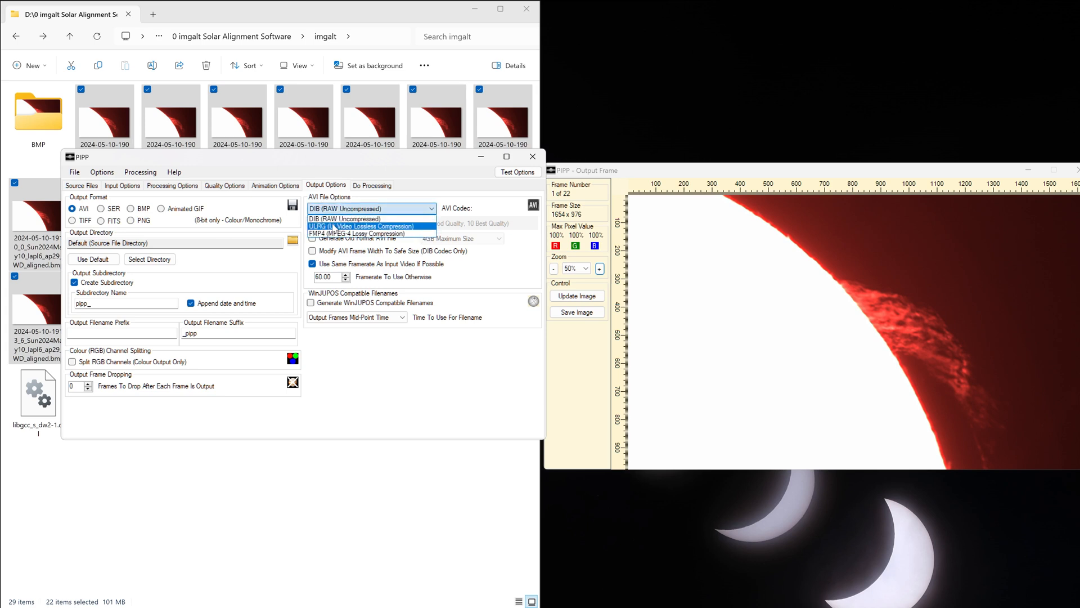
mouse_move(357, 233)
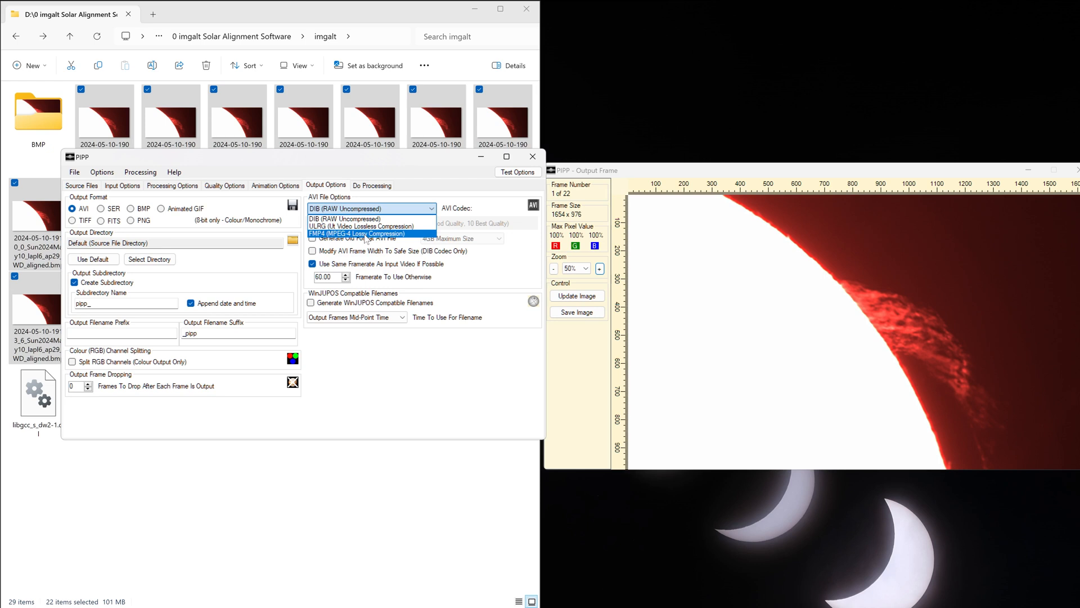
left_click(355, 233)
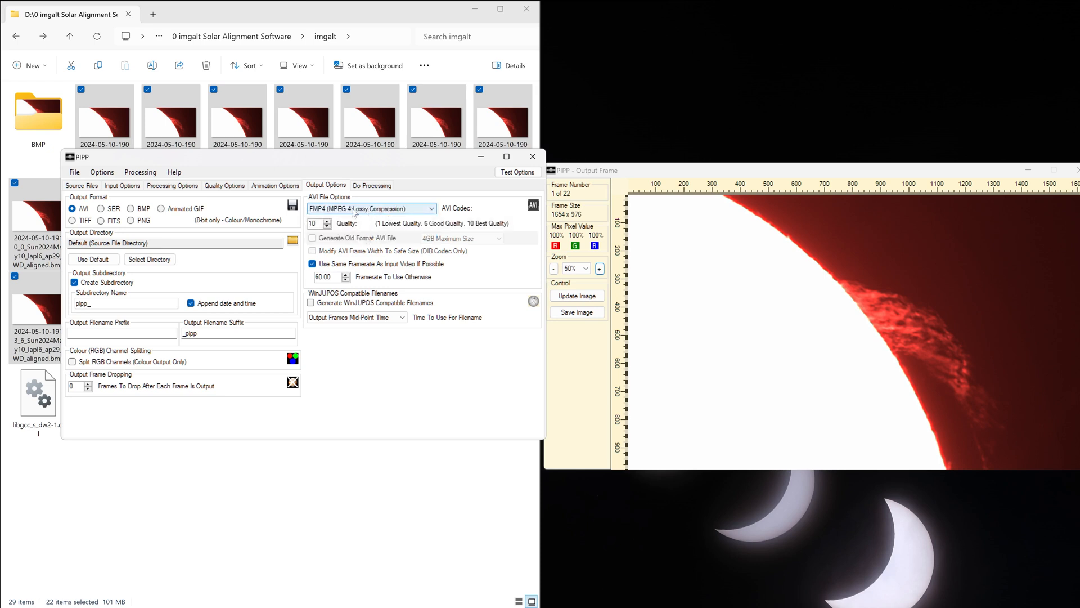
mouse_move(360, 266)
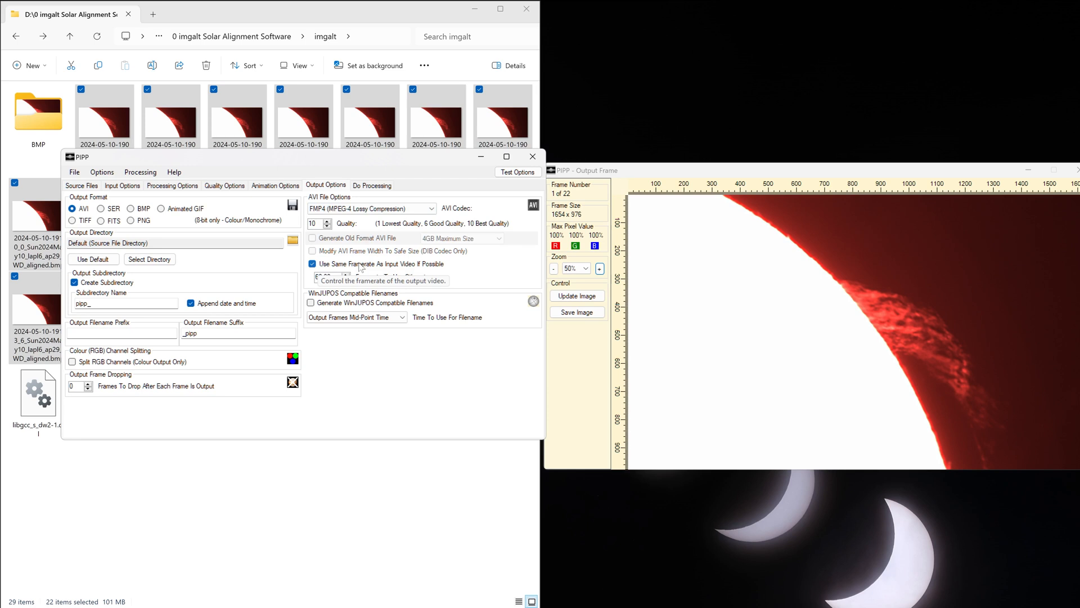
left_click(311, 263)
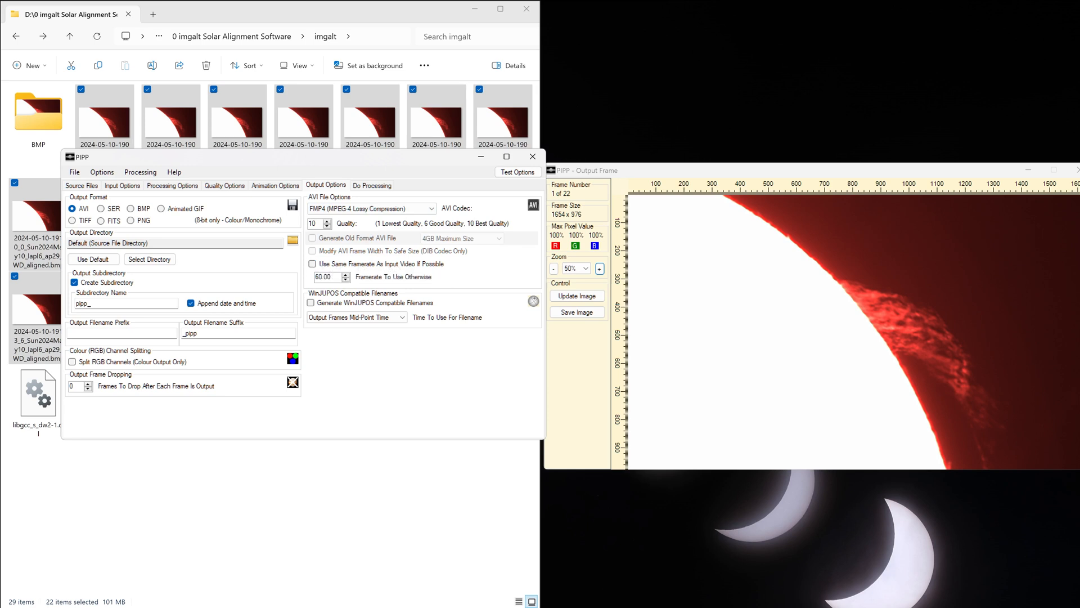
triple_click(324, 276)
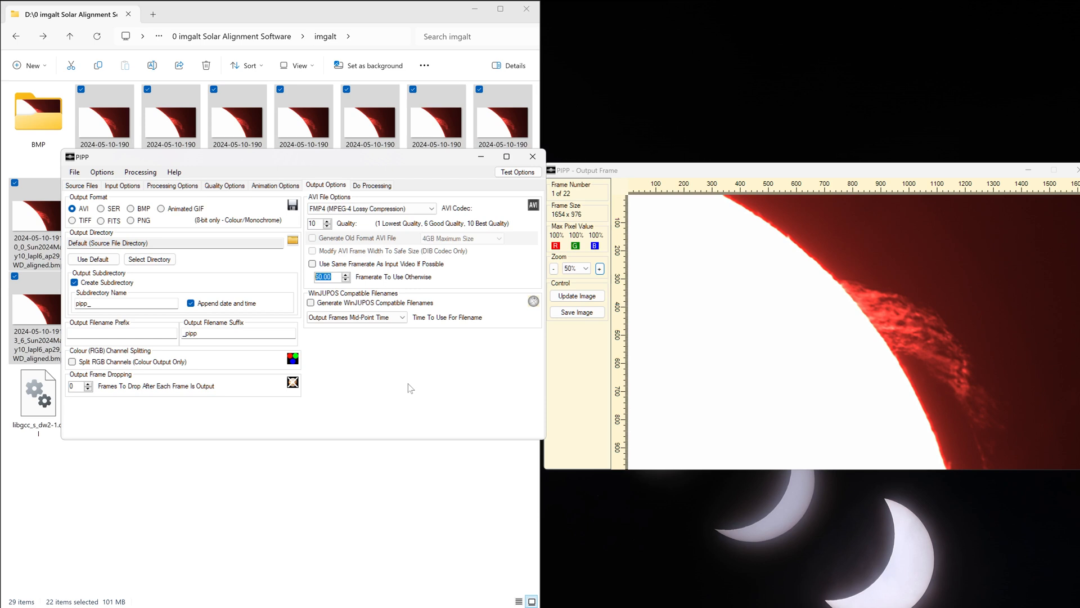
left_click_drag(302, 156, 342, 170)
type("10")
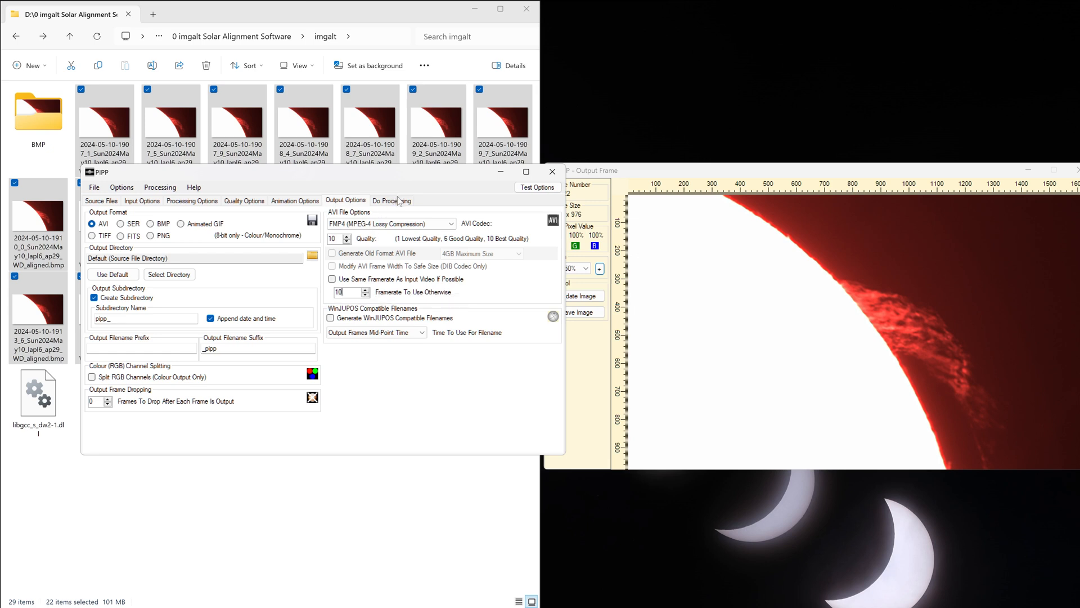
Run processing on the 22 aligned frames and play the resulting time-lapse video.
left_click(392, 200)
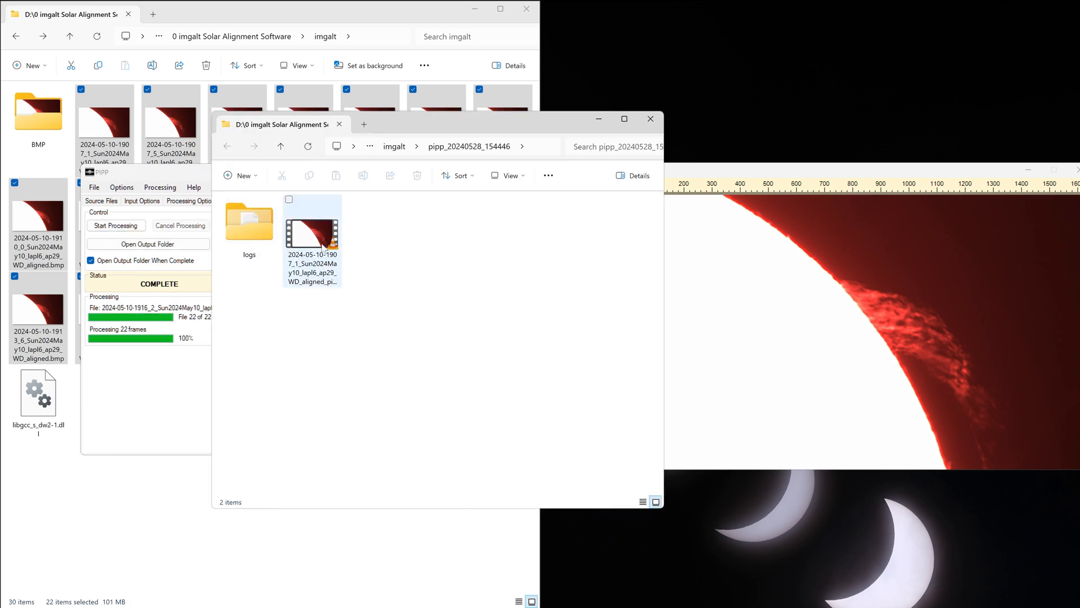
double_click(313, 232)
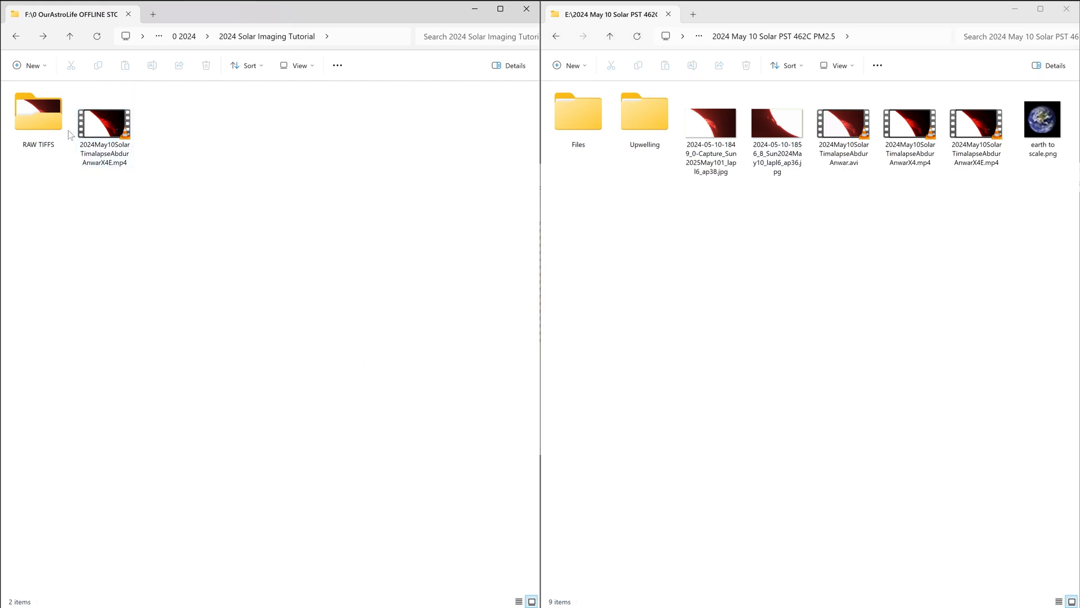
Browse the RAW TIFFS and May 10 Files folders, scanning through the raw TIFF frames.
double_click(38, 114)
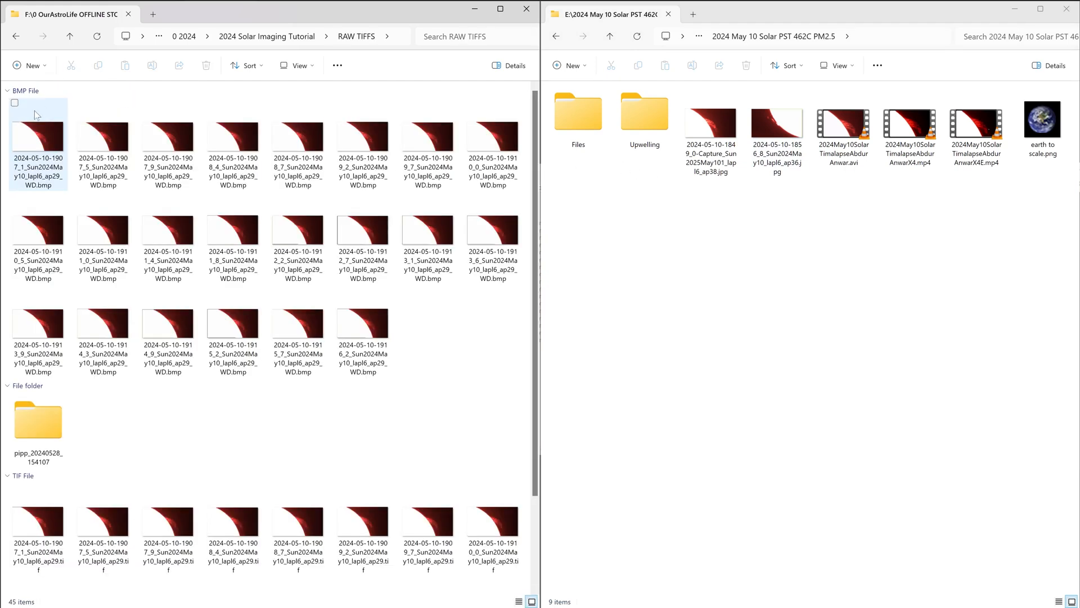
left_click(168, 324)
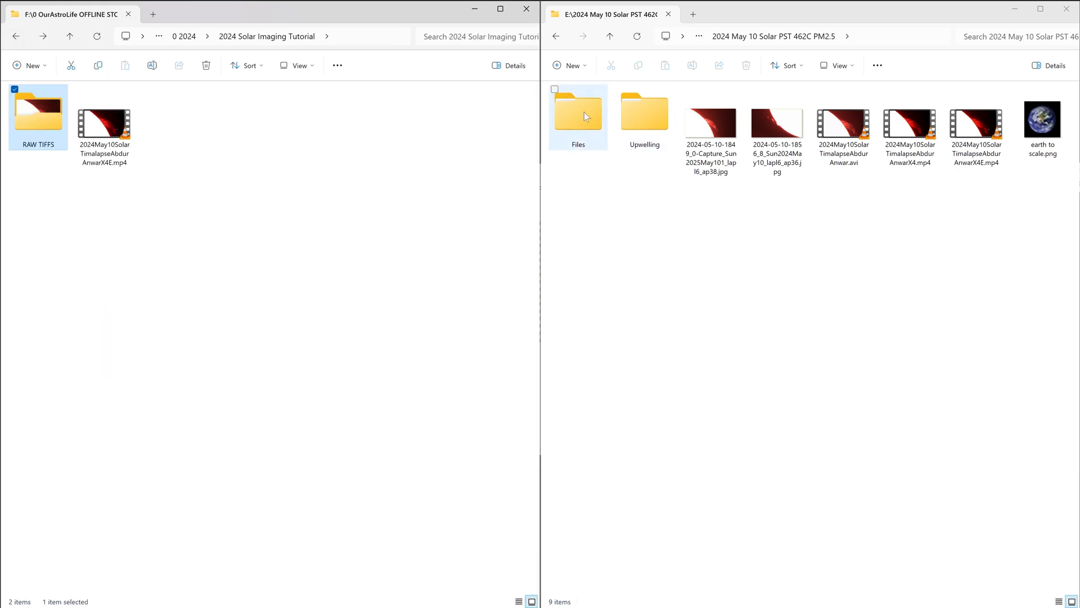
double_click(578, 110)
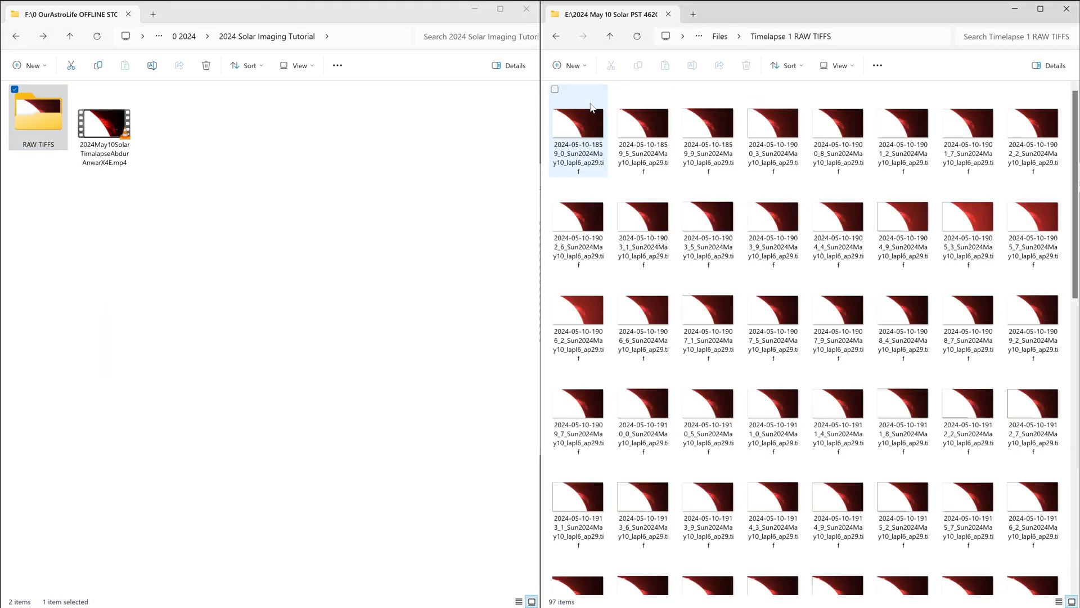
left_click(577, 126)
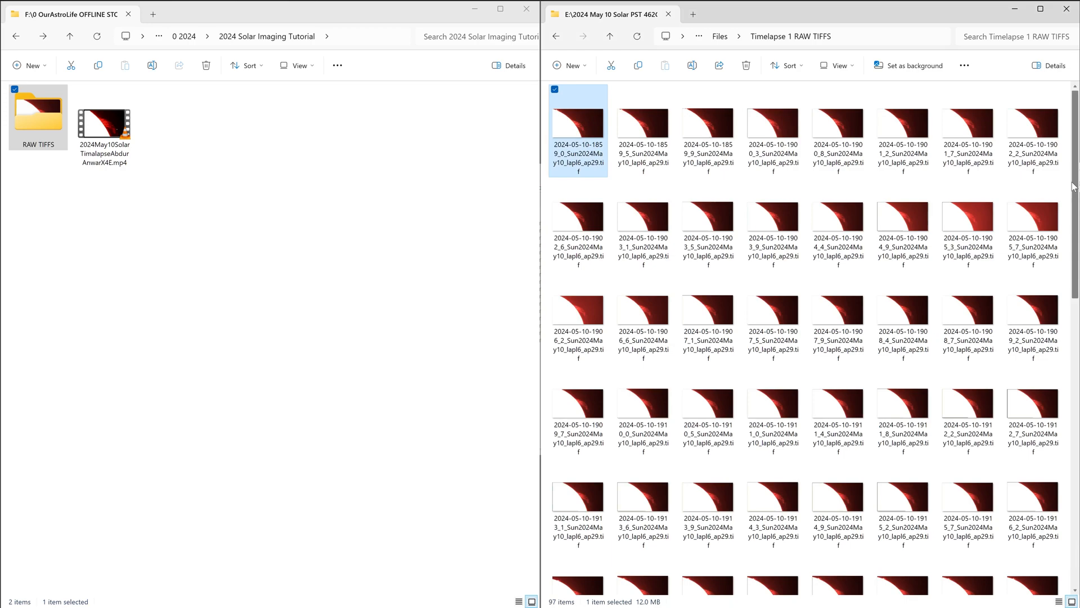
scroll("down", 3)
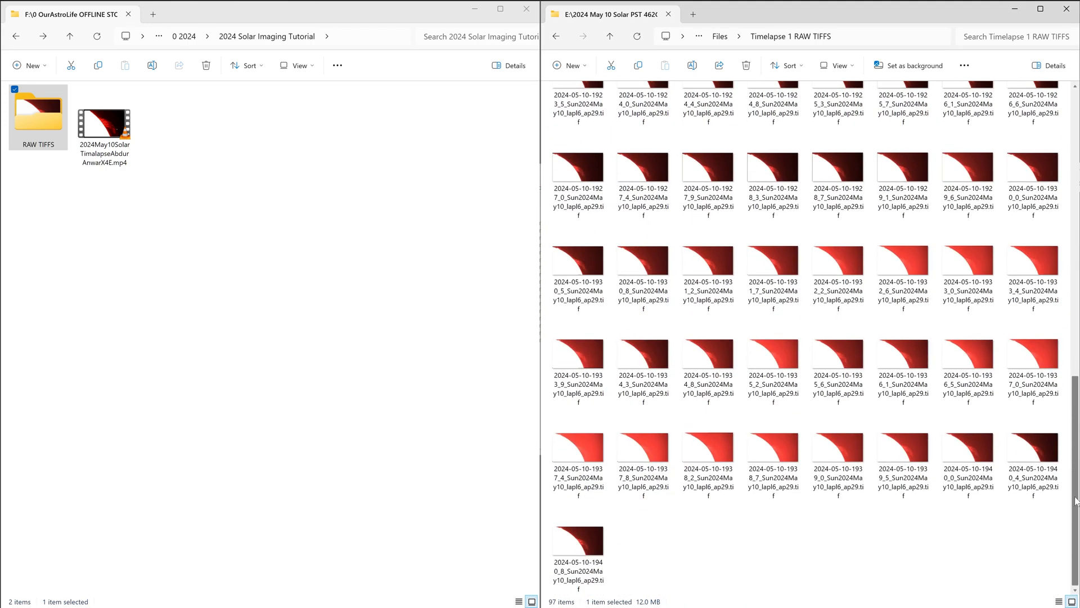
scroll("up", 3)
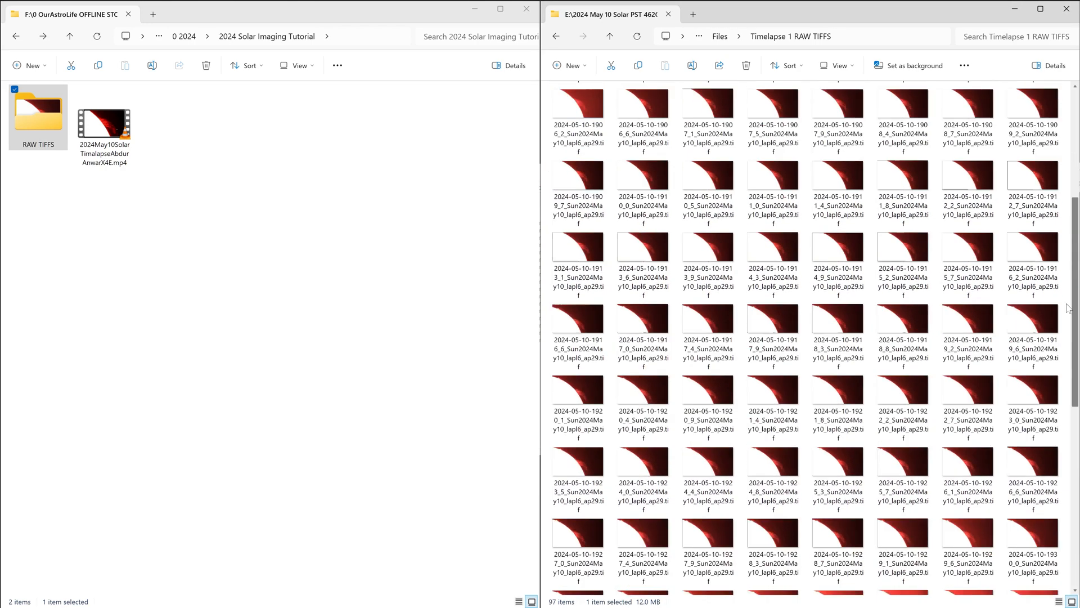
Play the finished prominence time-lapse MP4 in VLC.
double_click(104, 124)
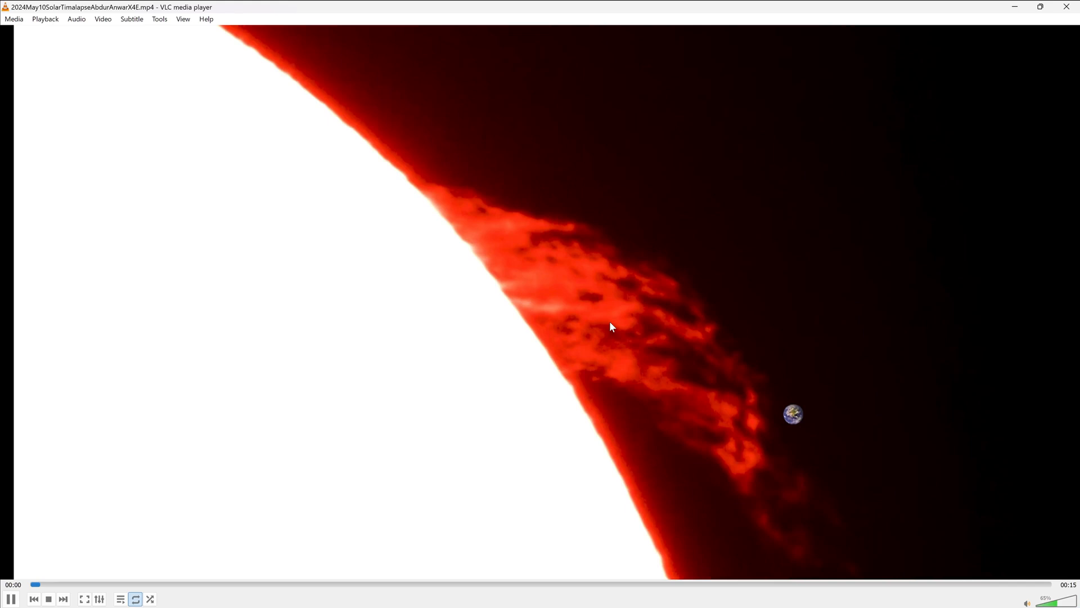